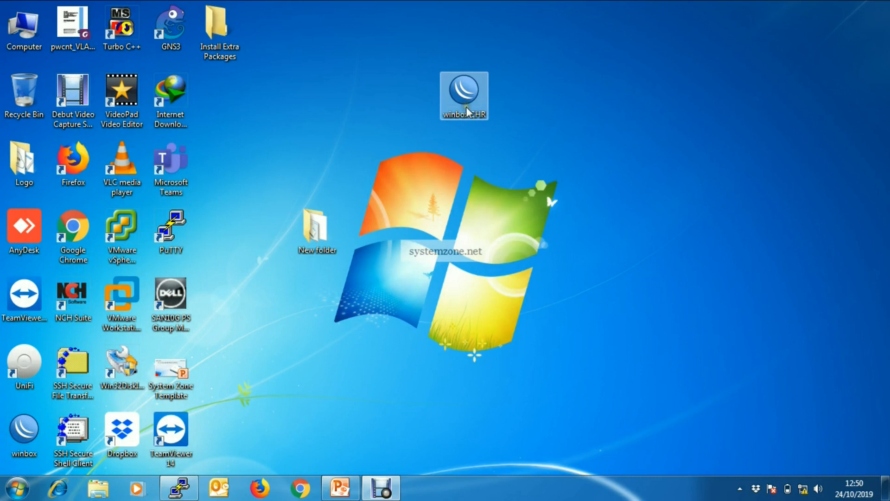
Step: Connect WinBox to the hAP lite and reset it with No Default Configuration
double_click(464, 95)
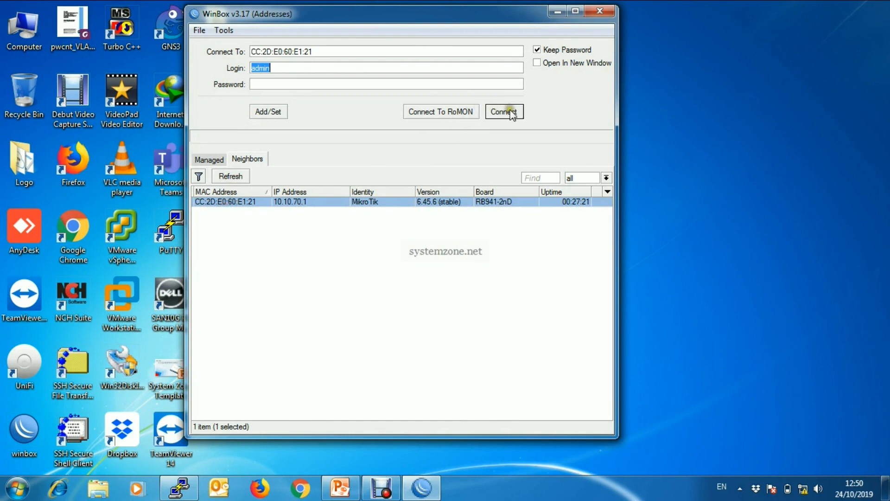
left_click(503, 111)
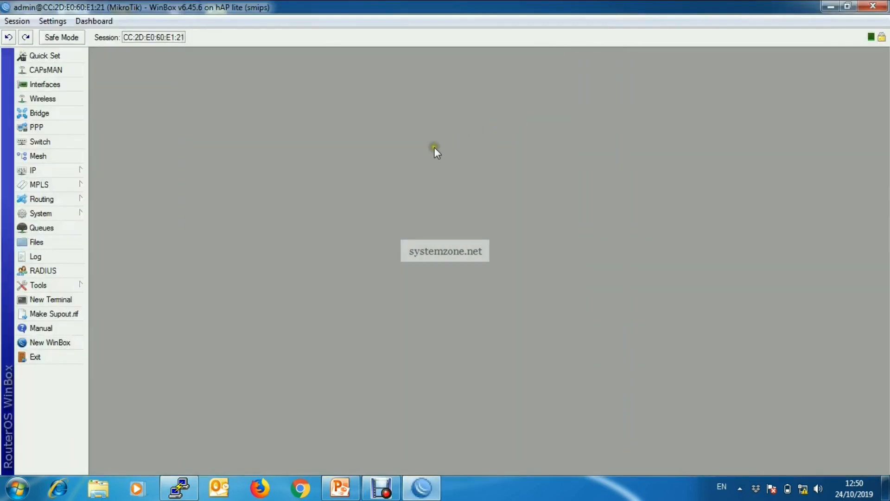
left_click(40, 213)
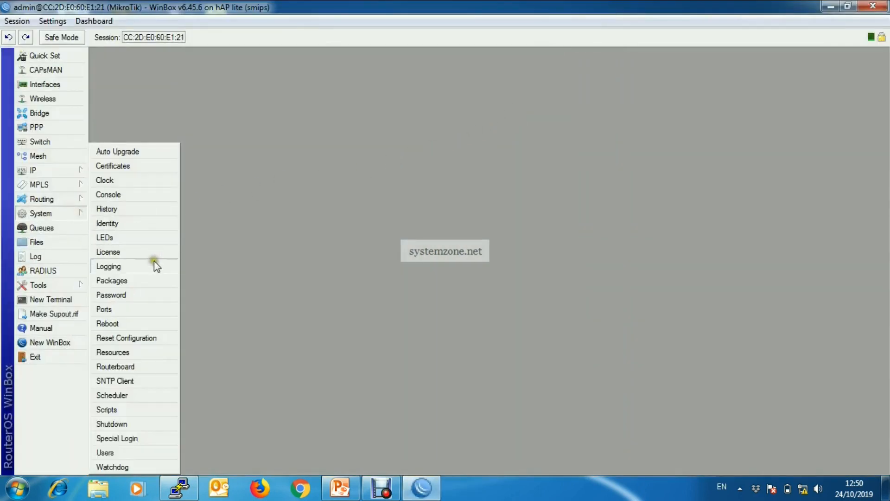
mouse_move(127, 338)
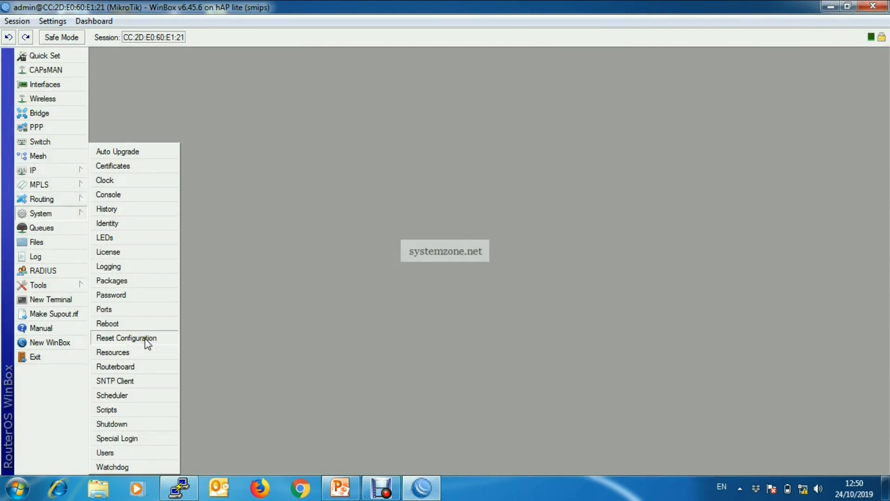
left_click(126, 337)
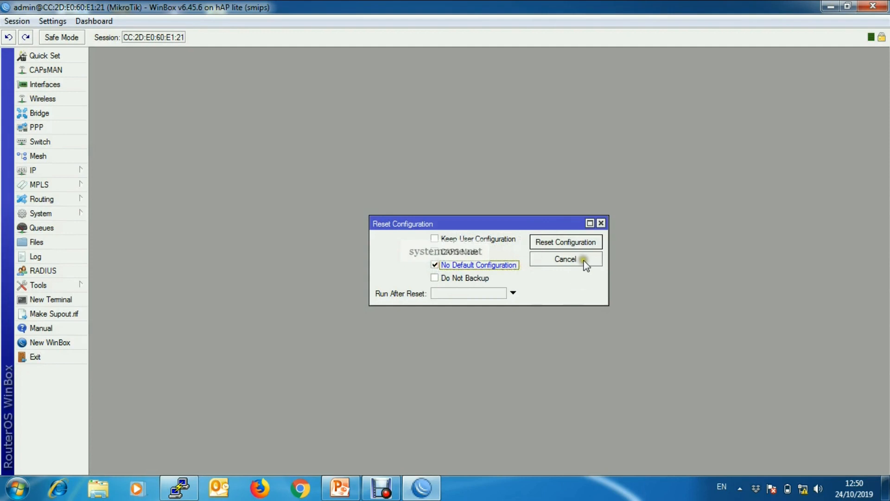
left_click(564, 242)
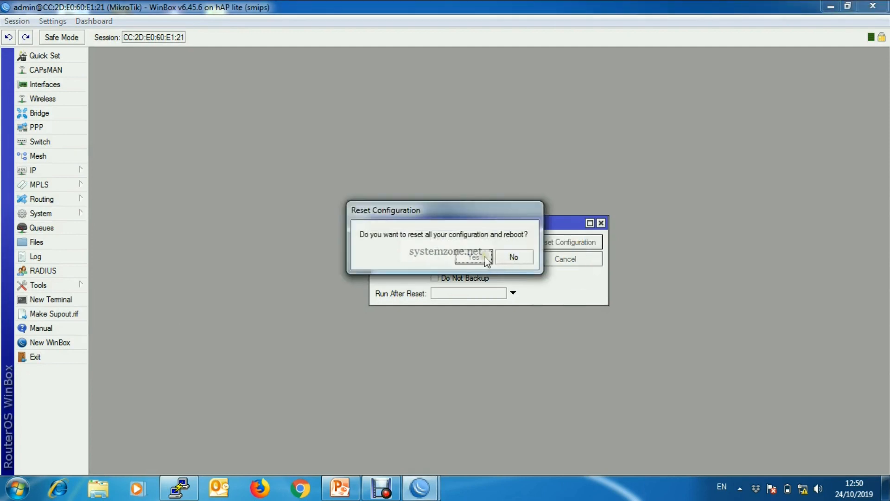
left_click(473, 256)
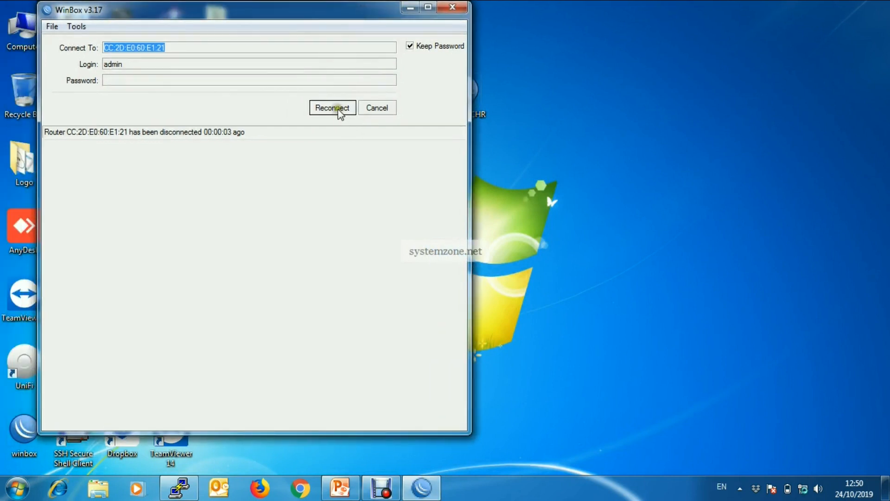
Step: Reconnect, refresh the Neighbors list and connect to the rebooted router
left_click(332, 107)
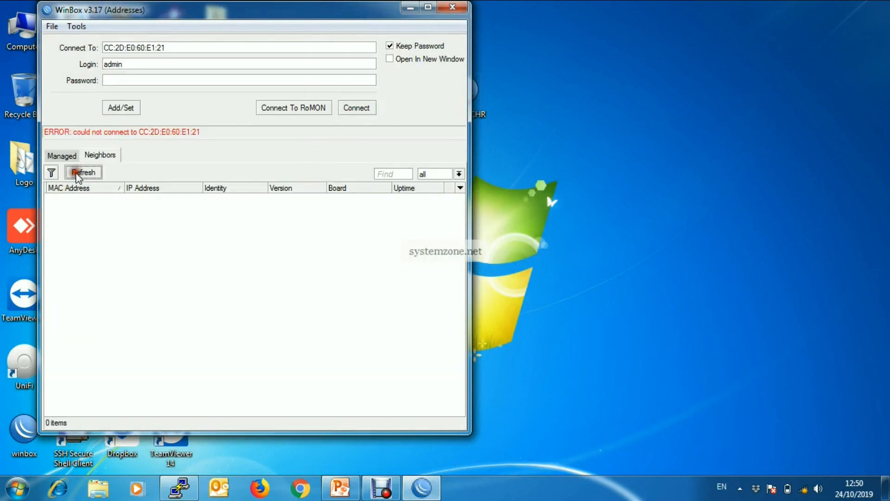
mouse_move(165, 166)
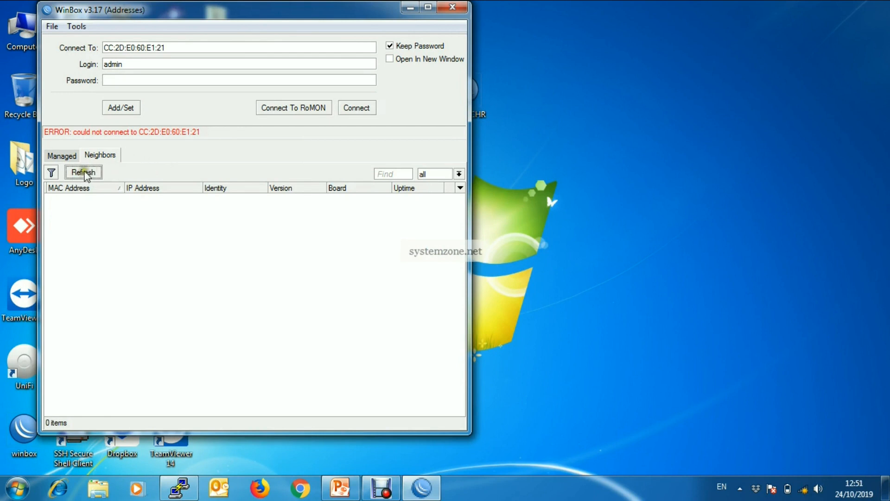
mouse_move(159, 159)
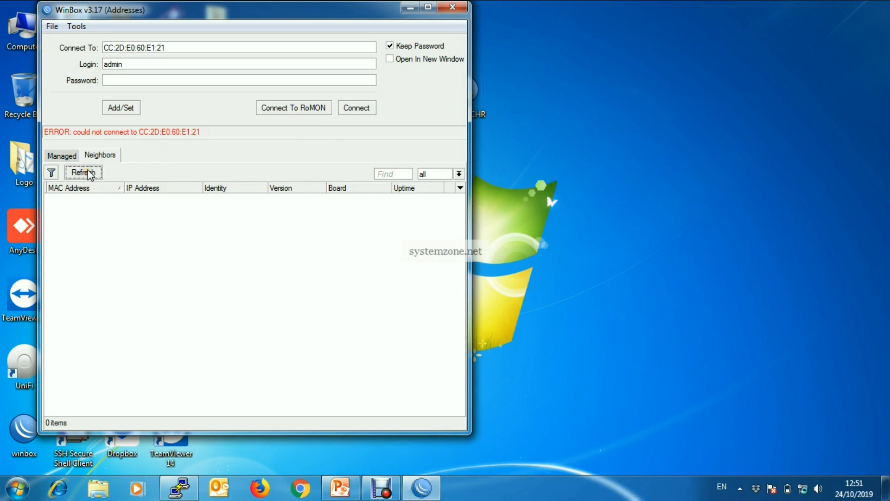
left_click(83, 172)
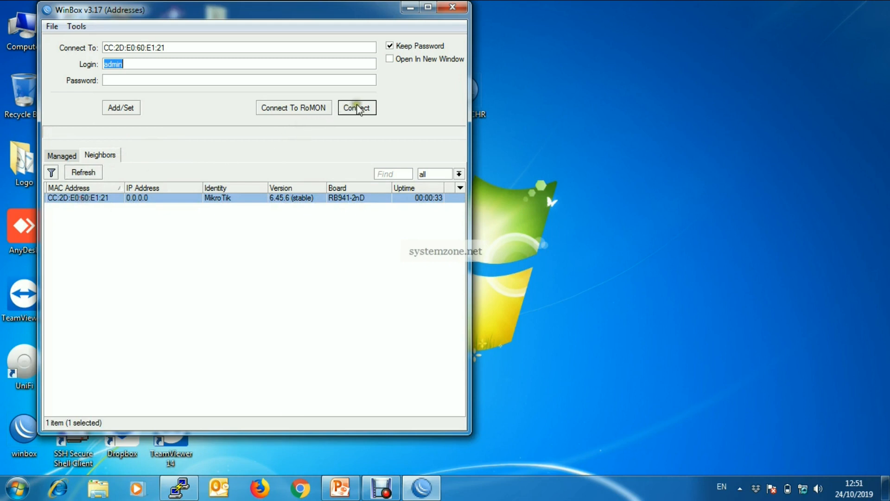
left_click(357, 108)
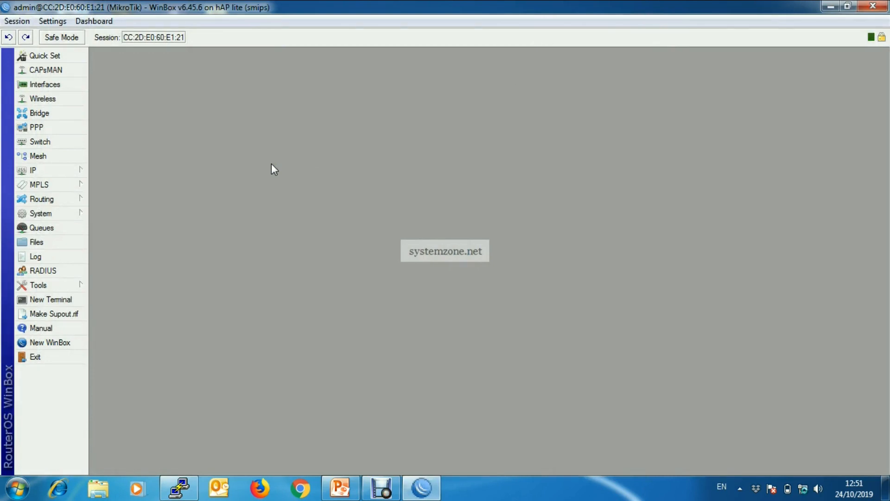
mouse_move(268, 172)
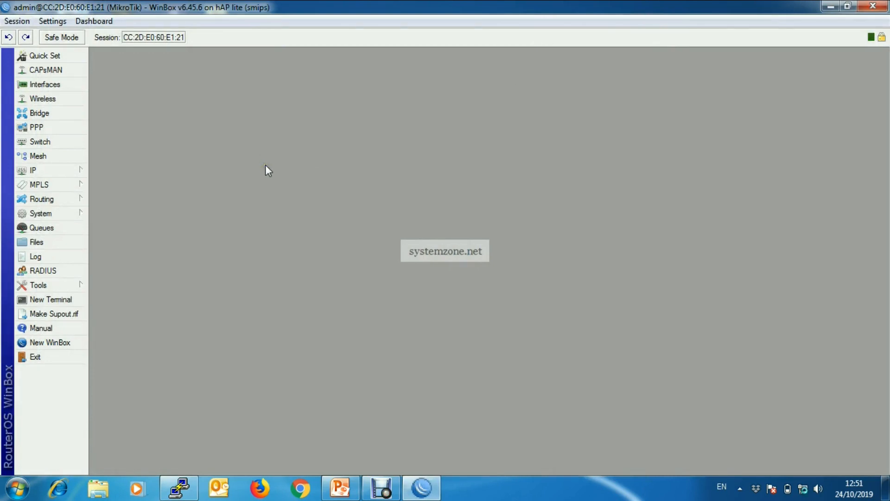
mouse_move(79, 96)
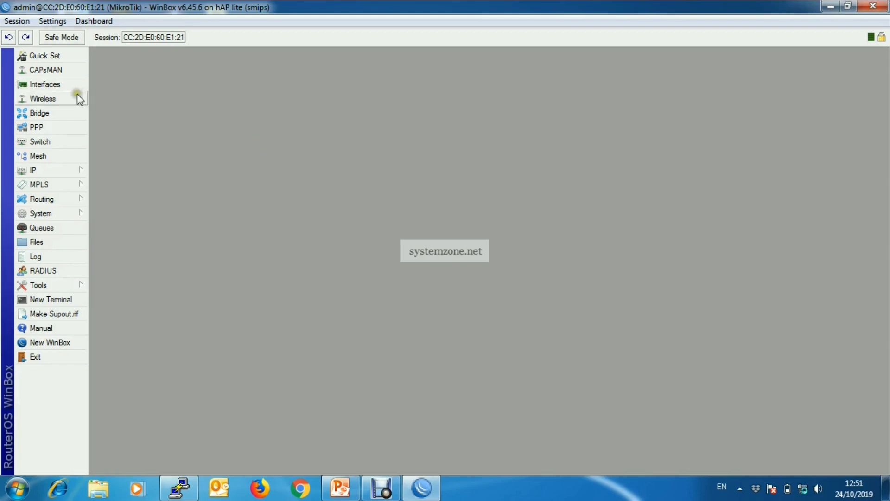
mouse_move(71, 104)
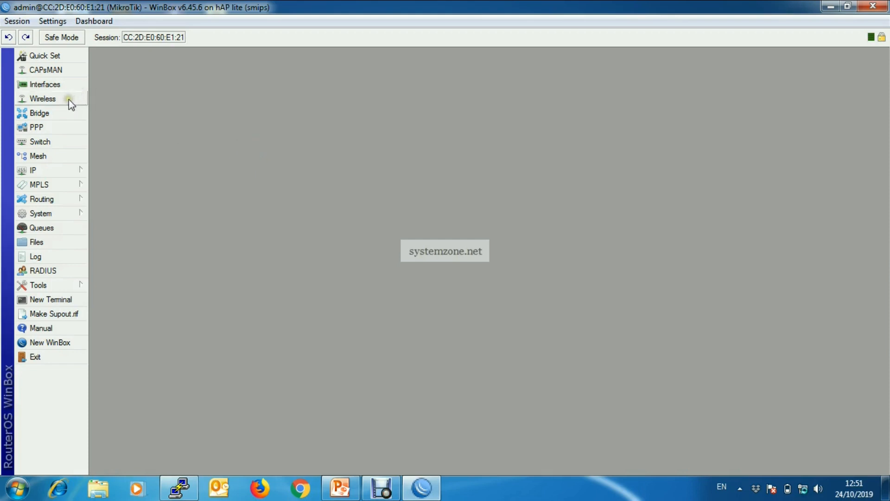
Step: Open Wireless Tables, move it aside, and add a profile on Security Profiles
left_click(43, 99)
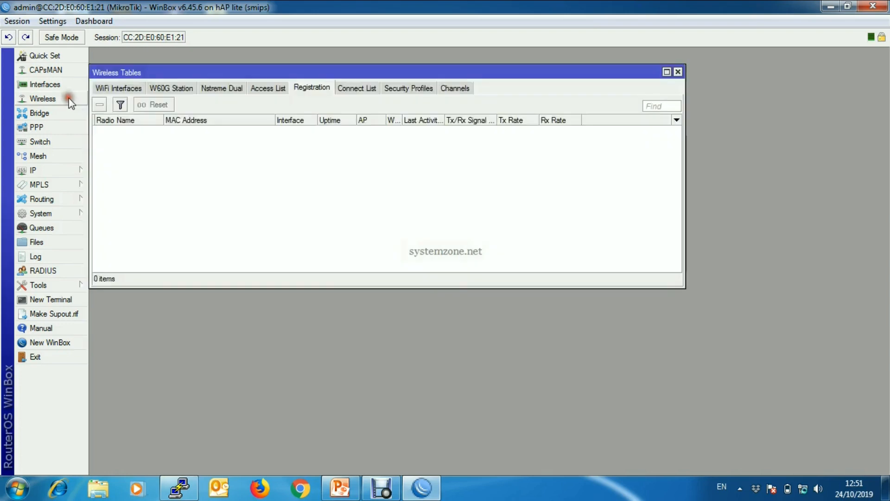
left_click_drag(116, 72, 260, 68)
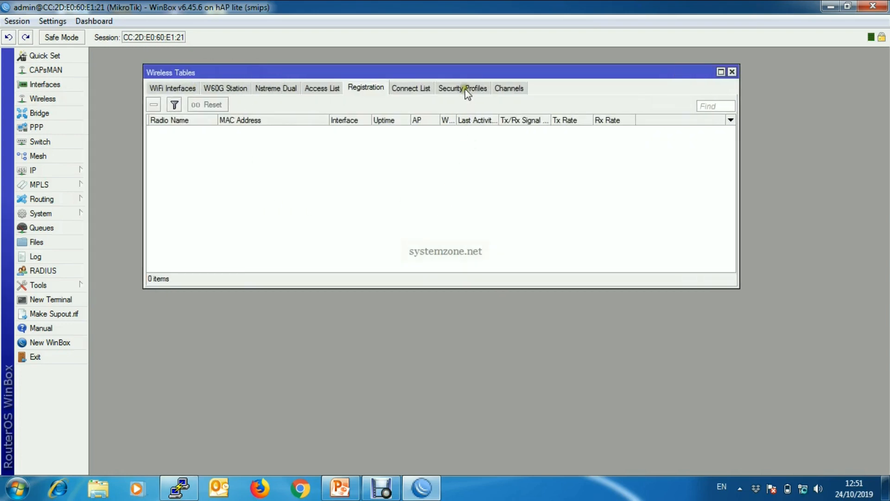
left_click(462, 88)
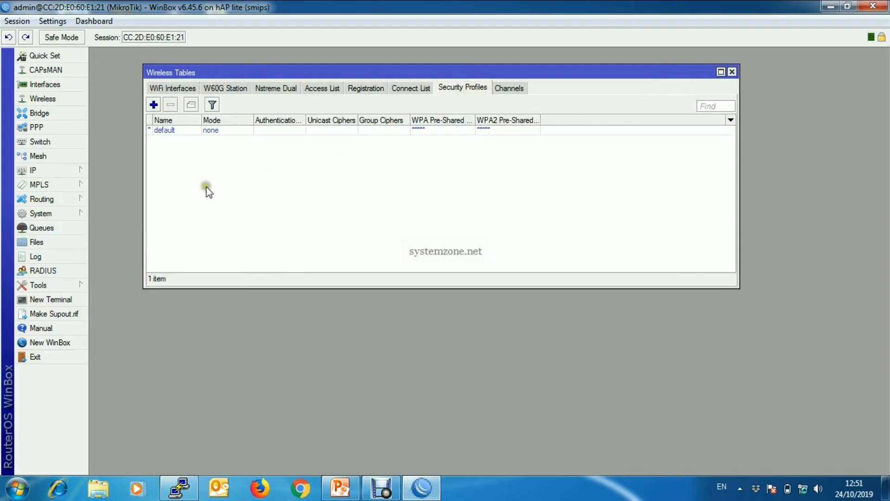
left_click(153, 104)
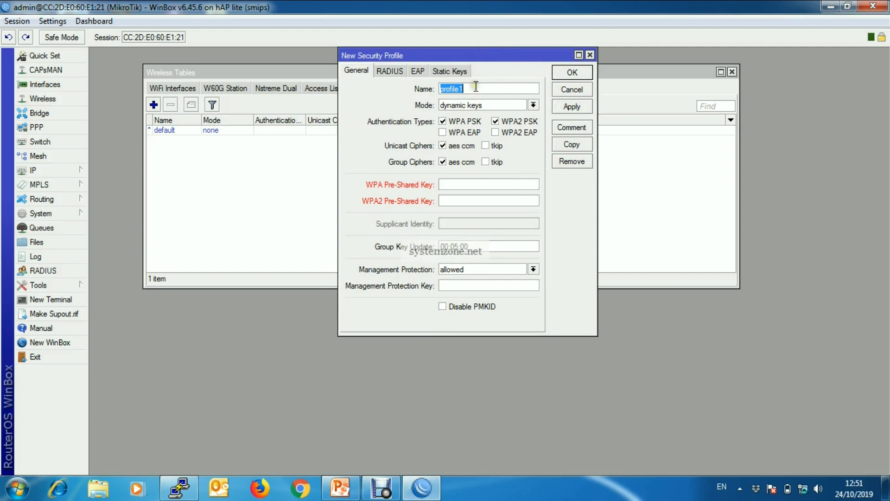
Step: Name the profile 'WiFi Profile' with dynamic keys, WPA/WPA2 PSK, a pre-shared key, and save
key("Delete")
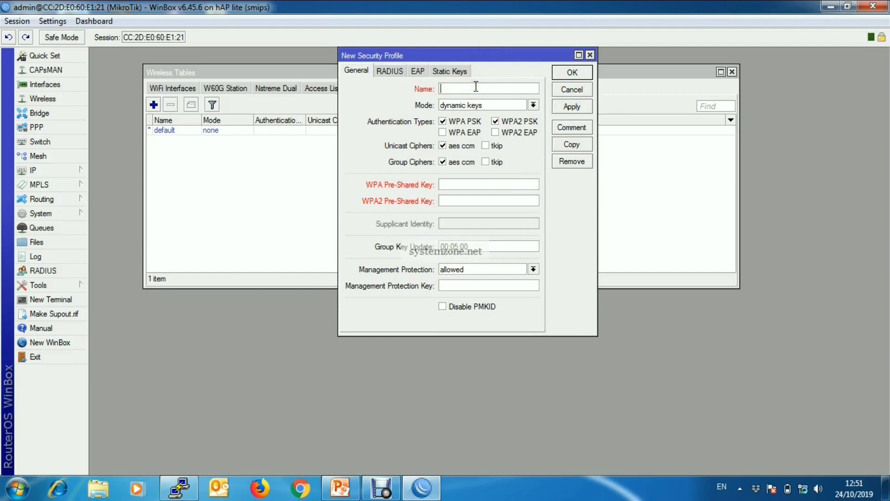
type("W")
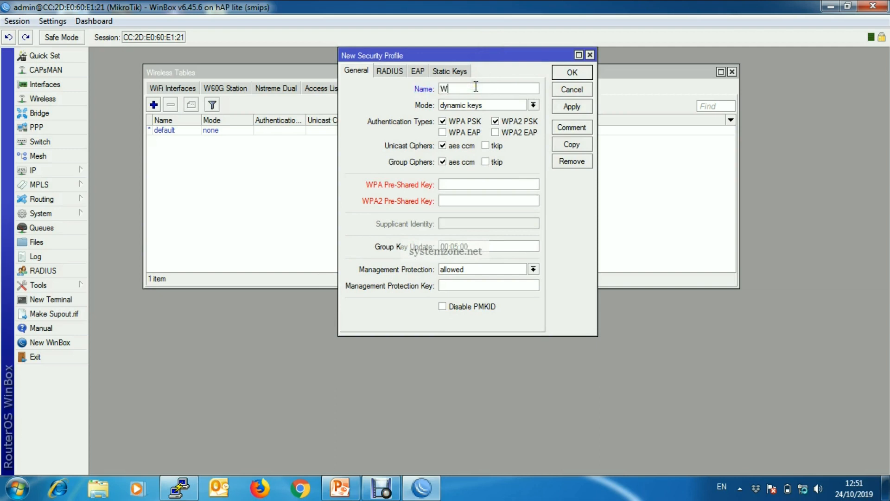
type("iFi Profile")
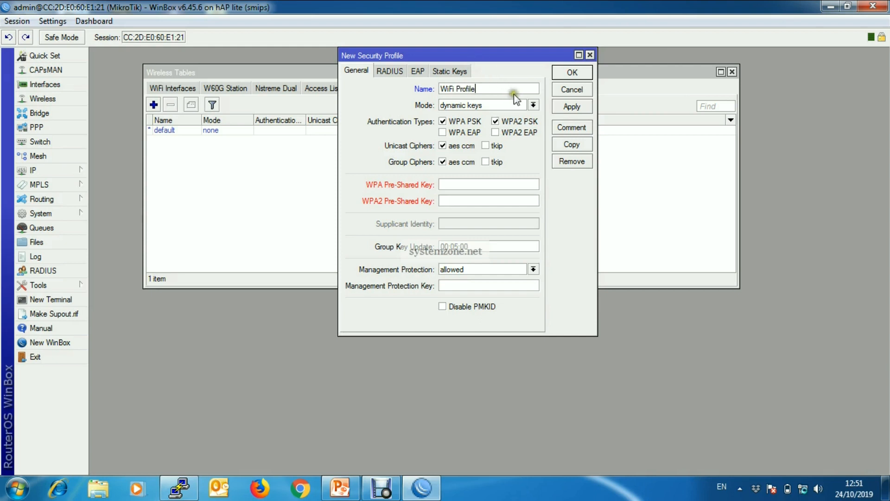
left_click(532, 105)
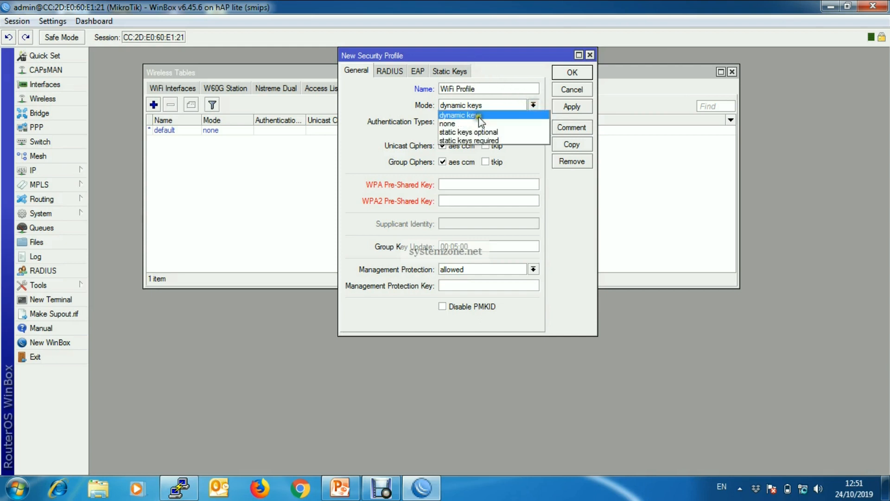
left_click(460, 115)
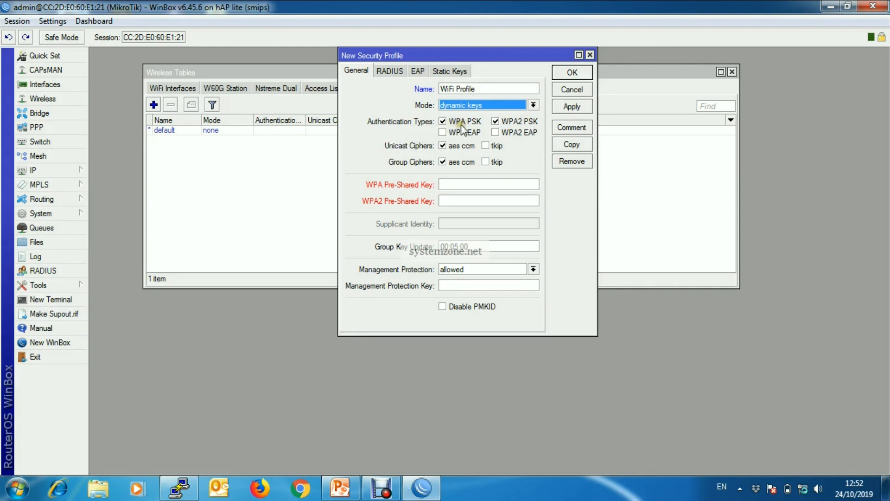
left_click(495, 121)
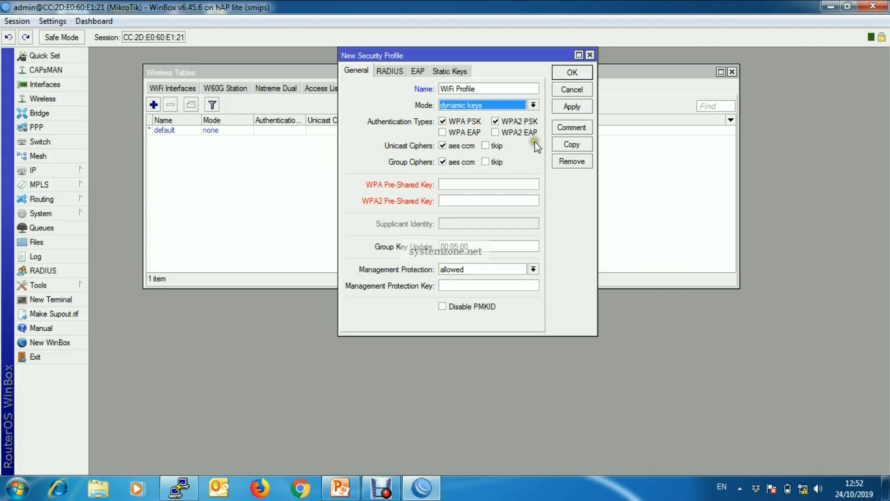
left_click(489, 184)
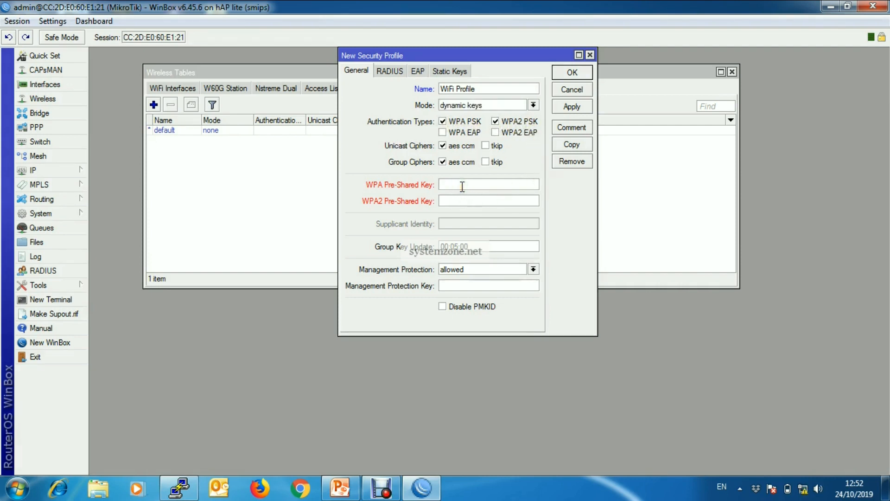
type("1")
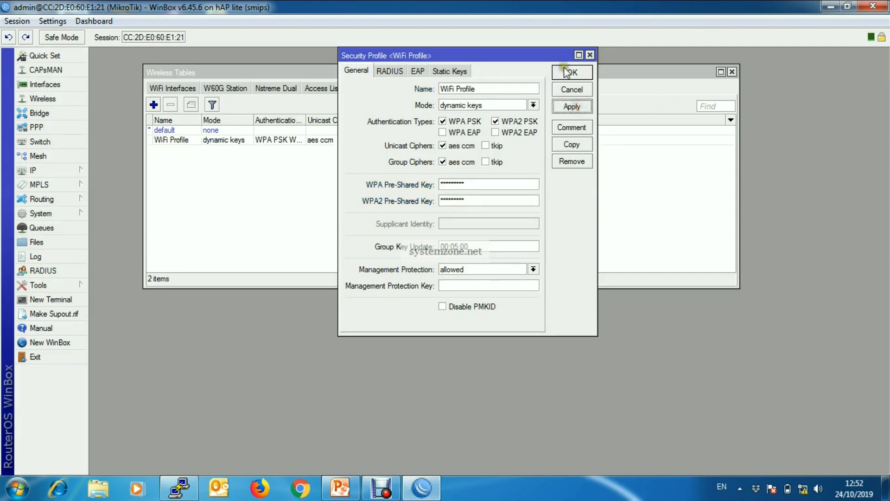
left_click(570, 73)
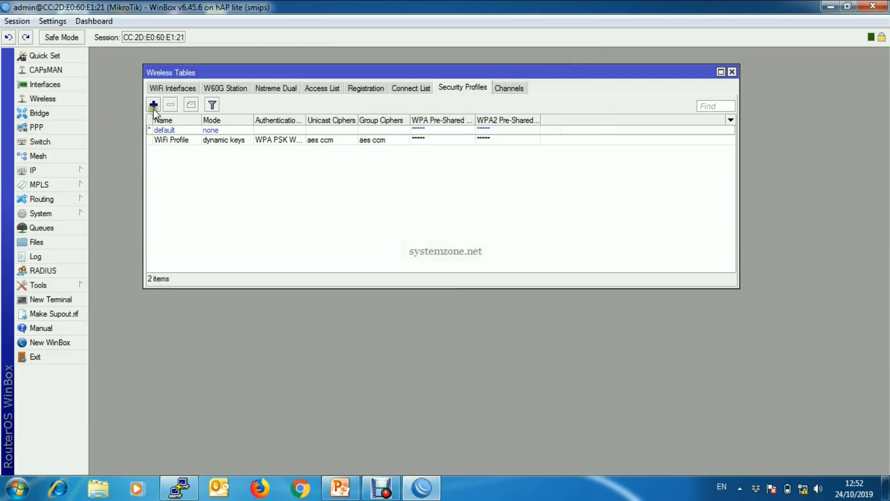
Step: Enable wlan1 from the WiFi Interfaces list and open its settings
left_click(173, 88)
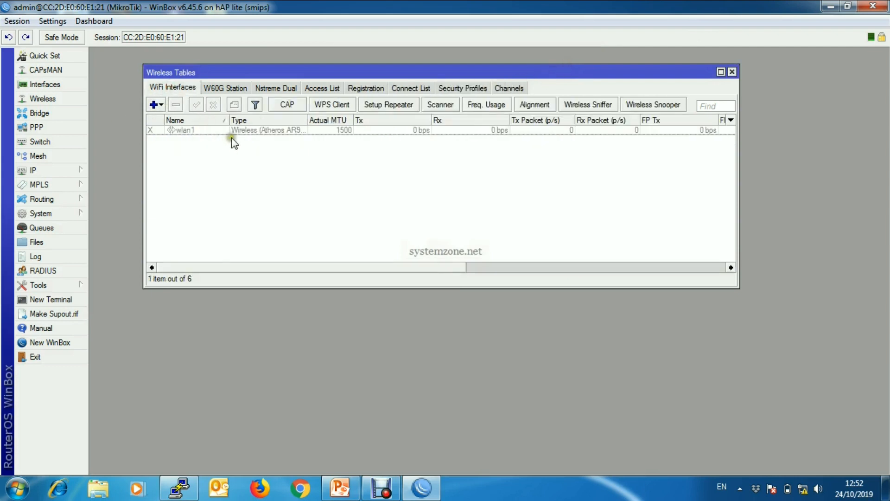
left_click(182, 130)
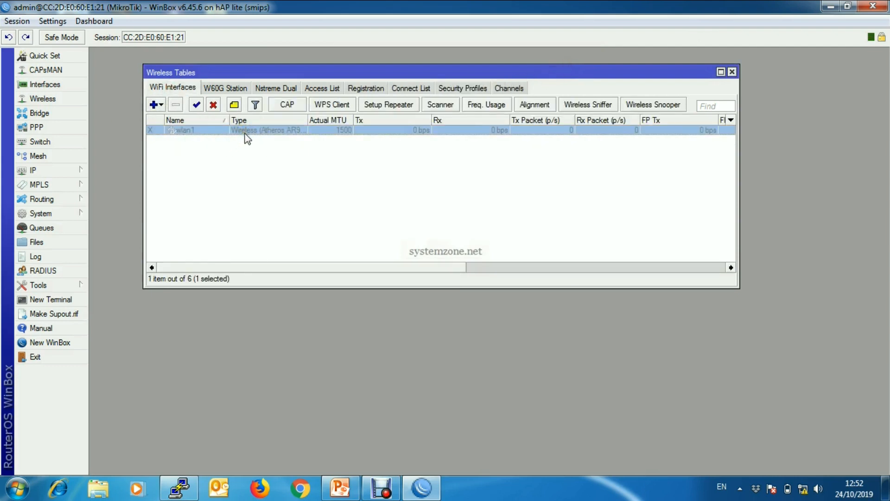
mouse_move(267, 130)
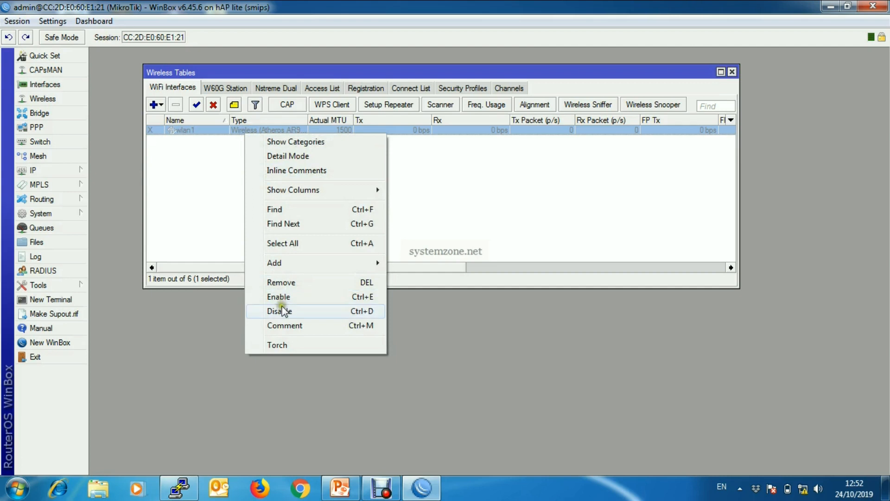
left_click(278, 311)
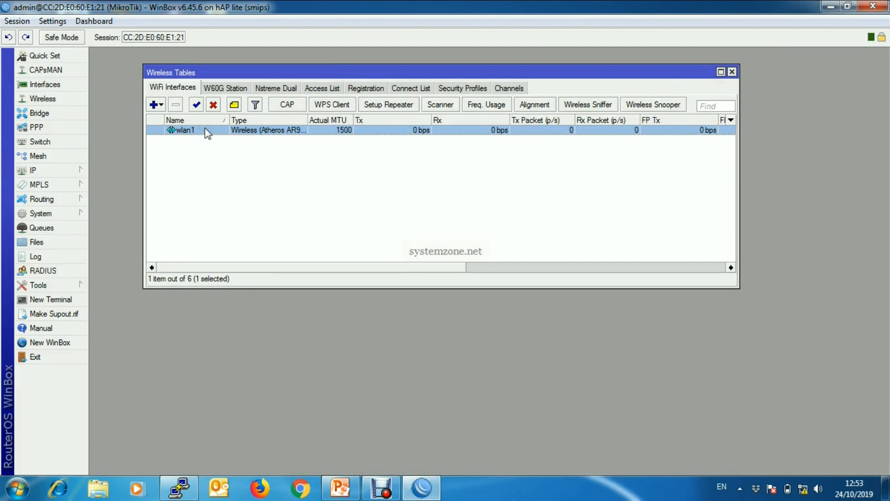
double_click(181, 130)
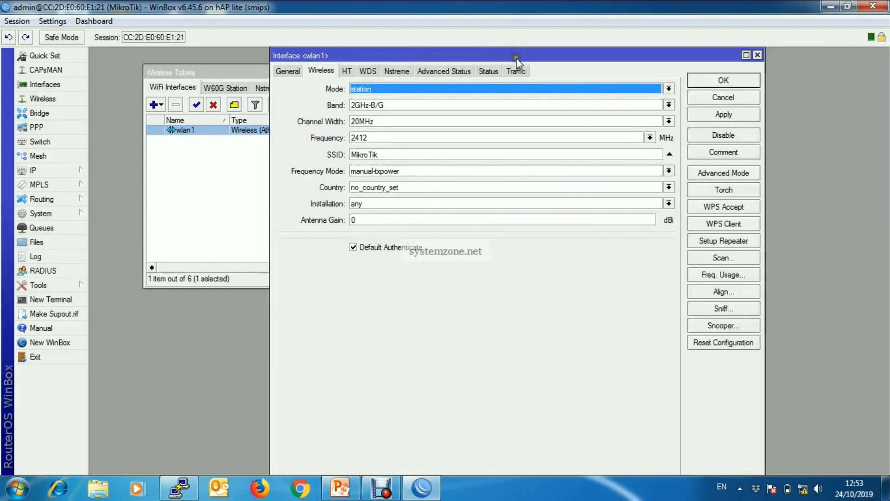
Step: Set wlan1 to ap bridge mode with SSID 'MikroTik AP'
left_click_drag(516, 55, 485, 56)
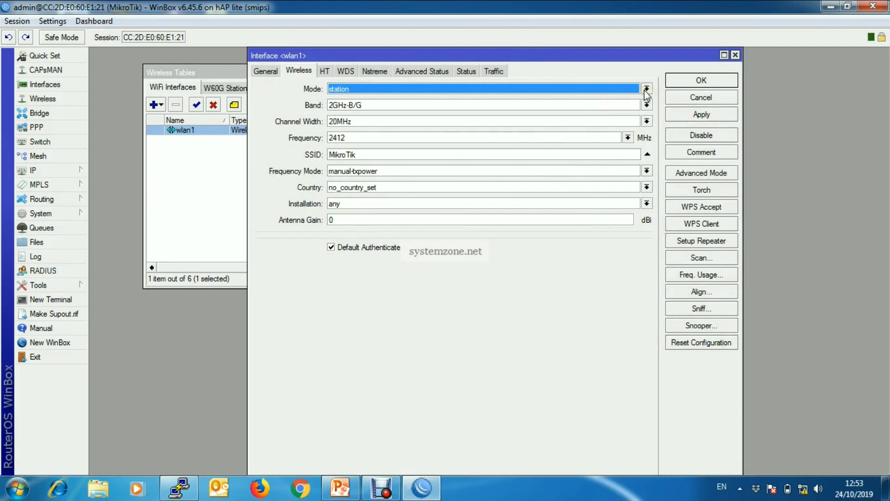
left_click(646, 89)
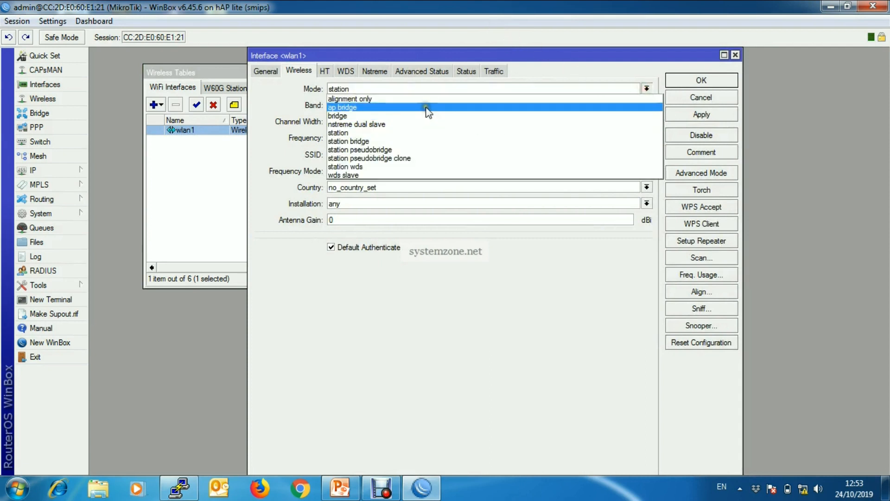
left_click(342, 106)
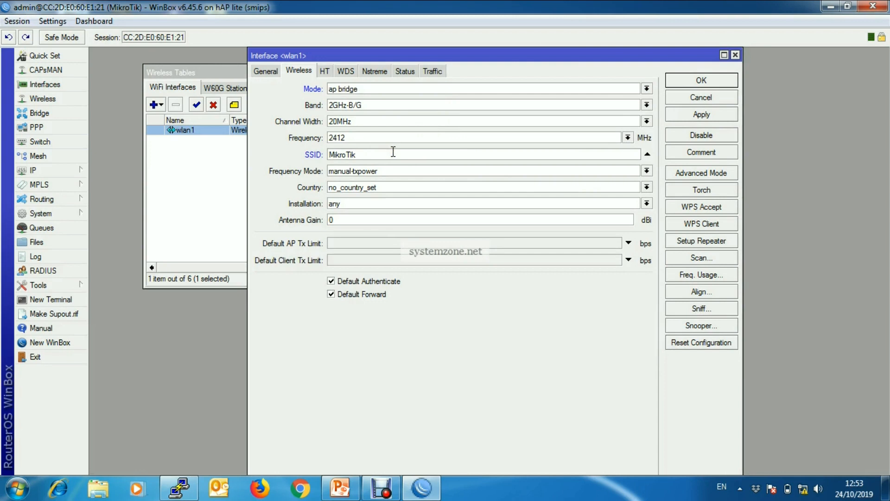
type("AP")
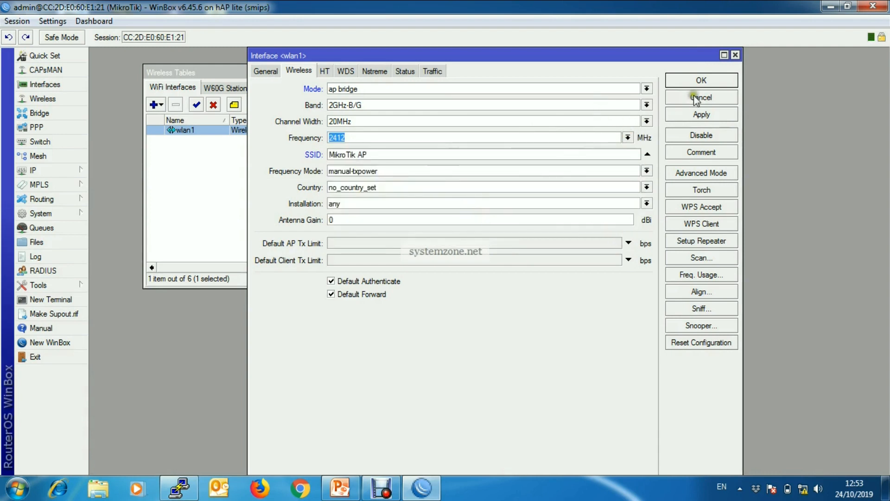
mouse_move(698, 176)
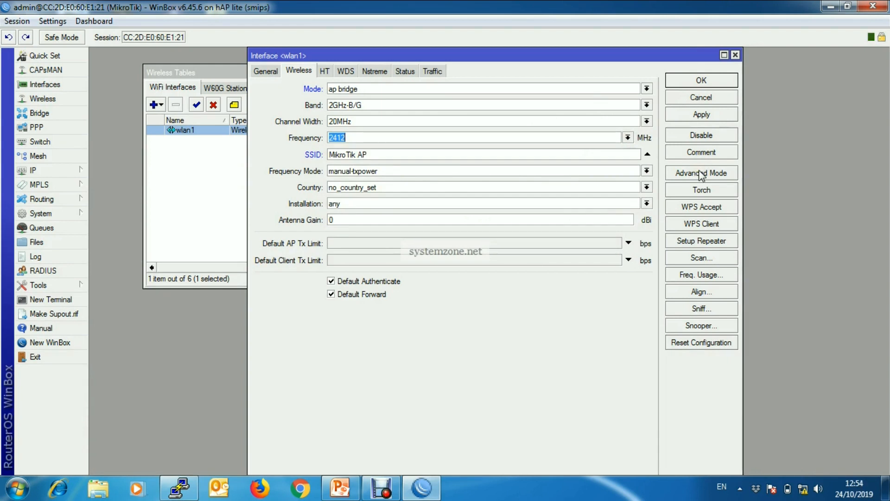
Step: In Advanced Mode, assign the WiFi Profile security profile, apply and close
left_click(701, 172)
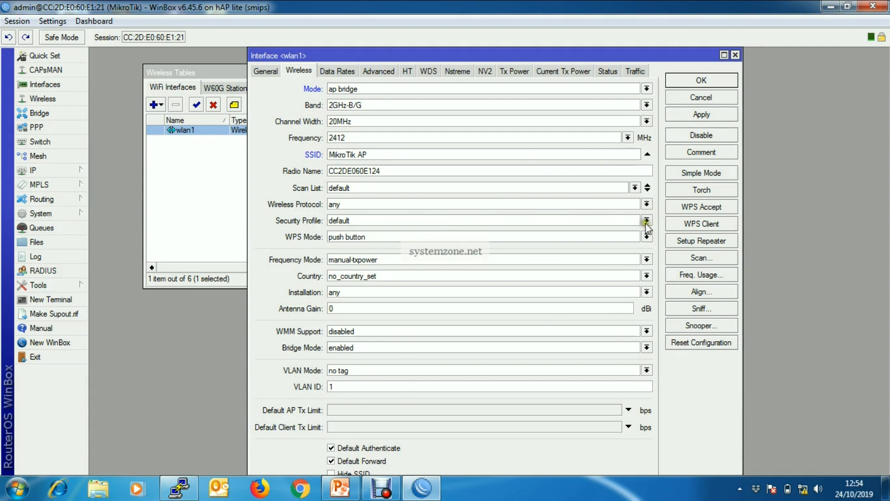
left_click(646, 220)
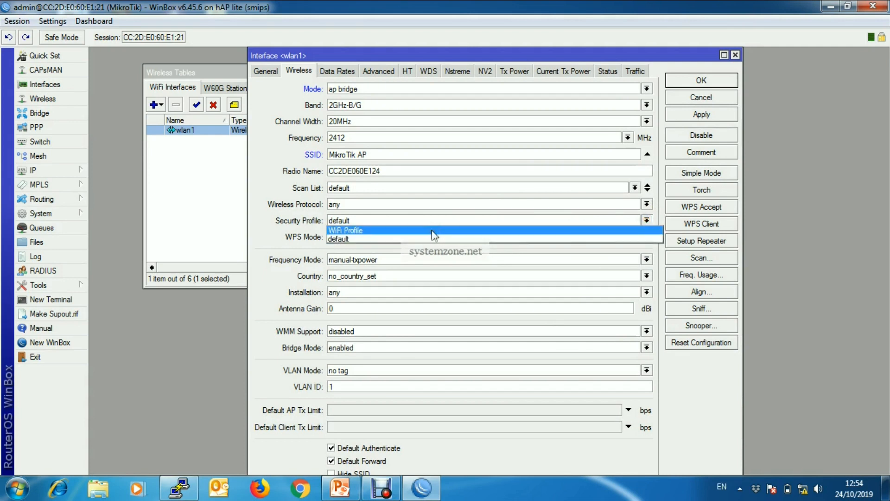
left_click(345, 230)
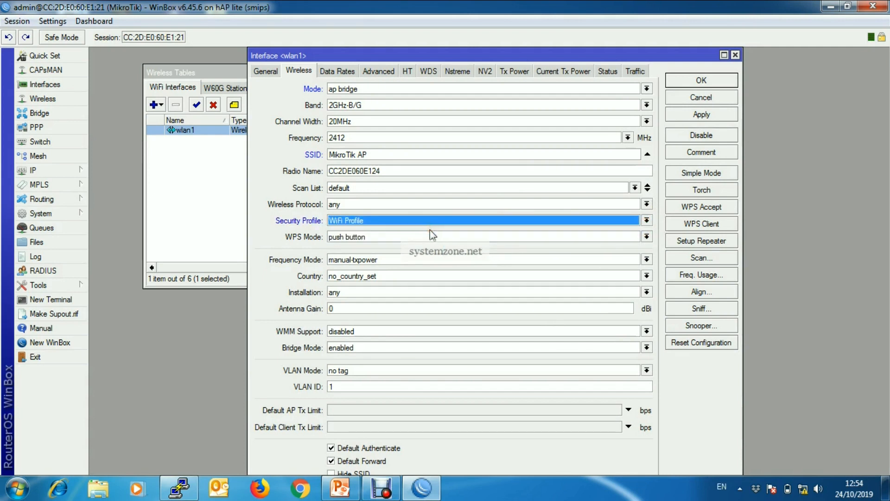
mouse_move(482, 443)
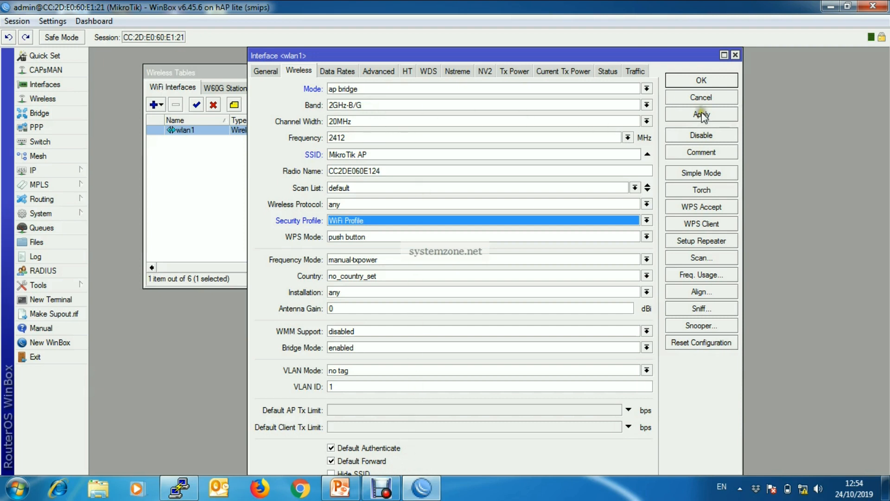
left_click(701, 114)
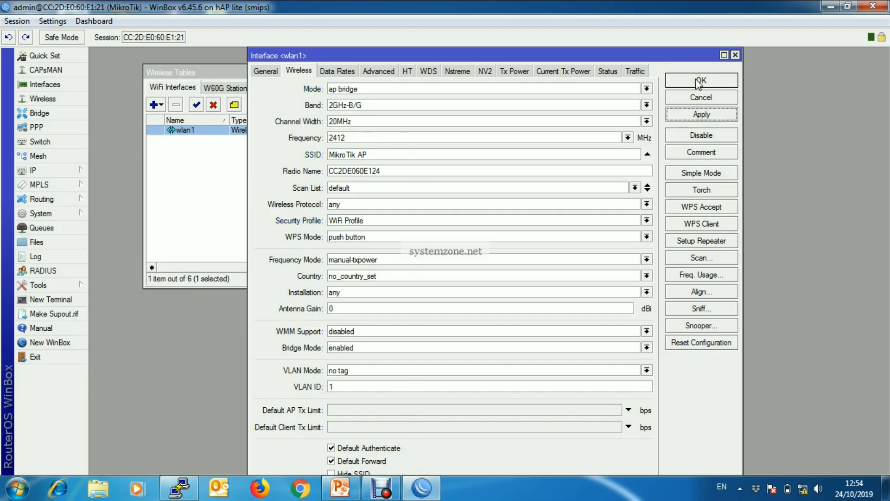
left_click(701, 80)
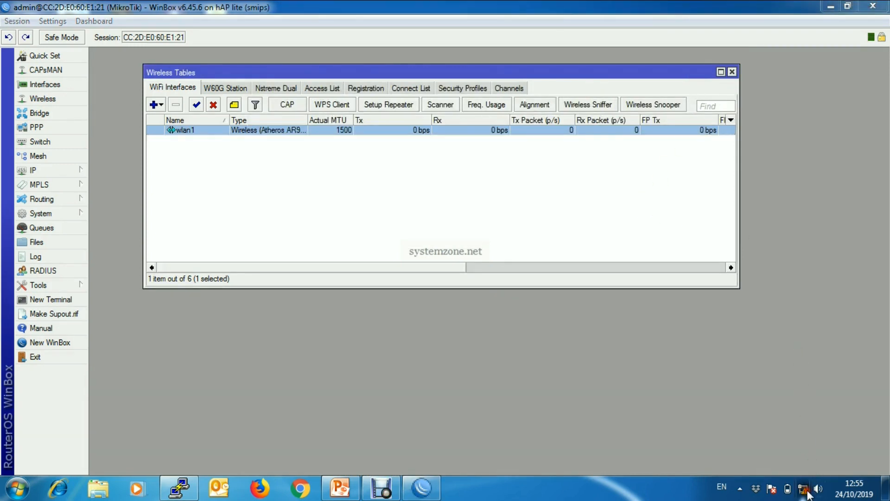
Step: Join the MikroTik AP network from Windows, entering the security key with characters hidden
left_click(804, 488)
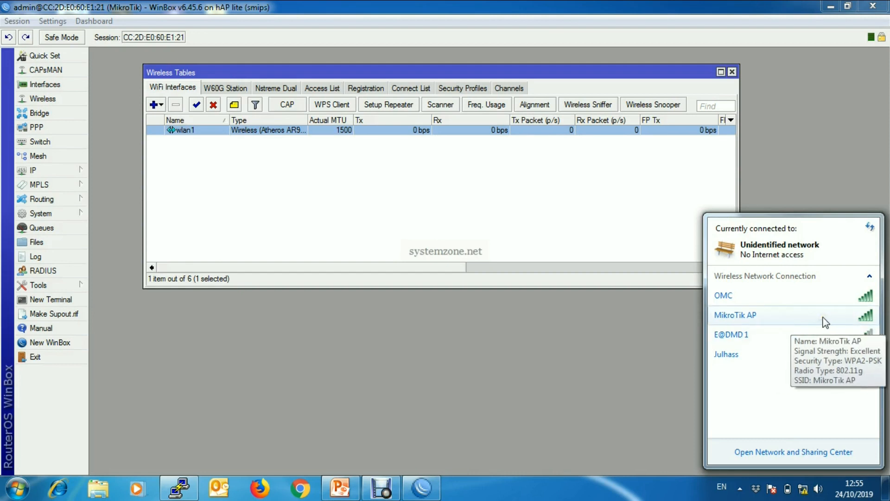
left_click(735, 315)
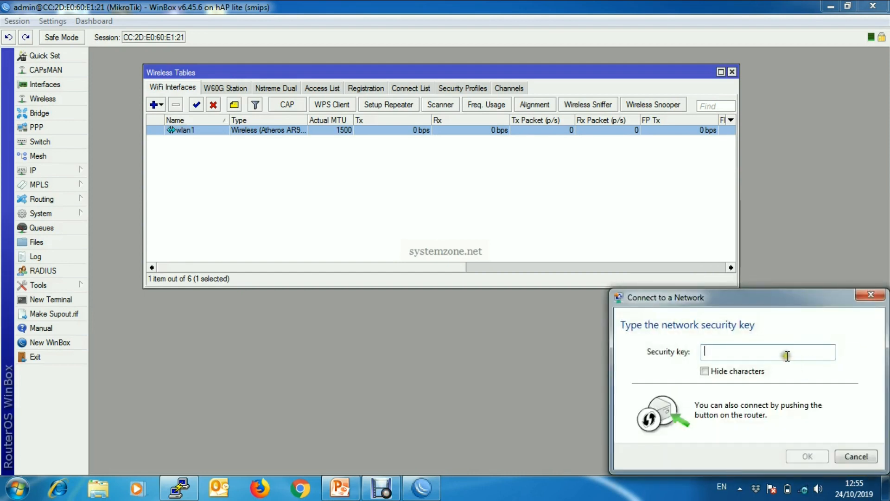
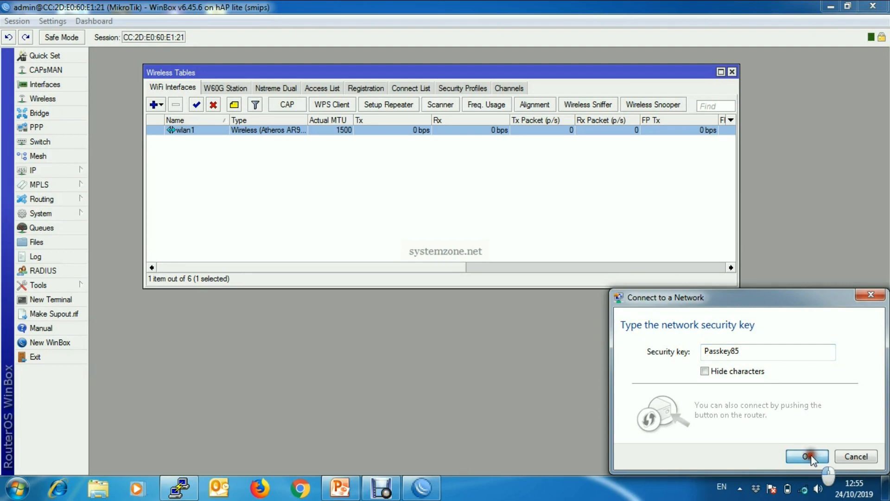
left_click(706, 371)
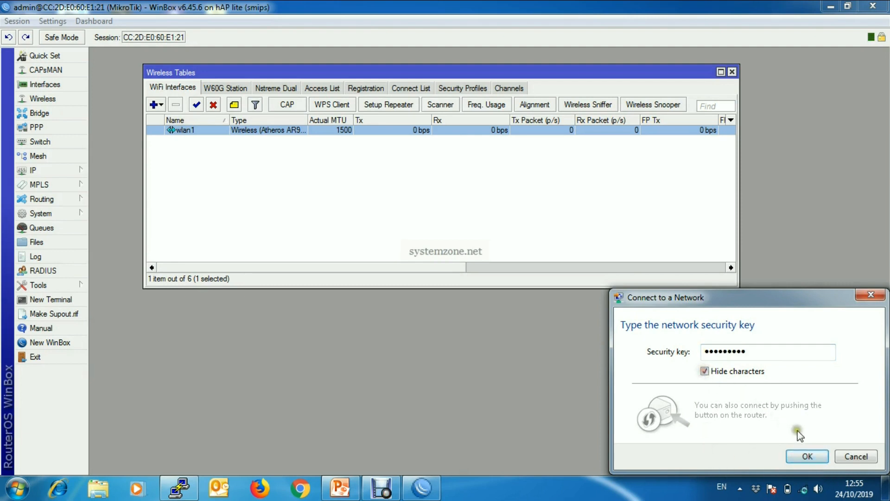
left_click(807, 456)
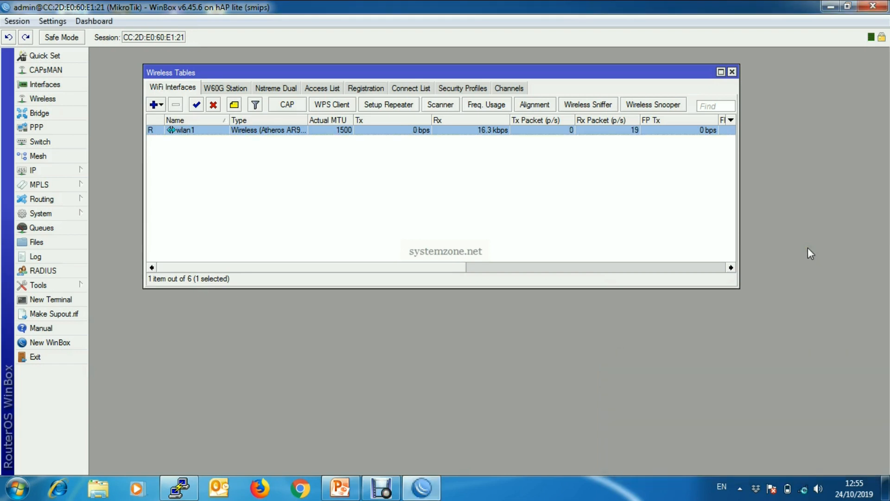
mouse_move(625, 212)
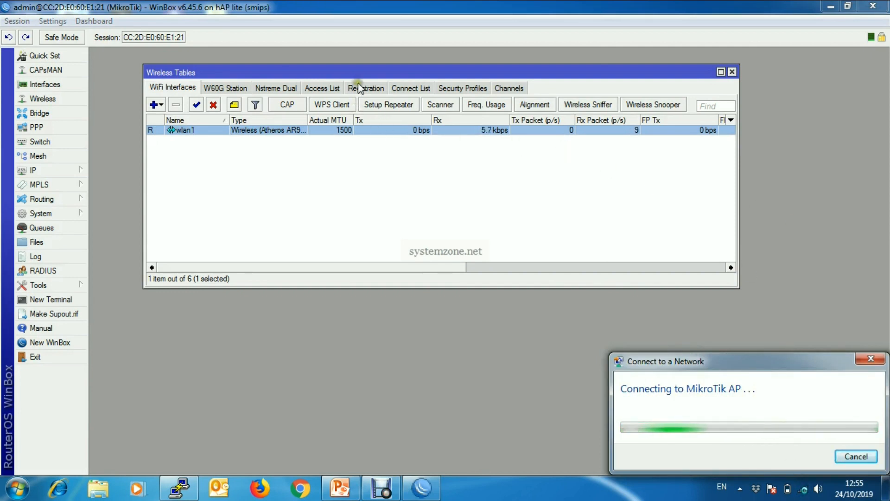
Step: Check the laptop client in the wlan1 Registration table and dismiss the Windows network flyout
left_click(365, 88)
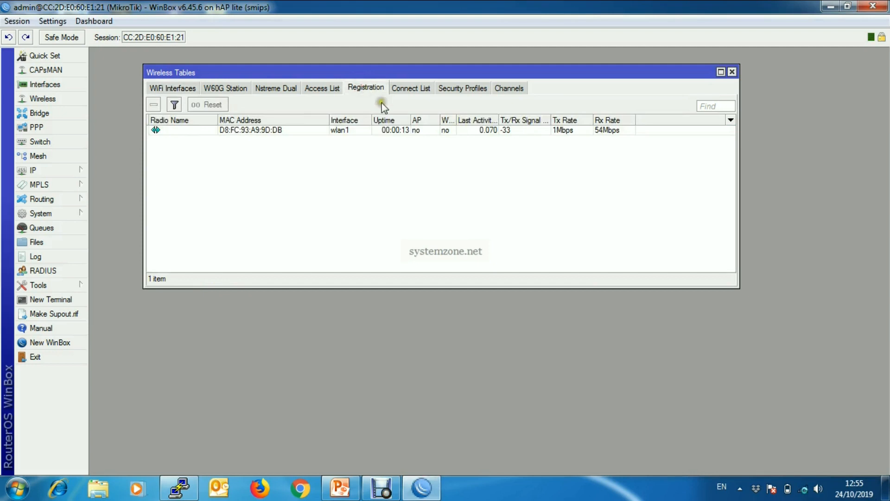
left_click(250, 130)
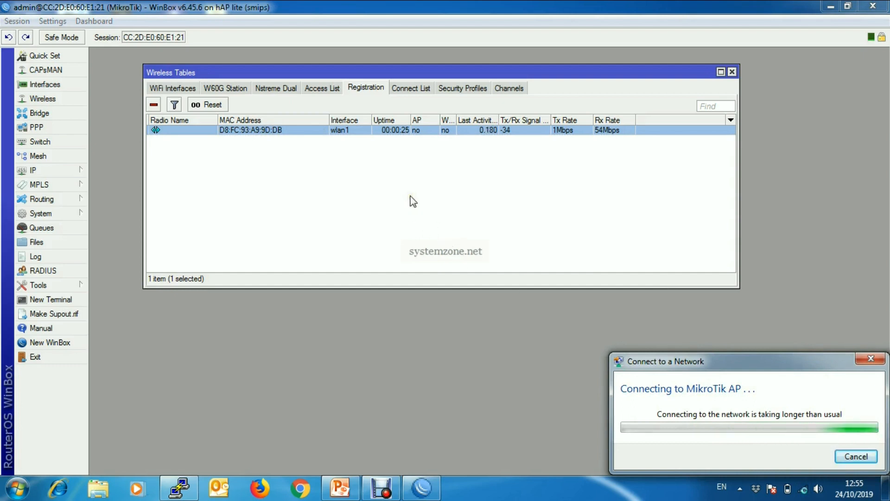
mouse_move(422, 191)
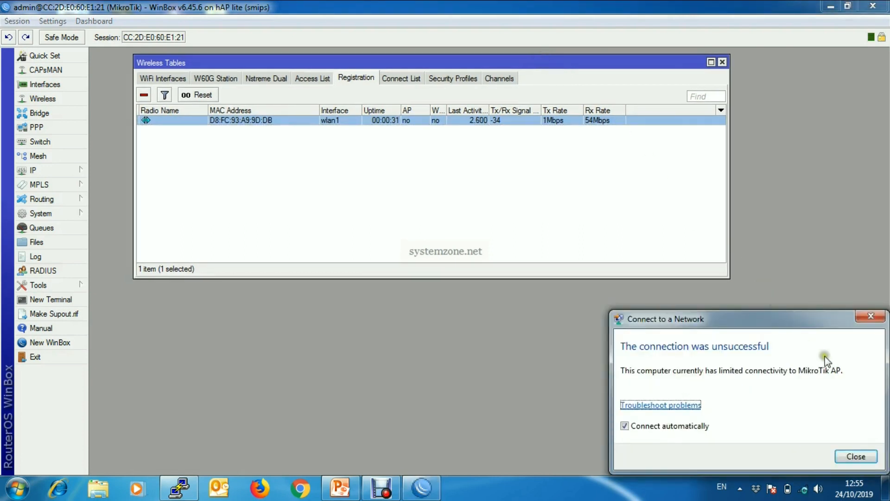
left_click(855, 456)
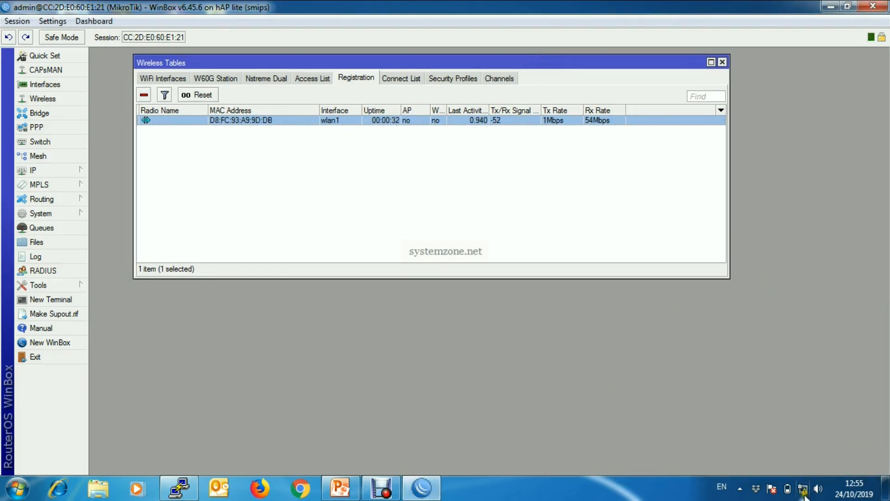
left_click(803, 489)
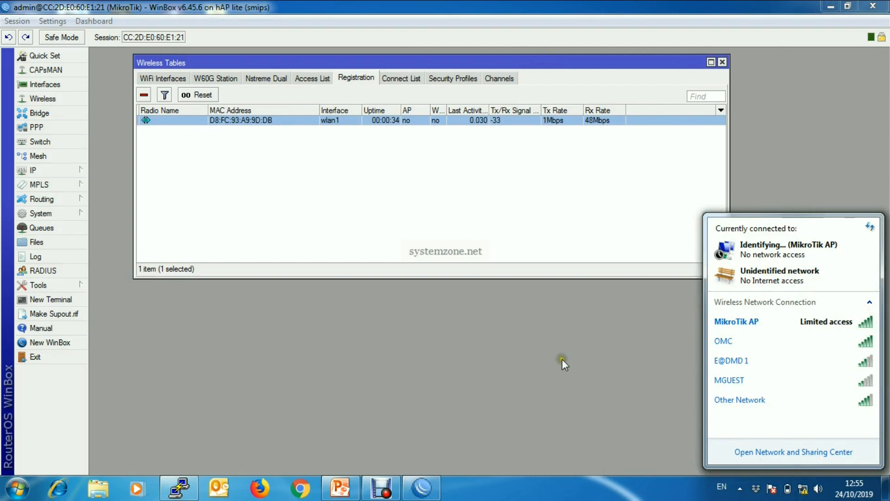
mouse_move(675, 261)
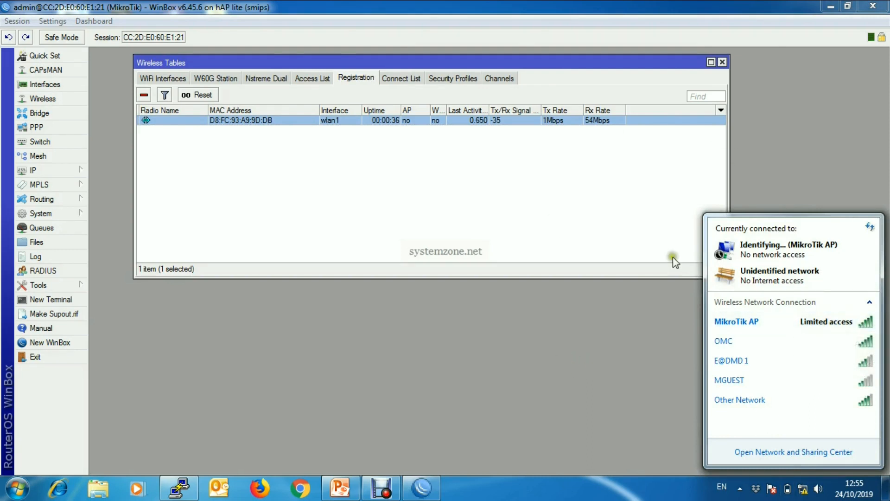
left_click(176, 167)
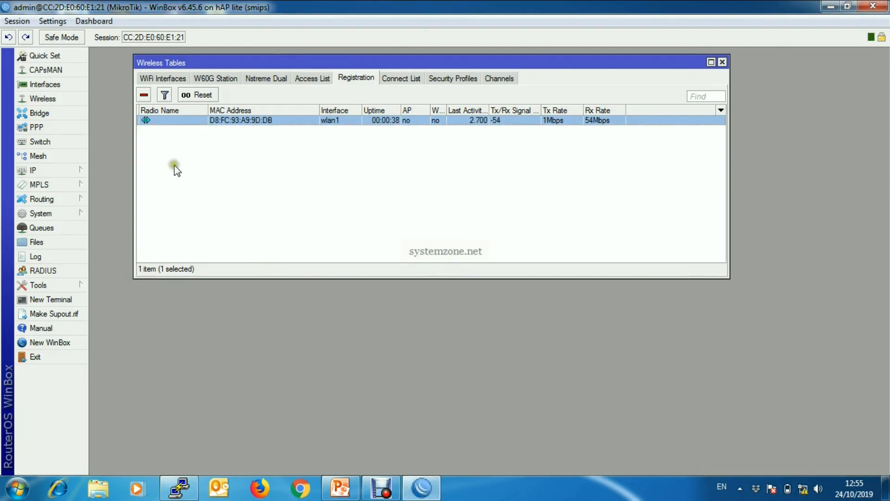
left_click_drag(161, 62, 141, 76)
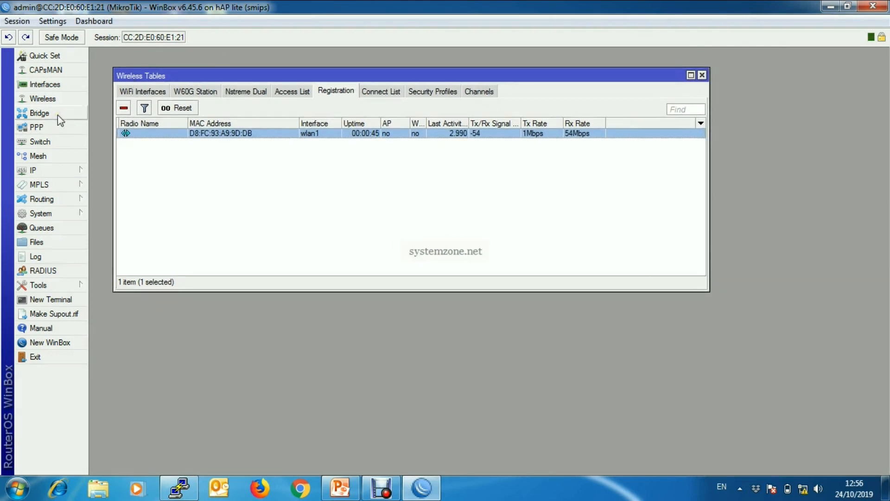
Step: Add a bridge named LAN_Bridge from the Bridge window
left_click(39, 113)
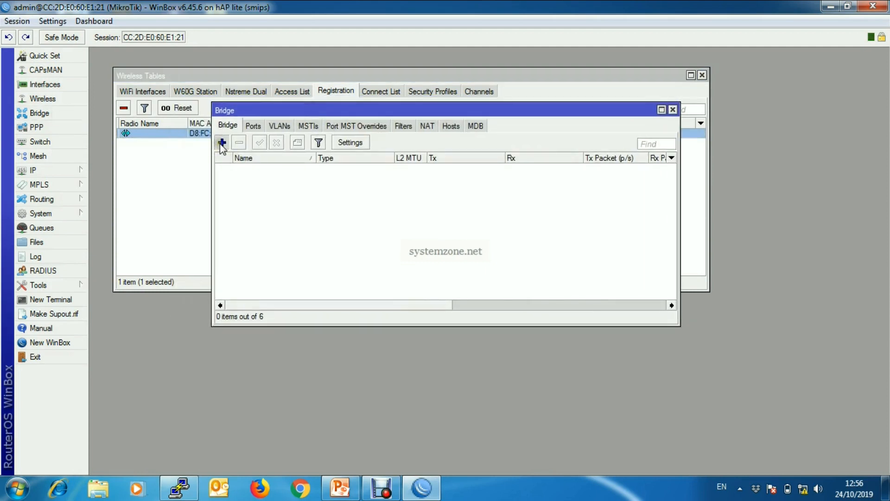
left_click(222, 142)
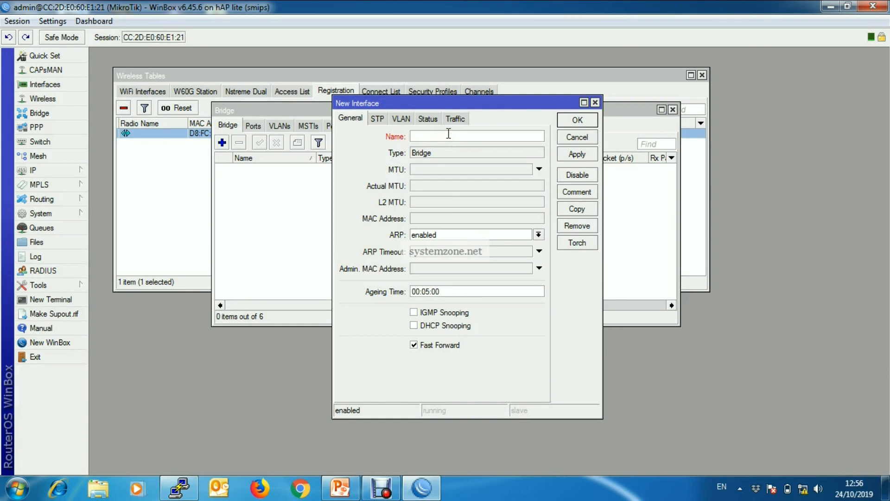
type("LAN_Bridge")
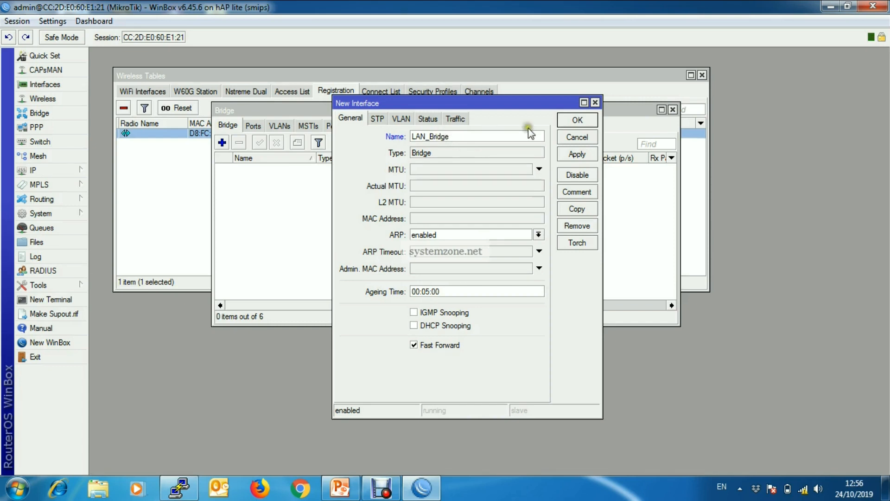
left_click(577, 120)
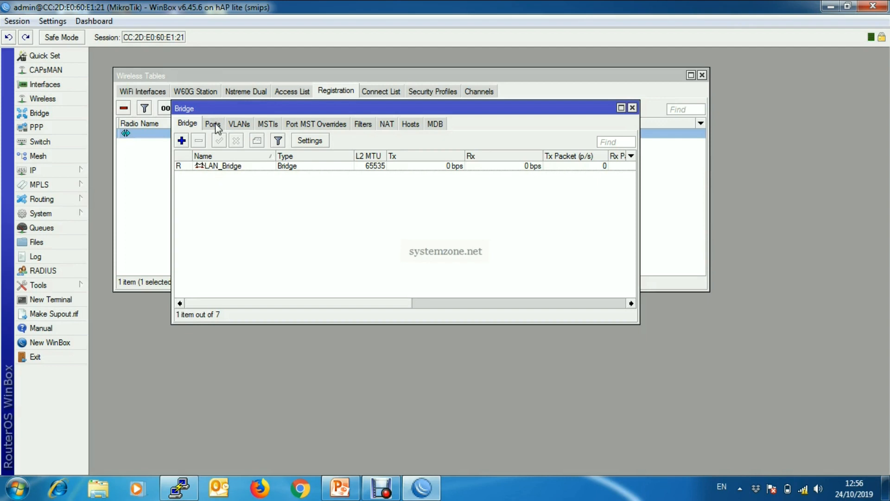
Step: Add ether2 and ether3 as LAN_Bridge ports, then reconnect after the session drops
left_click(212, 124)
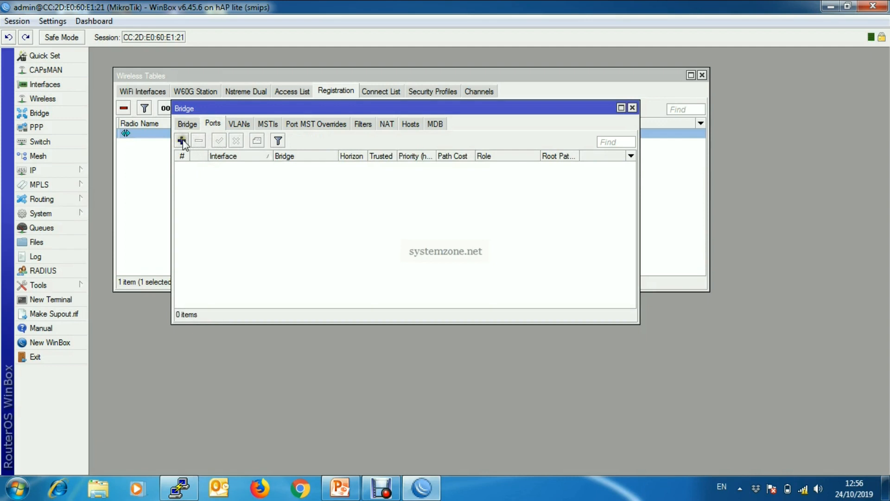
left_click(181, 140)
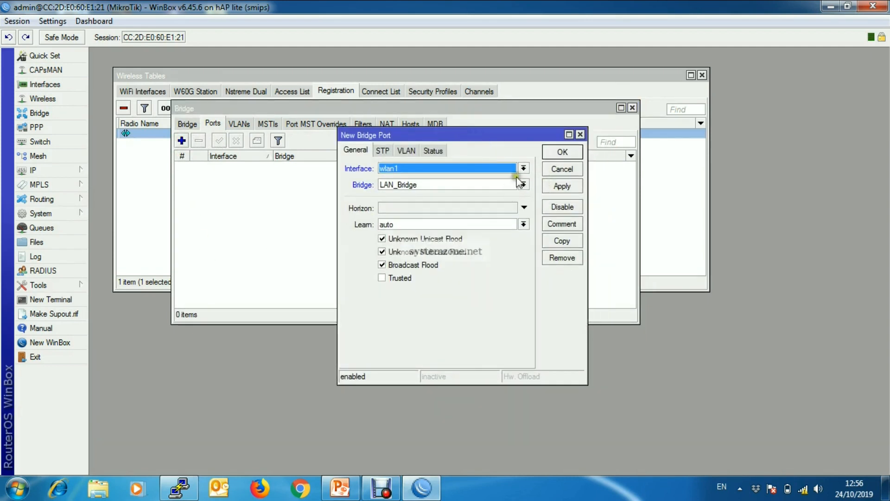
left_click(522, 168)
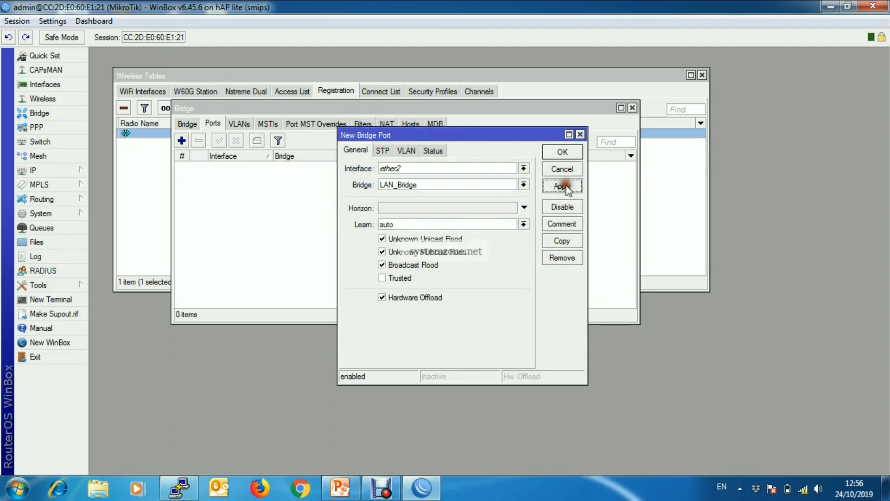
left_click(561, 185)
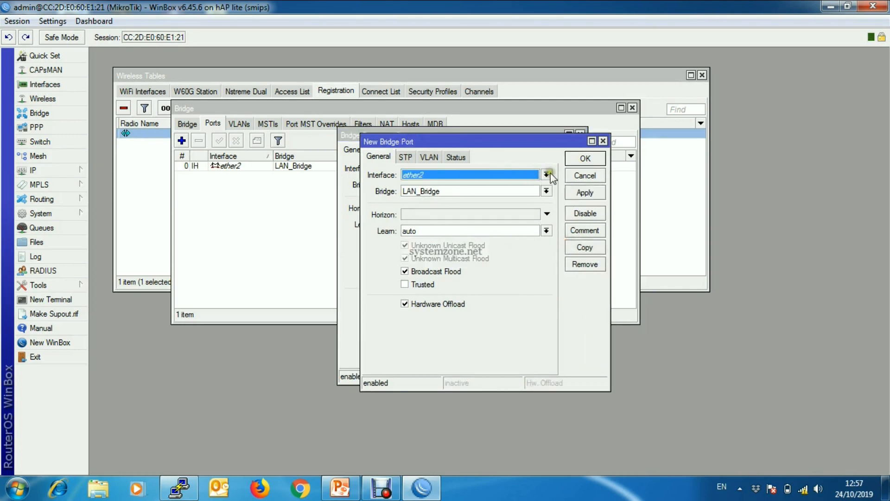
left_click(546, 174)
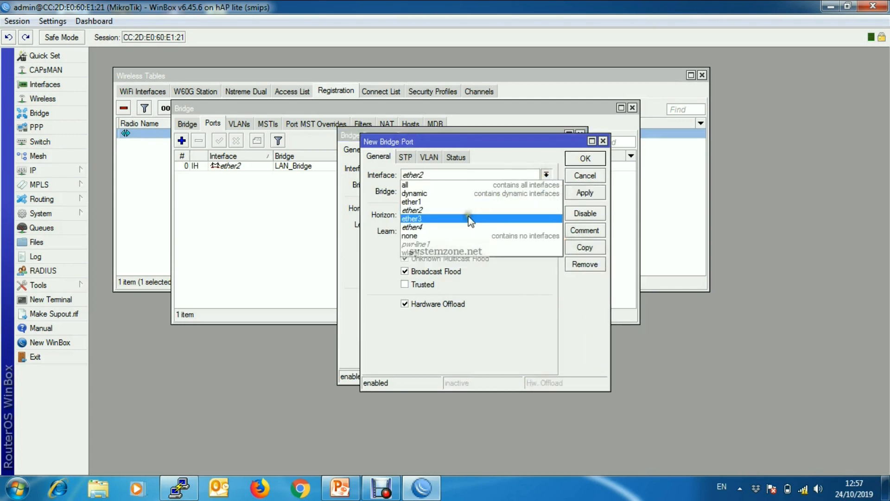
left_click(412, 218)
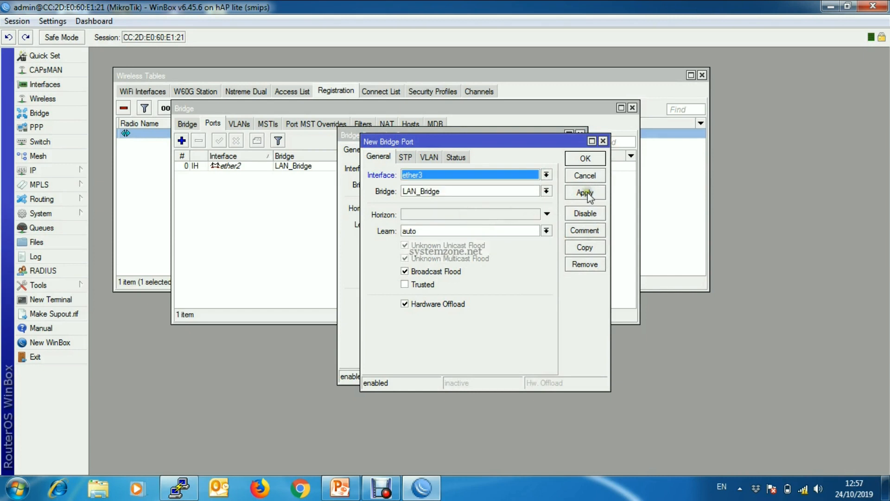
left_click(585, 192)
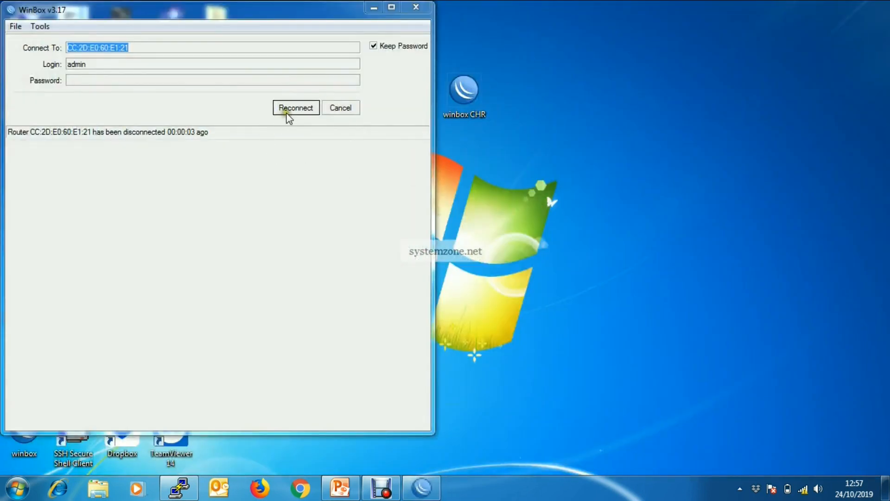
left_click(296, 108)
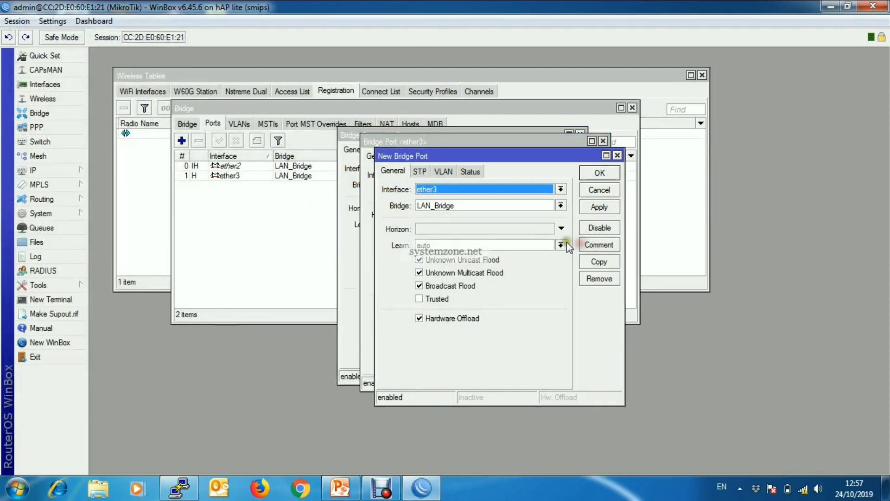
Step: Add ether4 and wlan1 as LAN_Bridge ports, then close the port dialogs and bridge window
left_click(561, 190)
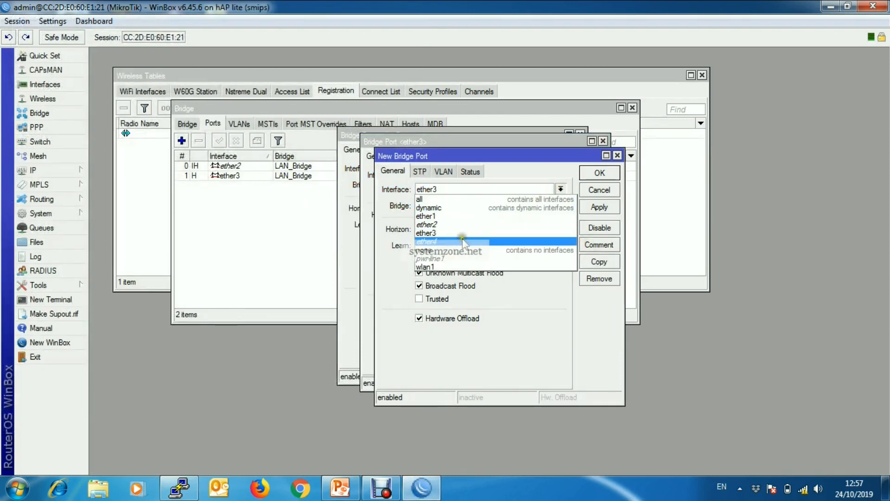
left_click(425, 241)
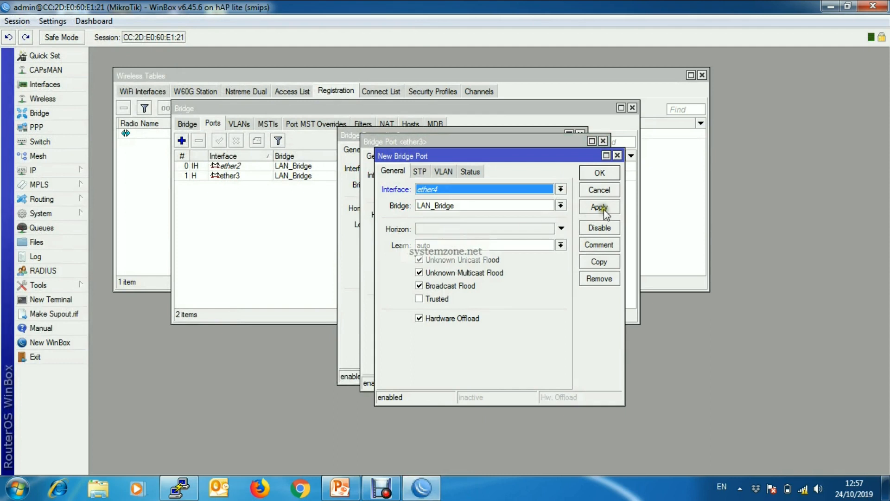
left_click(599, 206)
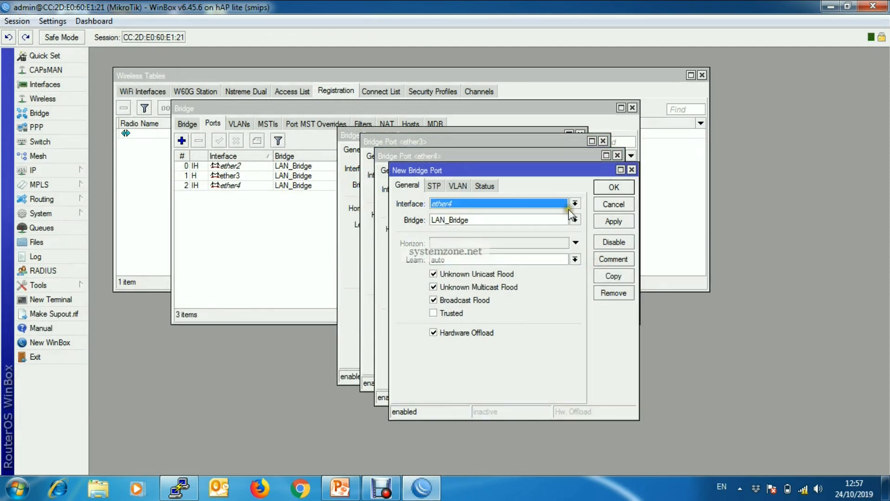
left_click(574, 203)
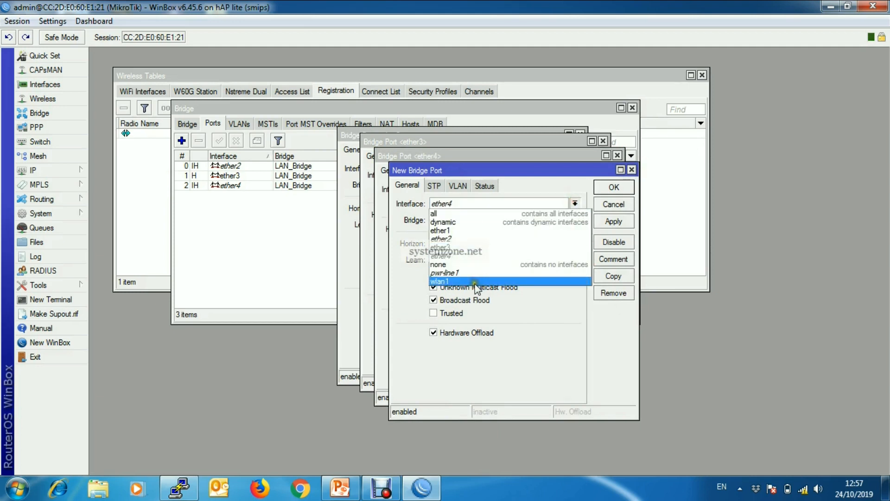
left_click(439, 281)
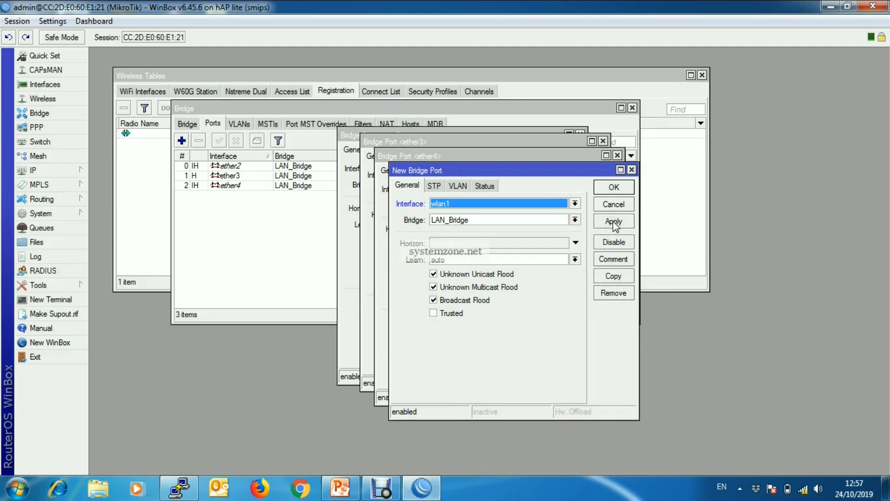
left_click(613, 221)
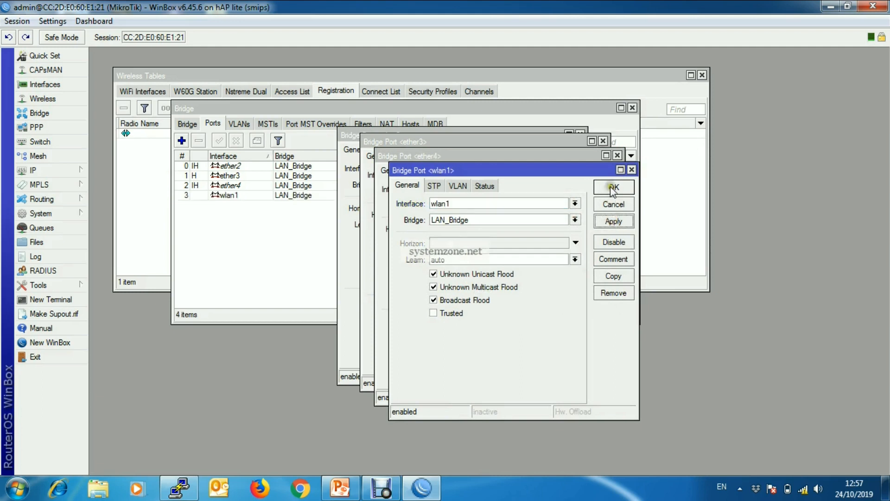
left_click(613, 187)
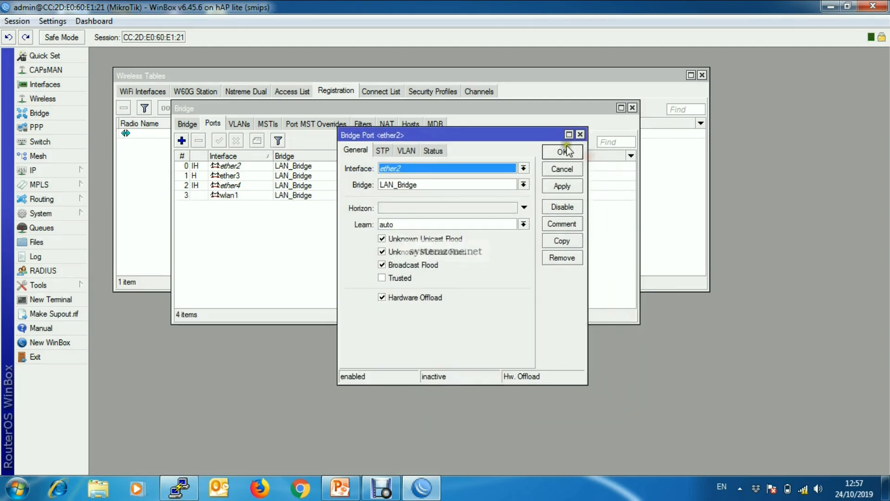
left_click(562, 152)
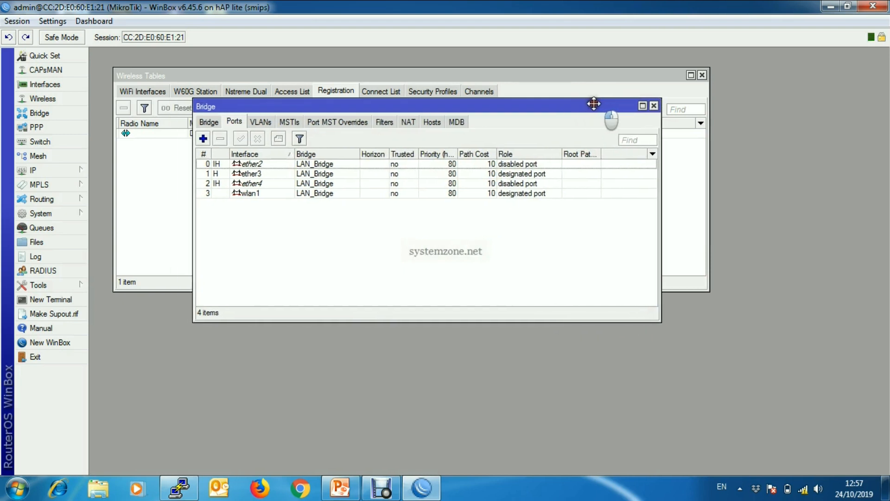
mouse_move(257, 173)
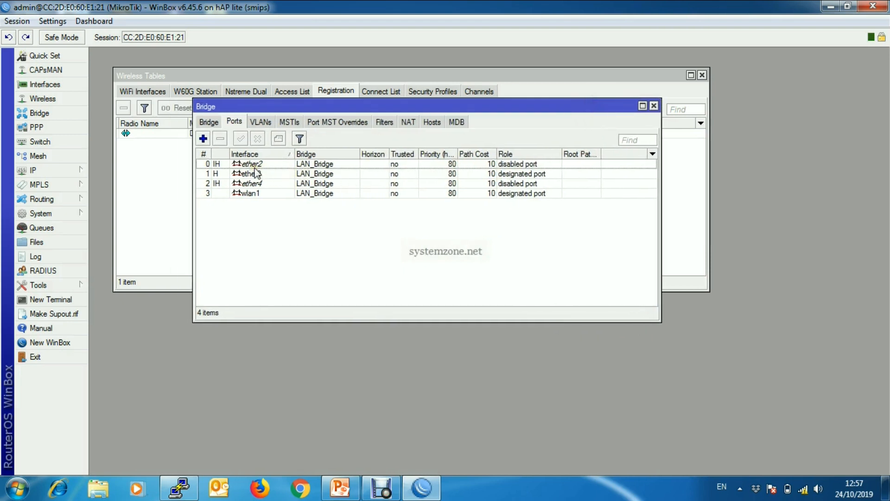
left_click(247, 183)
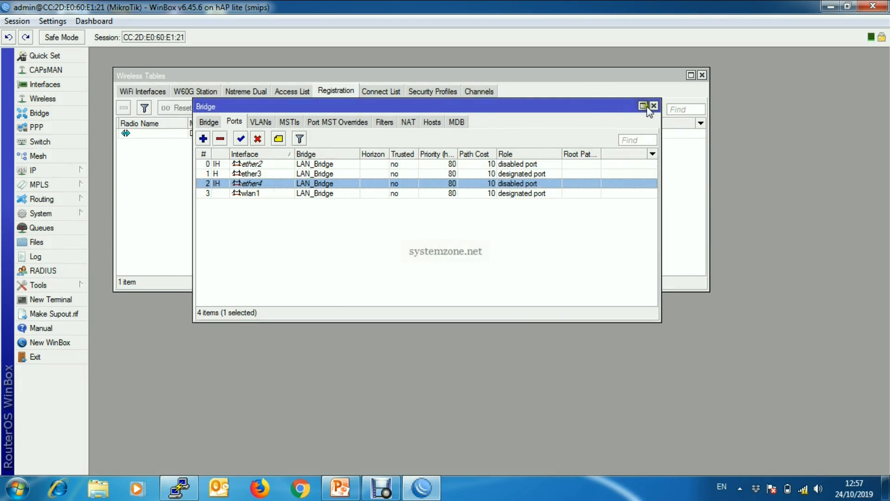
left_click(653, 106)
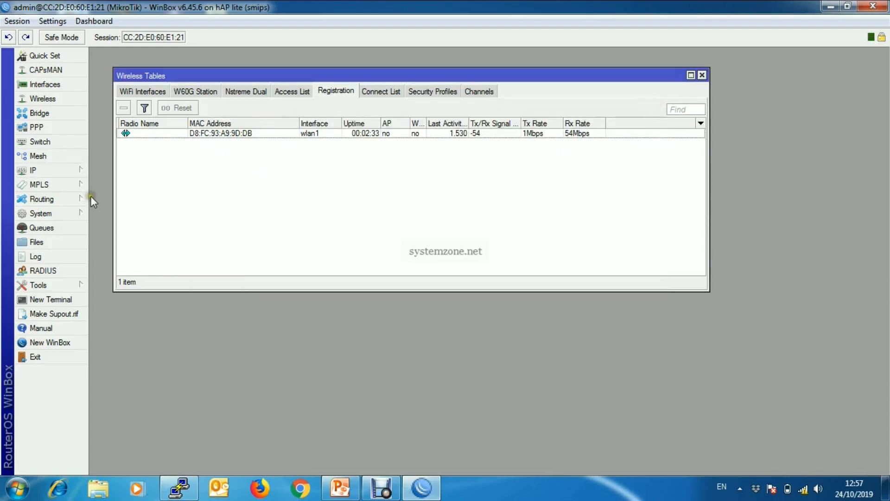
Step: Open the IP > Addresses list, which currently has no addresses
left_click(32, 170)
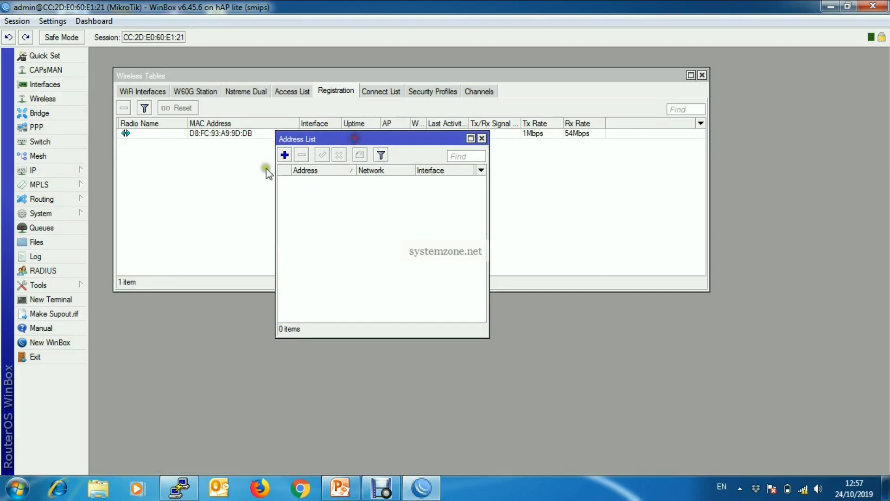
Step: Add the WAN address 192.168.70.2/30 on ether1
left_click(284, 155)
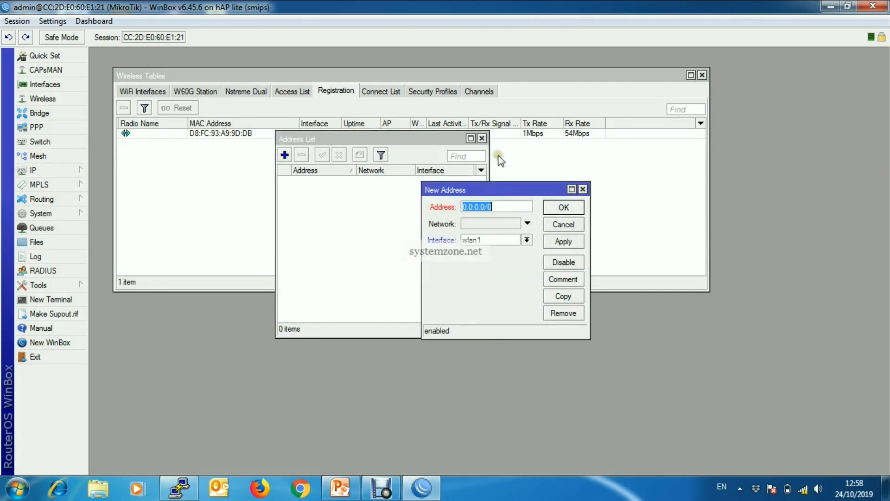
type("192")
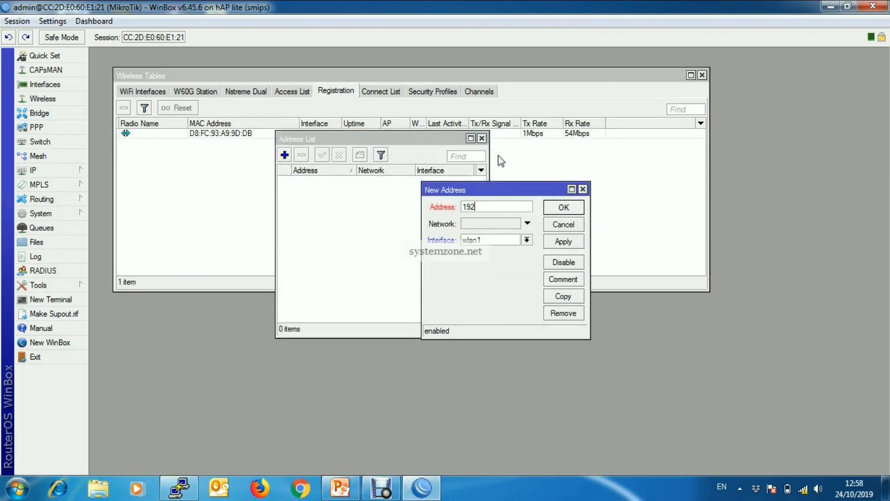
type(".168.")
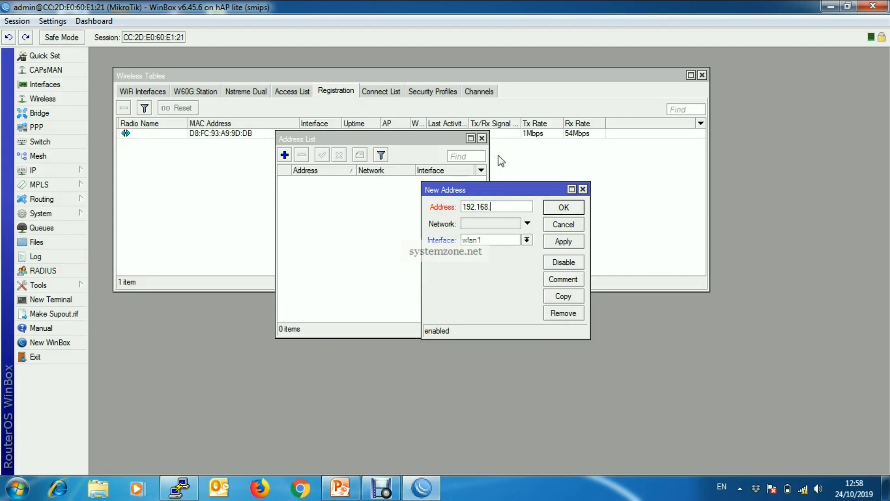
type("70.2")
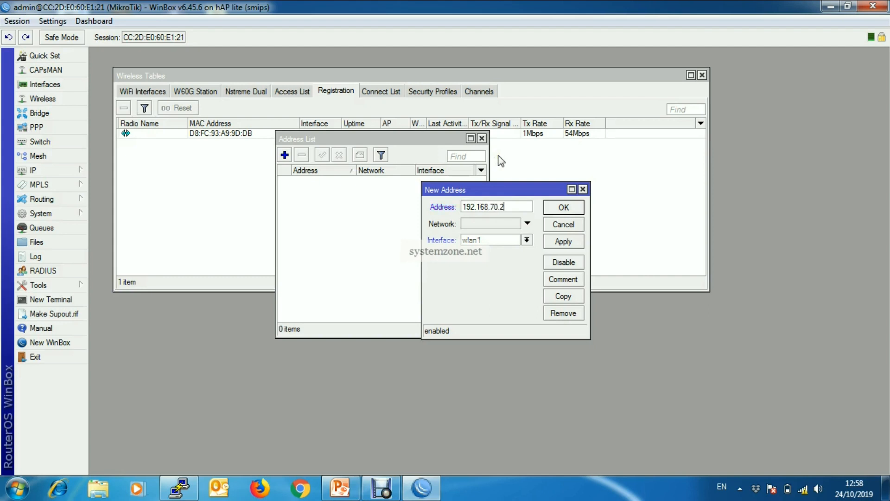
type("/30")
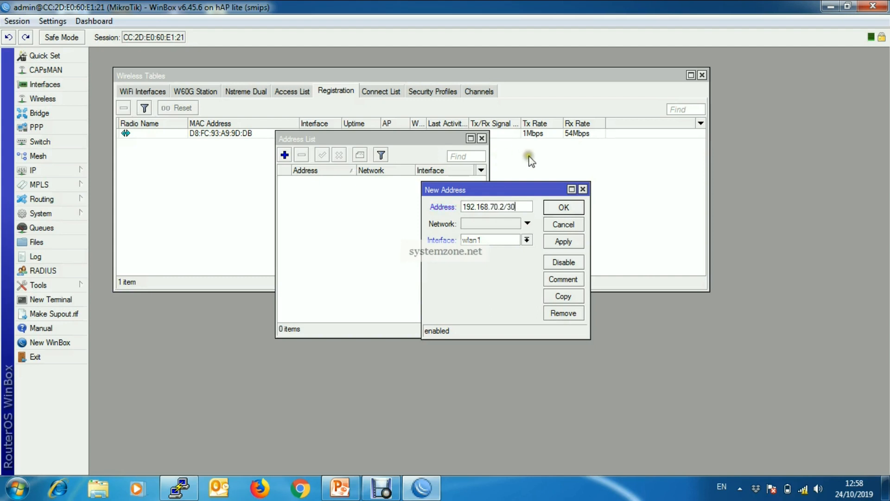
left_click(526, 240)
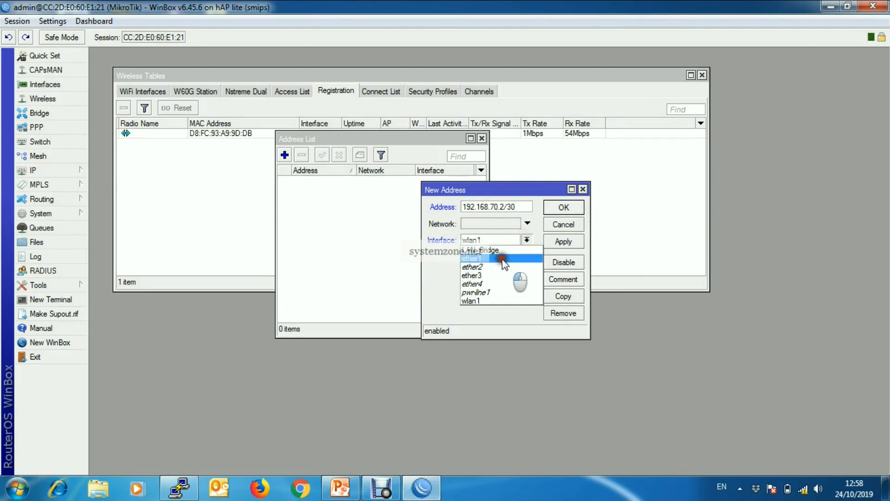
left_click(472, 259)
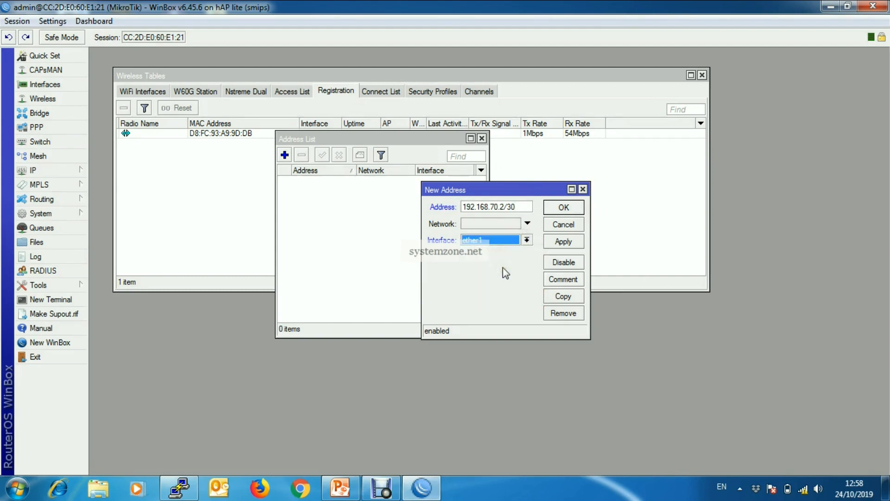
left_click(527, 240)
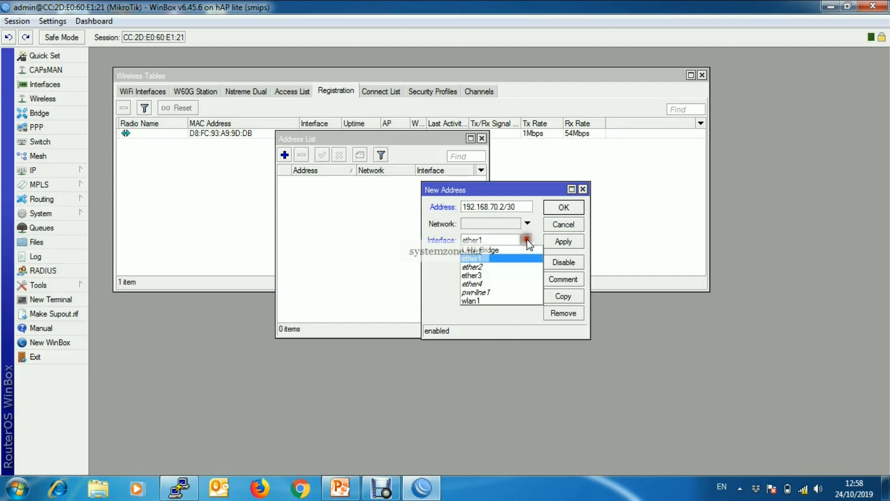
left_click(472, 259)
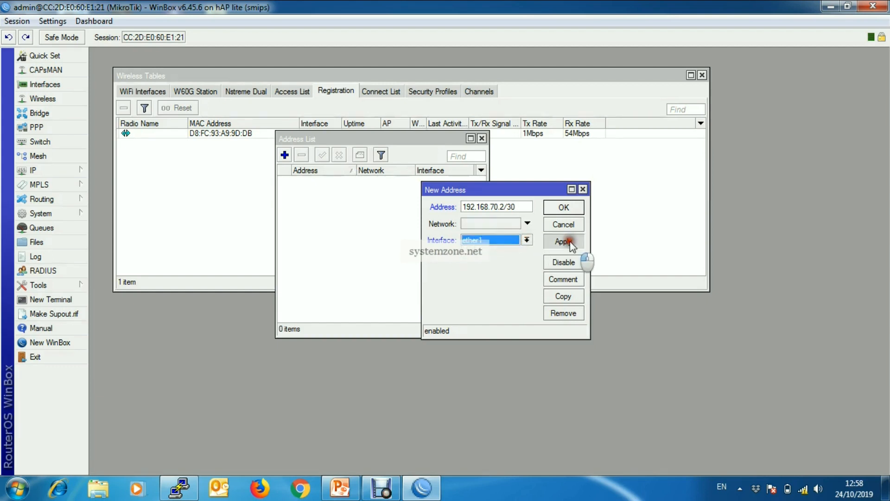
left_click(563, 206)
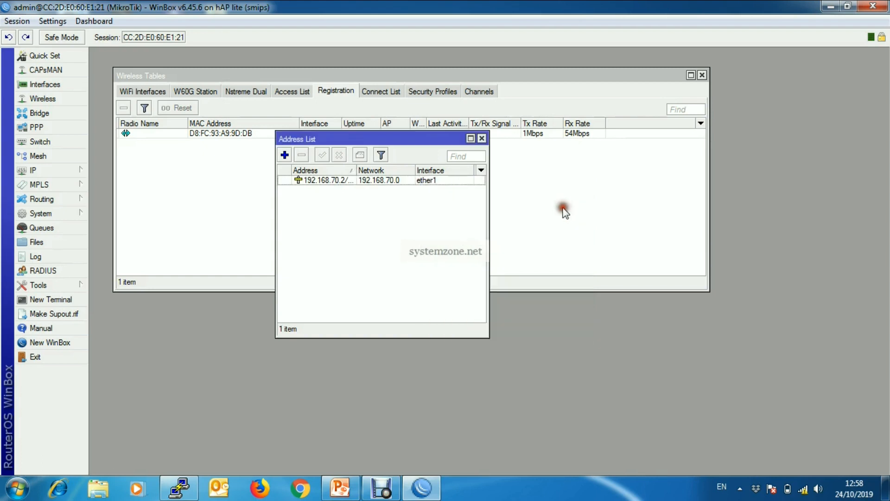
Step: Add 10.10.70.1/24 on LAN_Bridge and close the address list
left_click(284, 154)
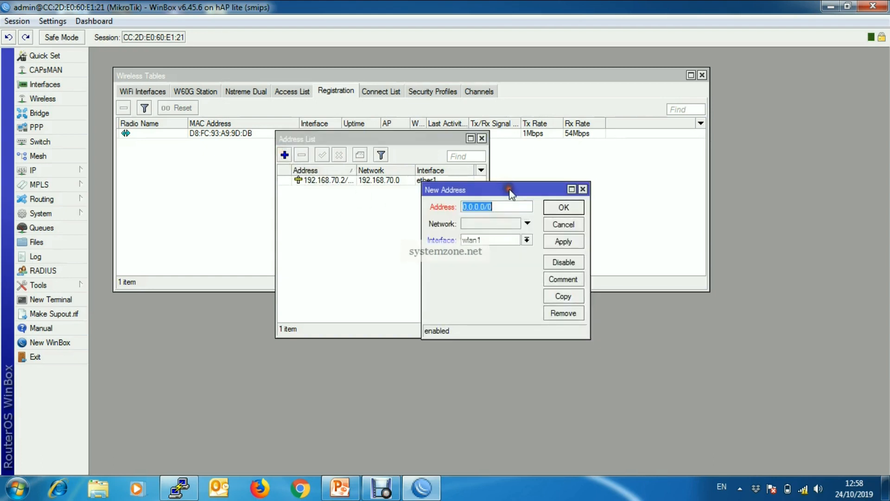
type("10.1")
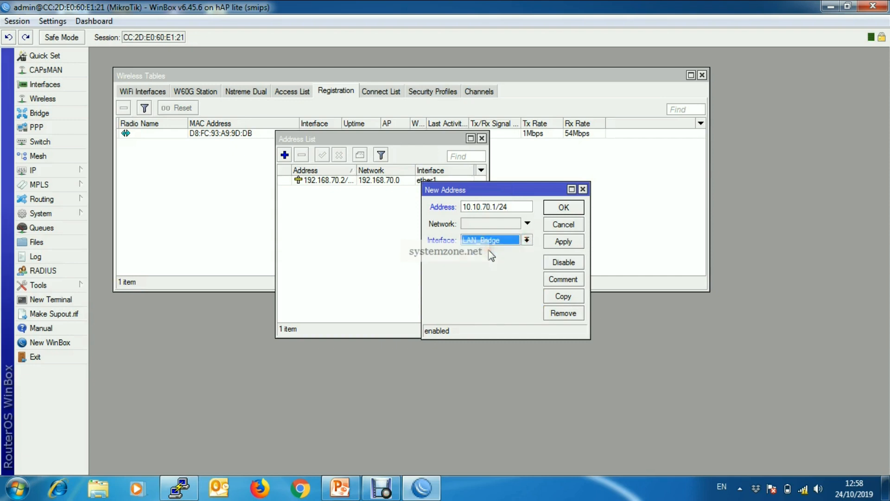
left_click(563, 240)
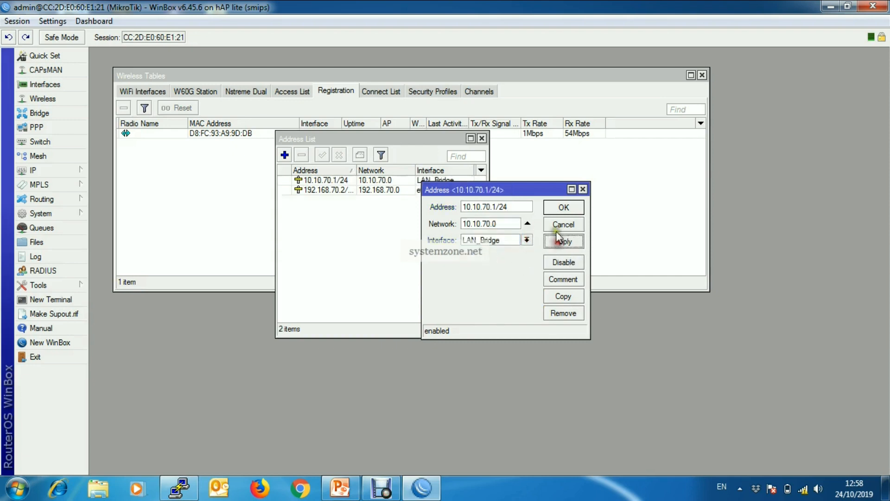
left_click(562, 224)
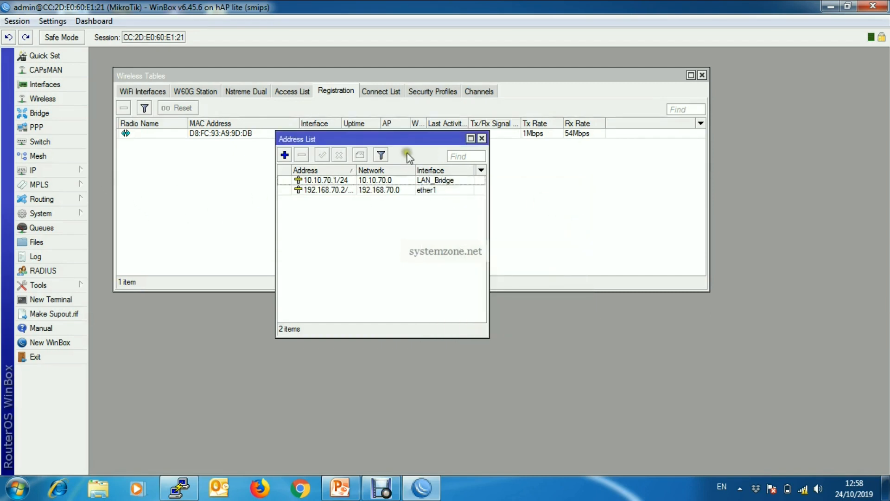
left_click(33, 169)
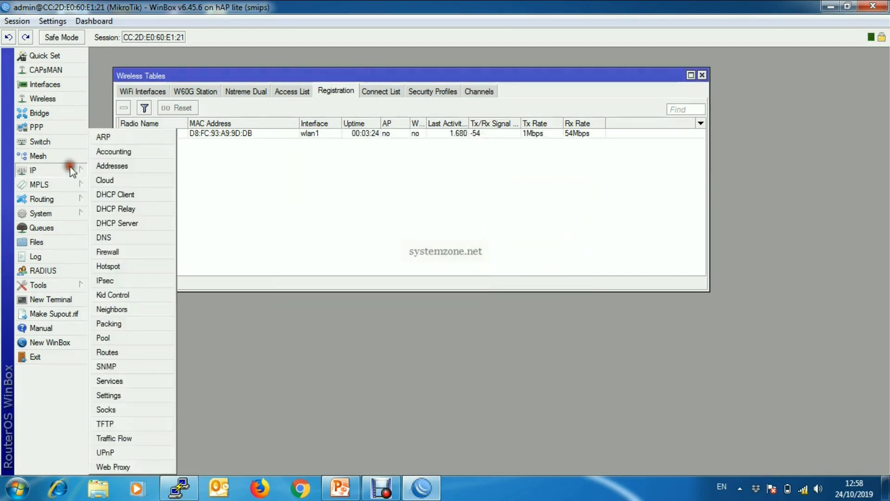
Step: Enter 8.8.8.8 as the DNS server in IP > DNS and save
left_click(103, 238)
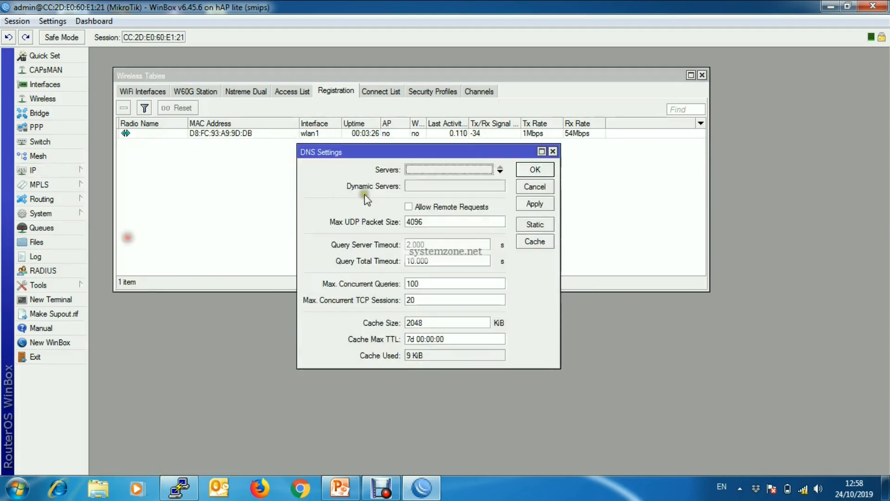
left_click(448, 170)
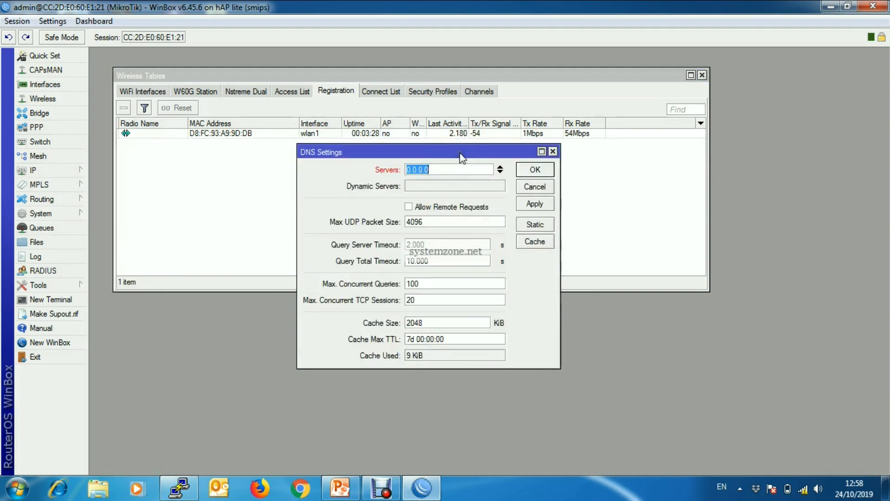
type("8.8.8.8")
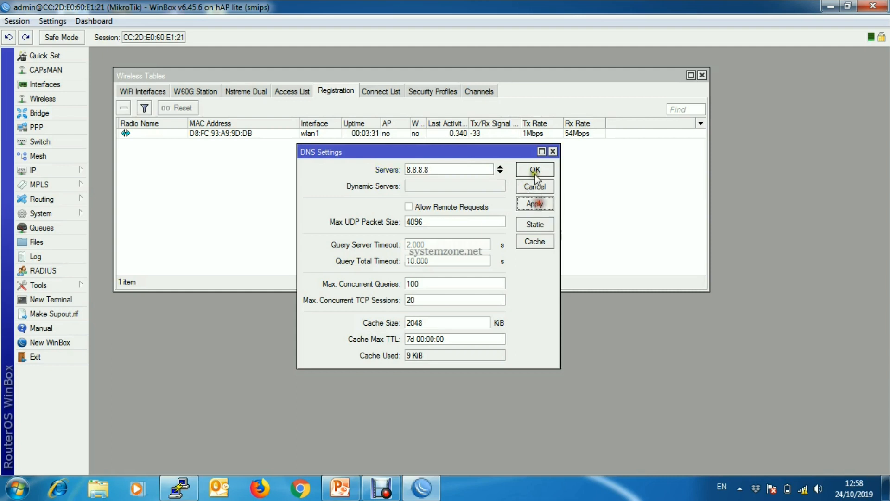
left_click(534, 170)
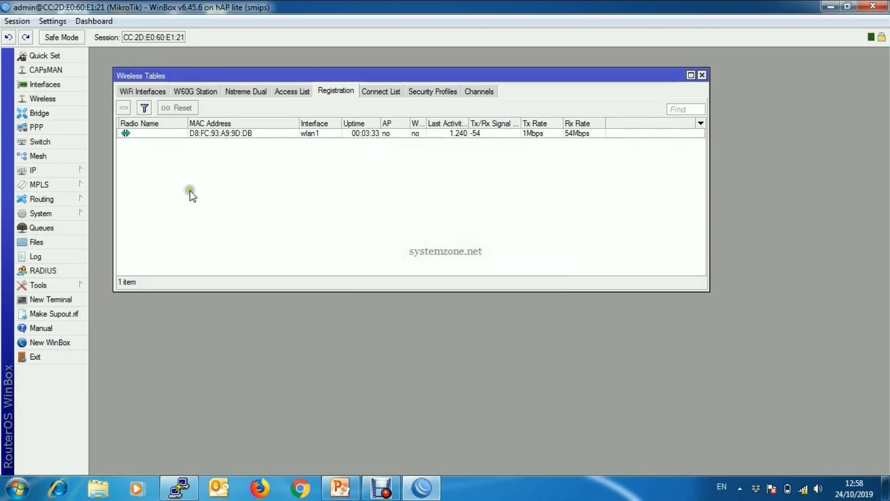
left_click(32, 170)
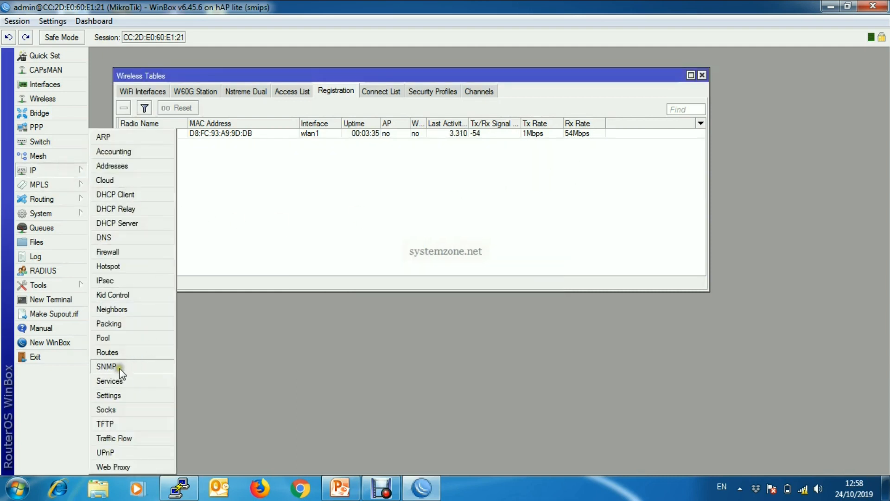
Step: Add route 0.0.0.0/0 with gateway 192.168.70.1 in IP > Routes
left_click(107, 352)
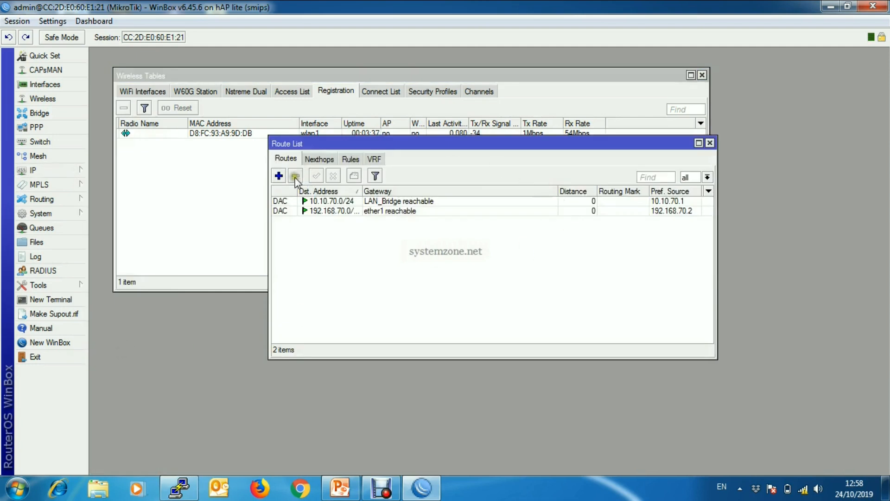
left_click(278, 176)
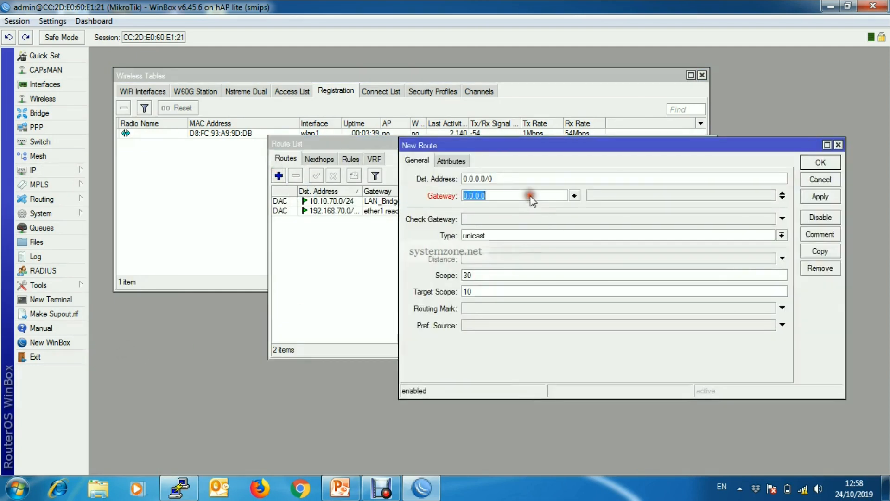
type("192.168.70.1")
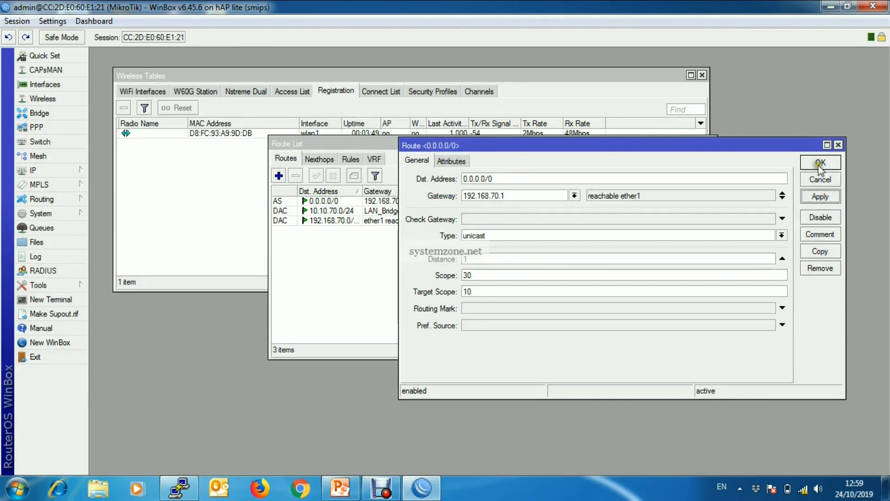
left_click(820, 162)
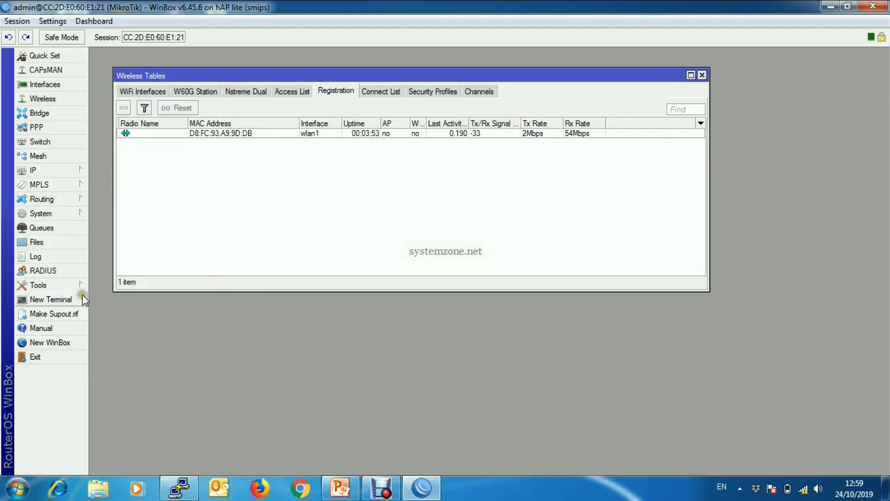
left_click(51, 299)
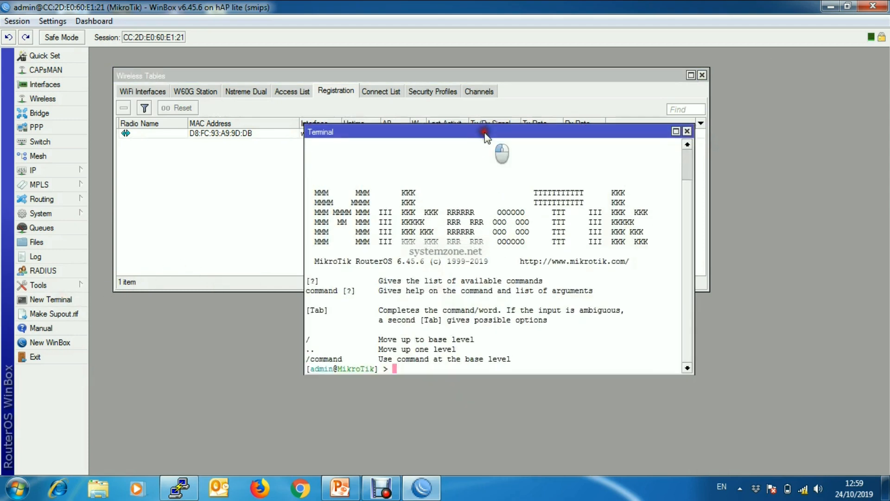
type("ping goog")
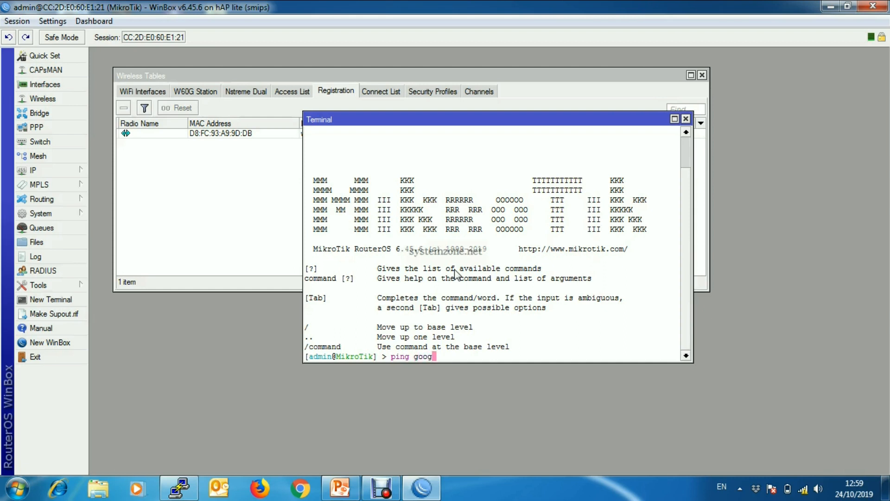
type("le.com")
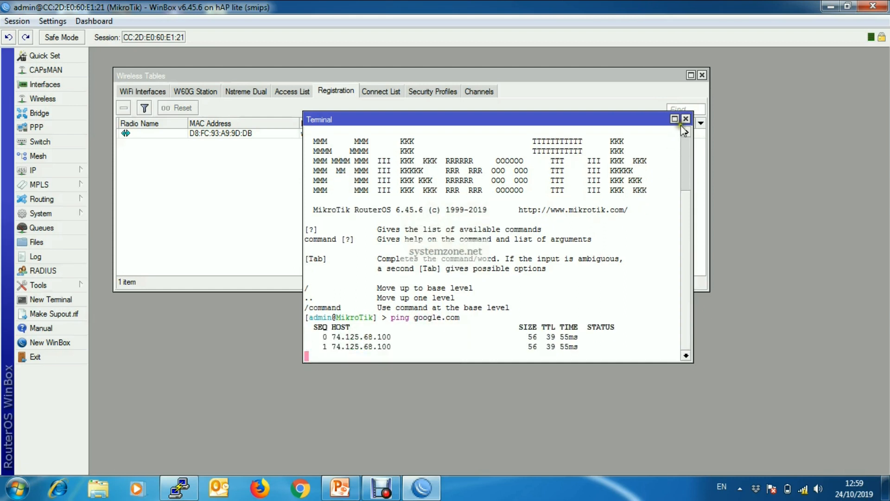
left_click(685, 119)
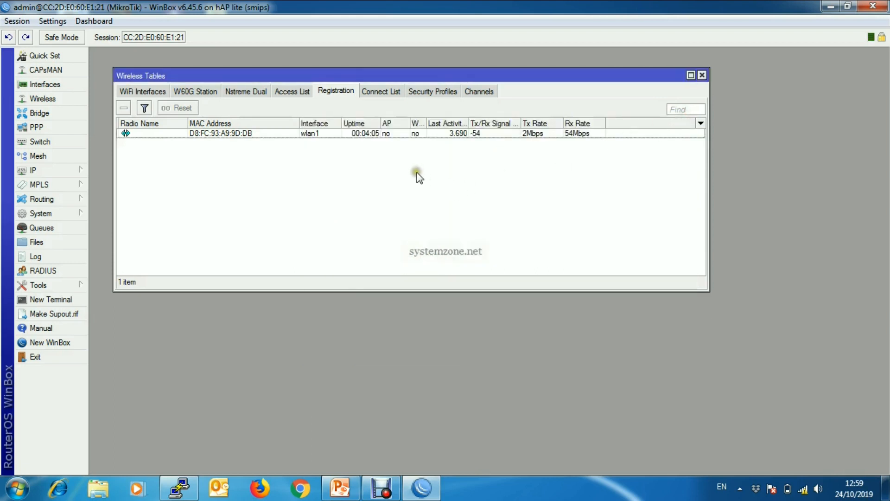
left_click(32, 170)
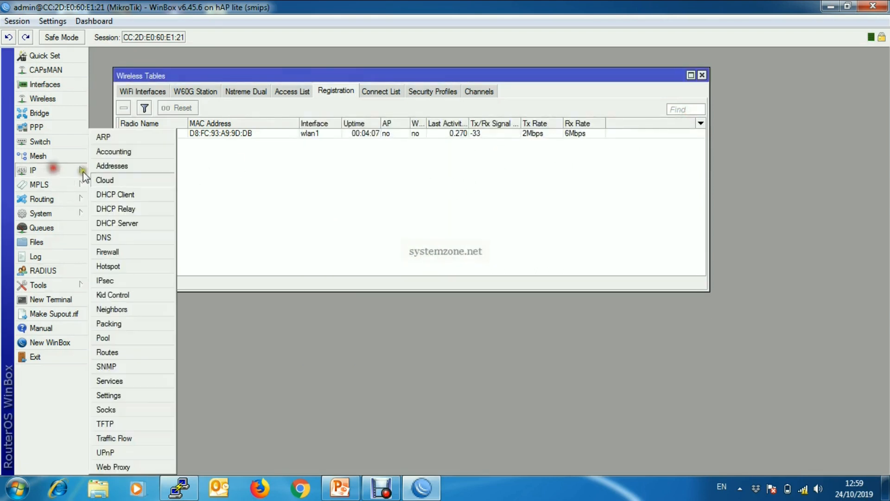
Step: Create a srcnat masquerade NAT rule for source 10.10.70.0/24, then close Firewall
left_click(107, 252)
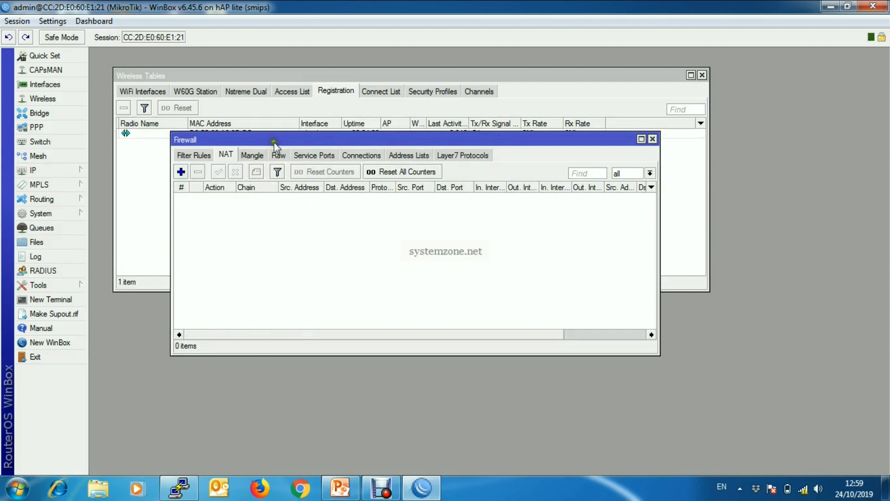
left_click(181, 171)
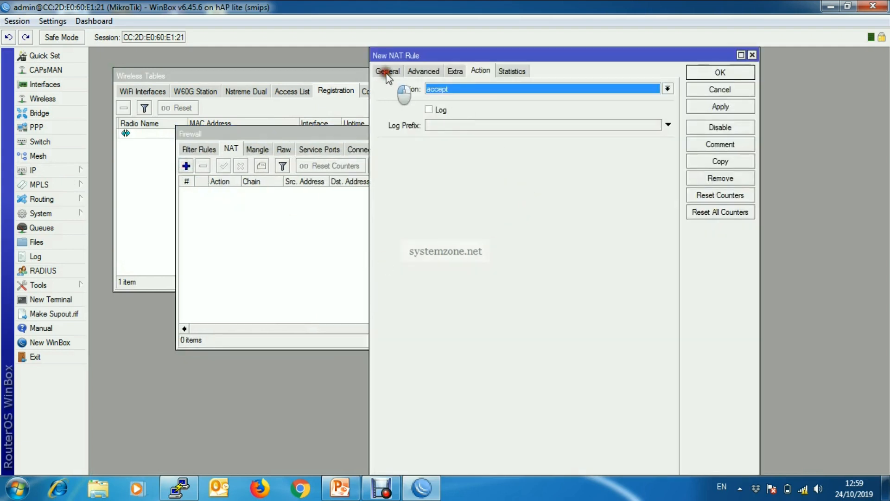
left_click(388, 71)
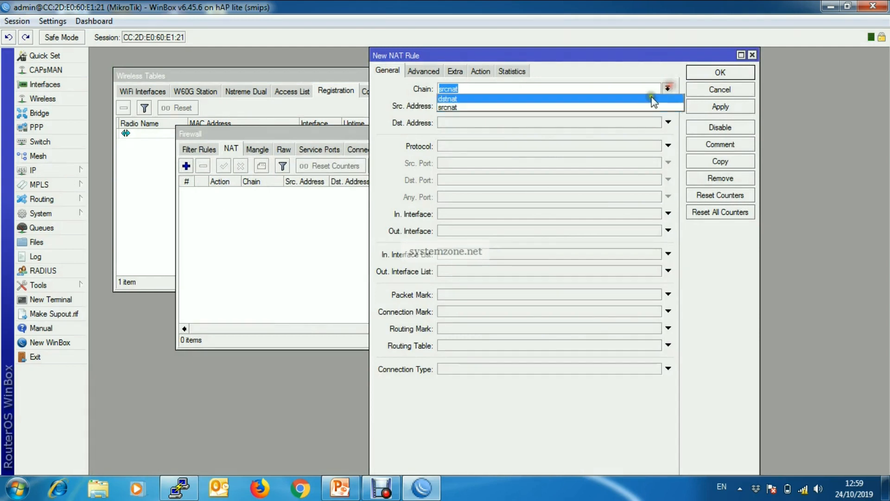
left_click(448, 107)
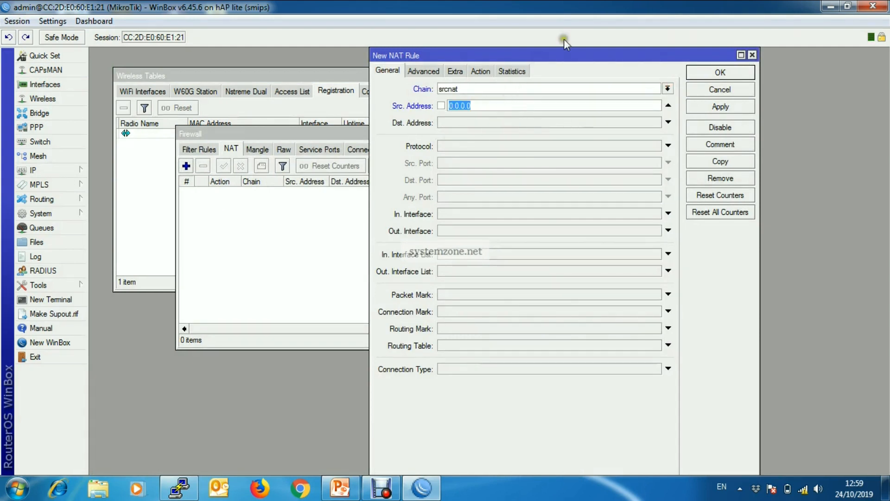
type("10")
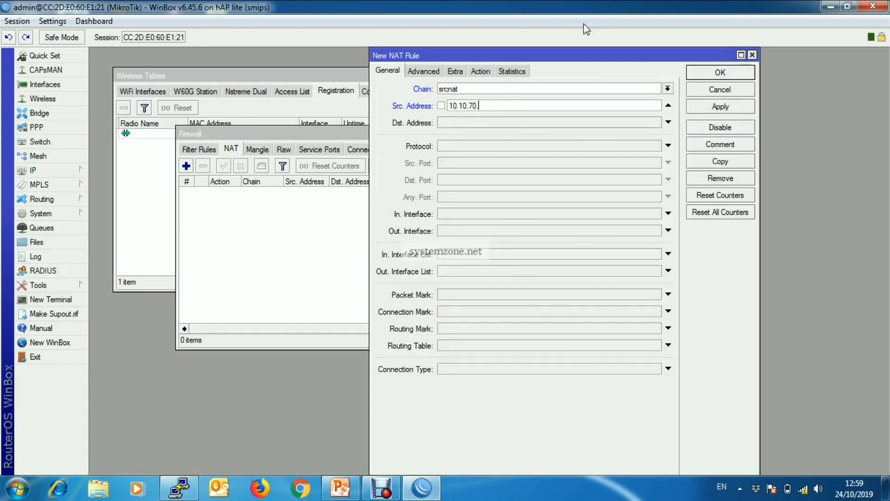
type("70")
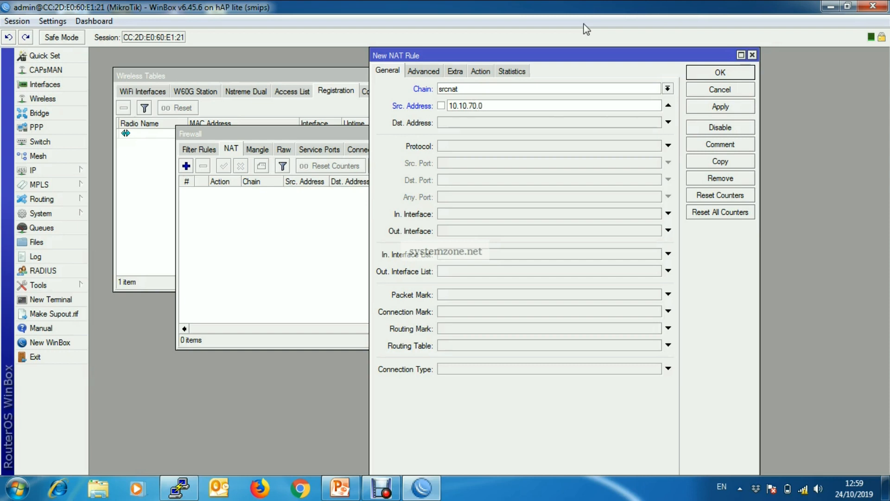
type("/24")
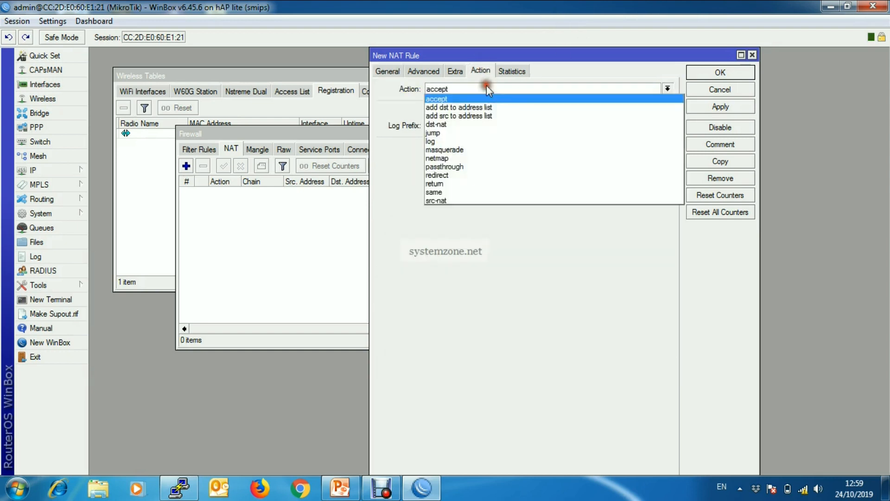
left_click(445, 149)
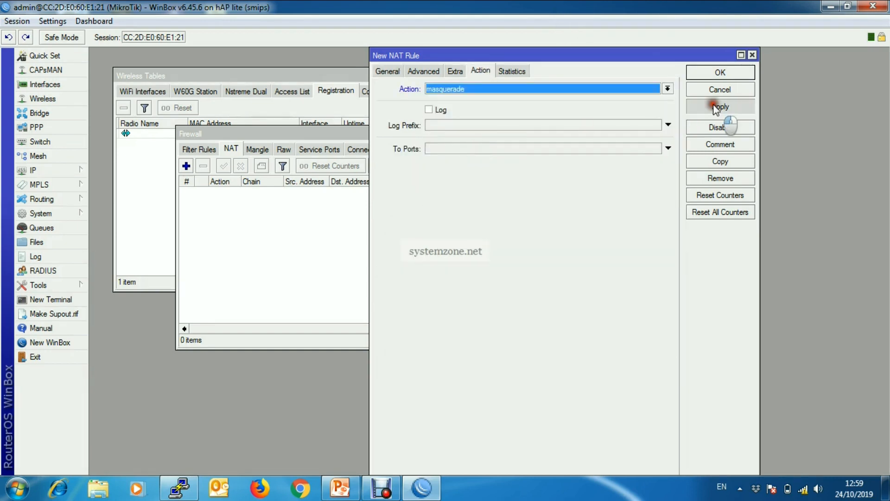
left_click(720, 72)
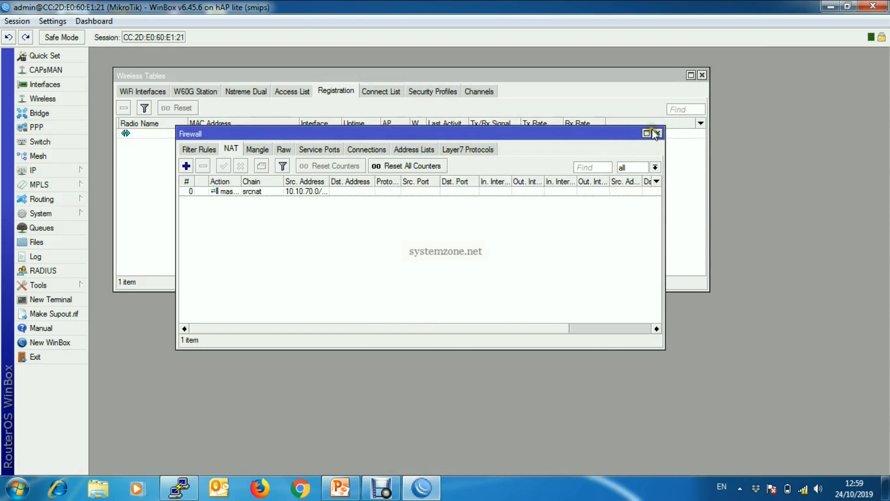
left_click(658, 133)
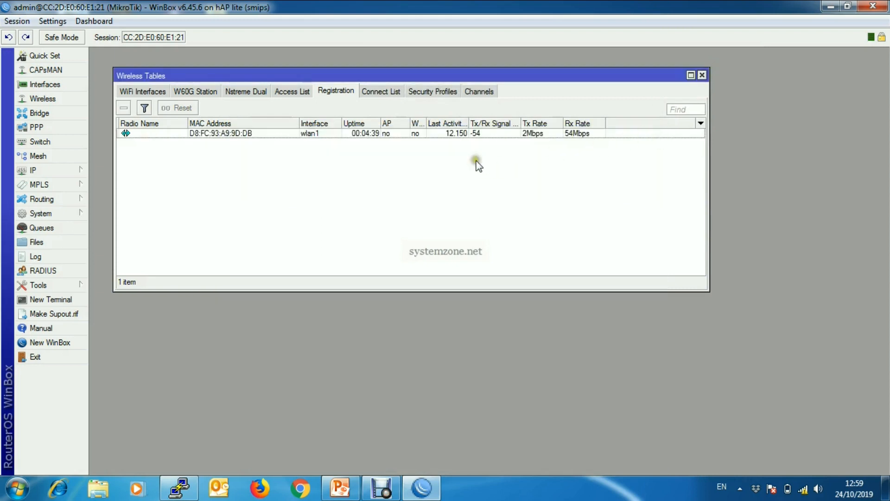
left_click(32, 169)
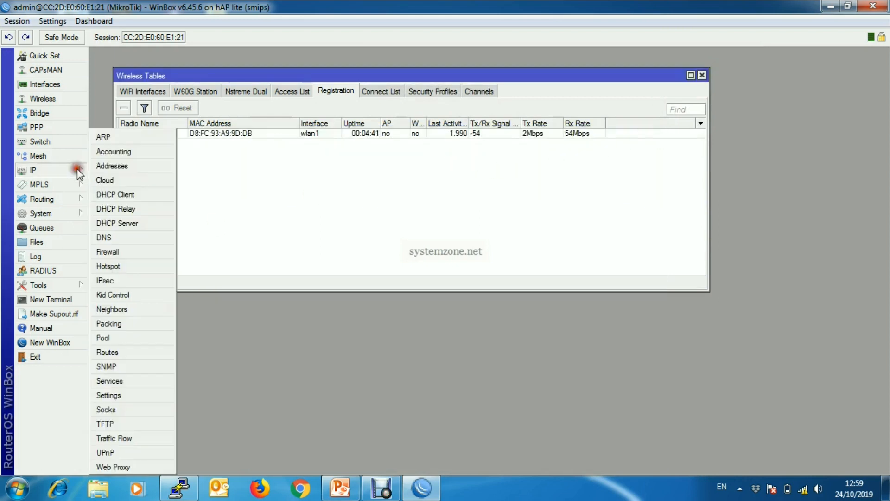
Step: Start DHCP Setup on LAN_Bridge and accept the 10.10.70.0/24 address space
left_click(116, 222)
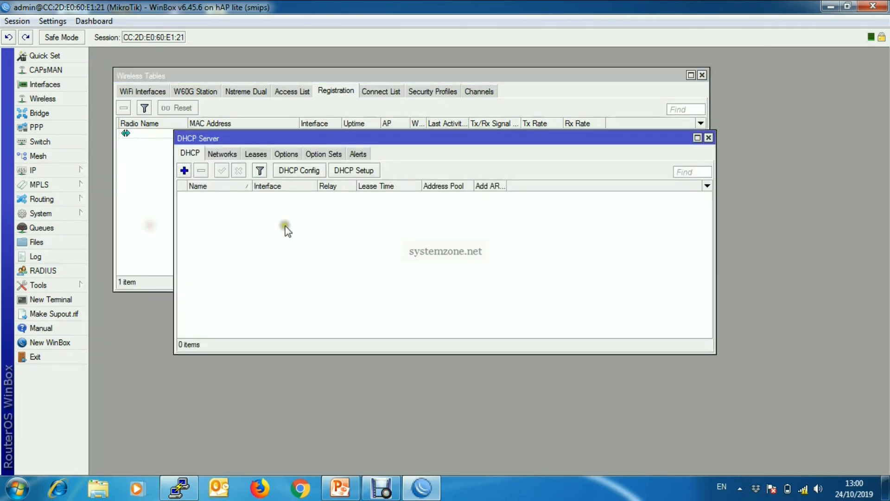
left_click(353, 171)
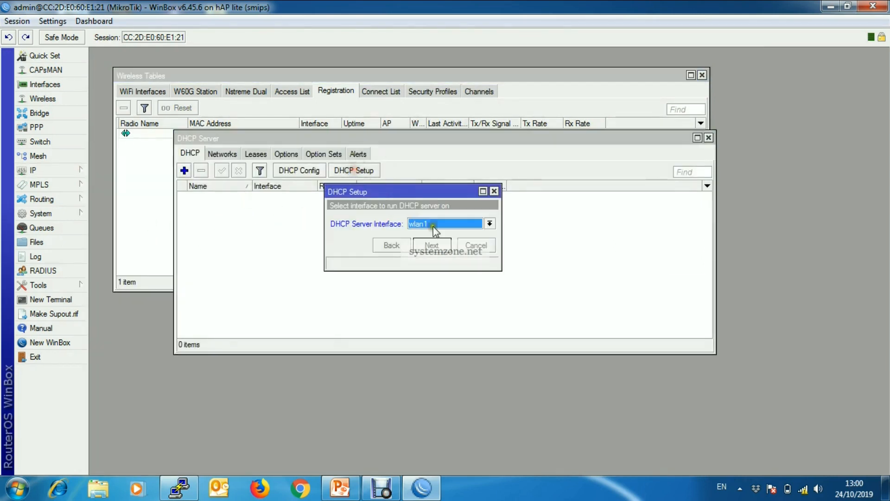
left_click(489, 223)
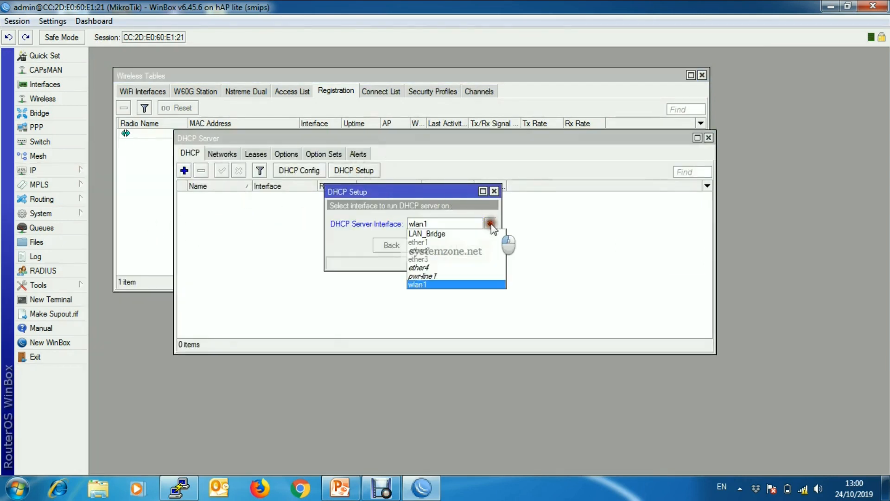
left_click(427, 233)
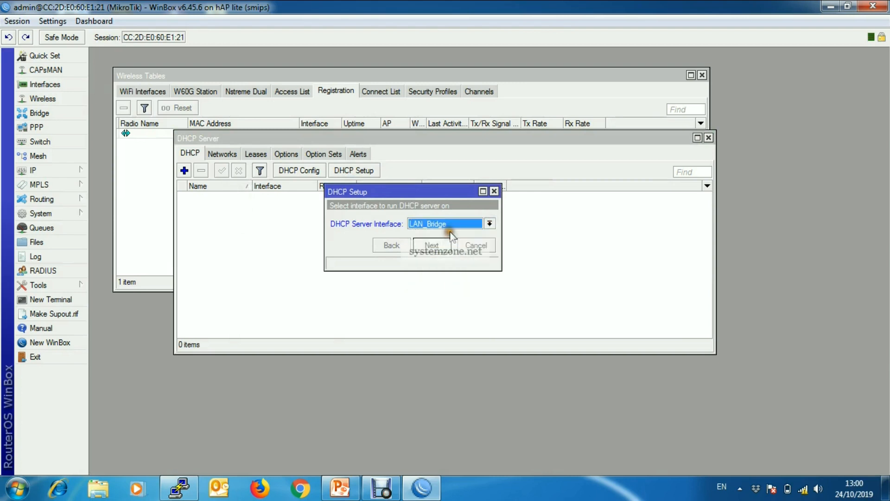
left_click(432, 245)
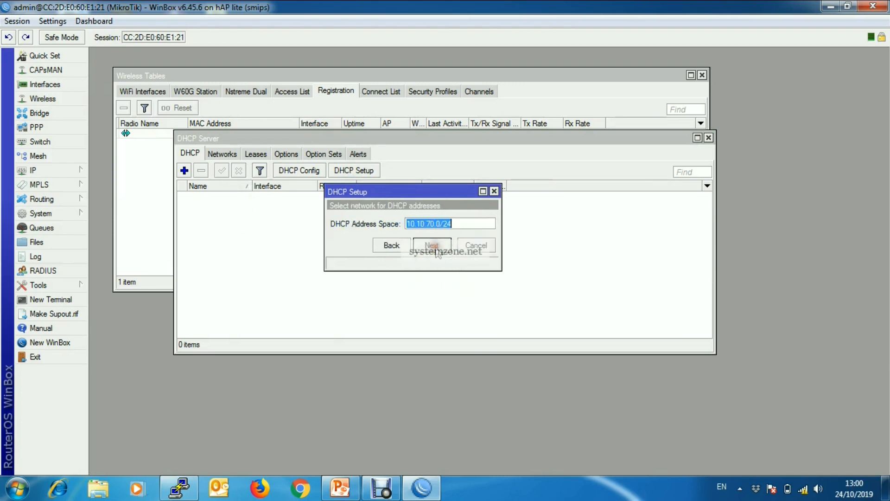
mouse_move(359, 241)
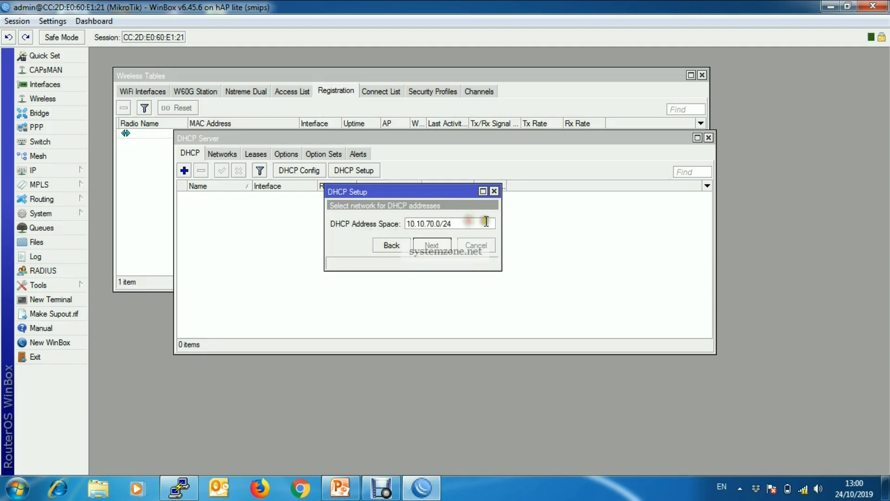
left_click(431, 245)
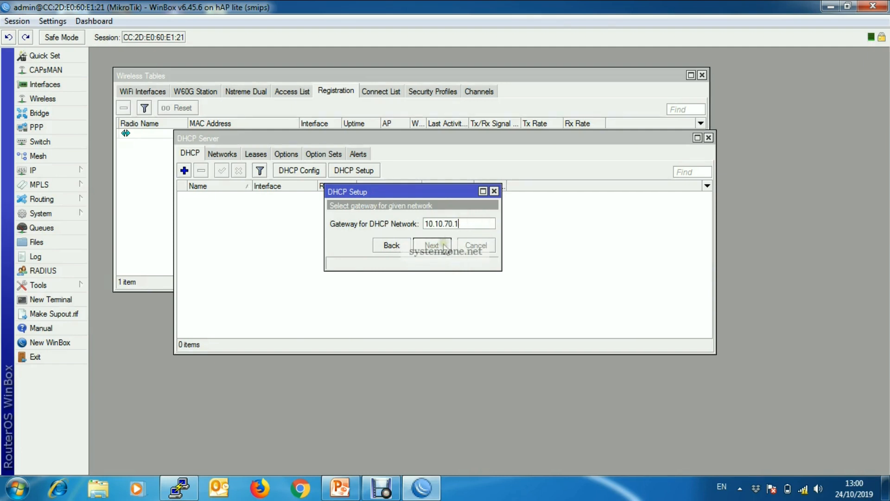
Step: Accept gateway 10.10.70.1, pool ending 10.10.70.254, DNS 8.8.8.8 and ten-minute lease
left_click(432, 244)
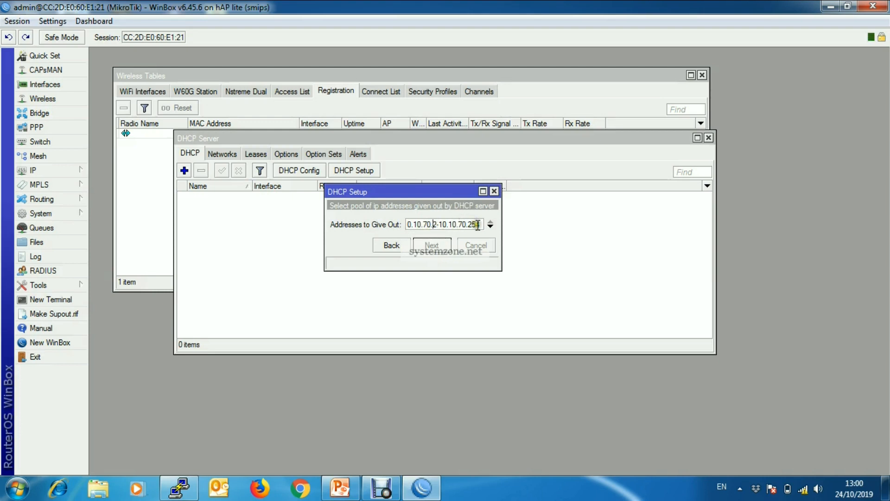
type("4")
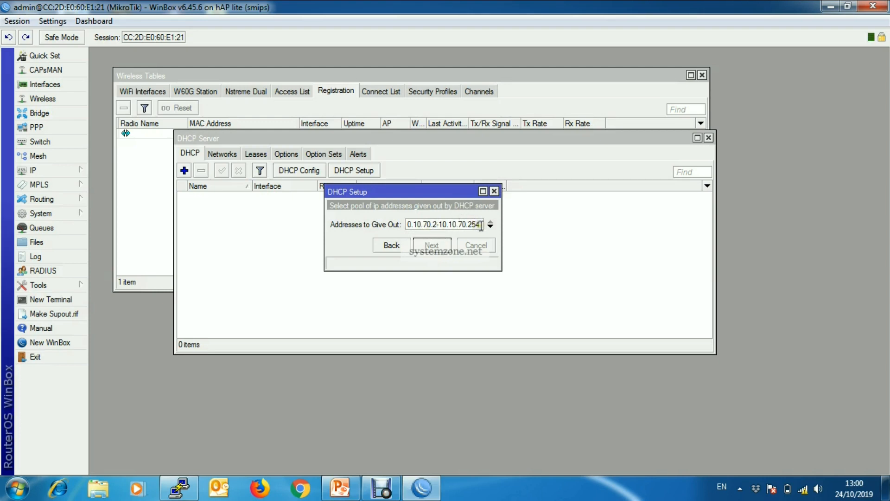
left_click(431, 245)
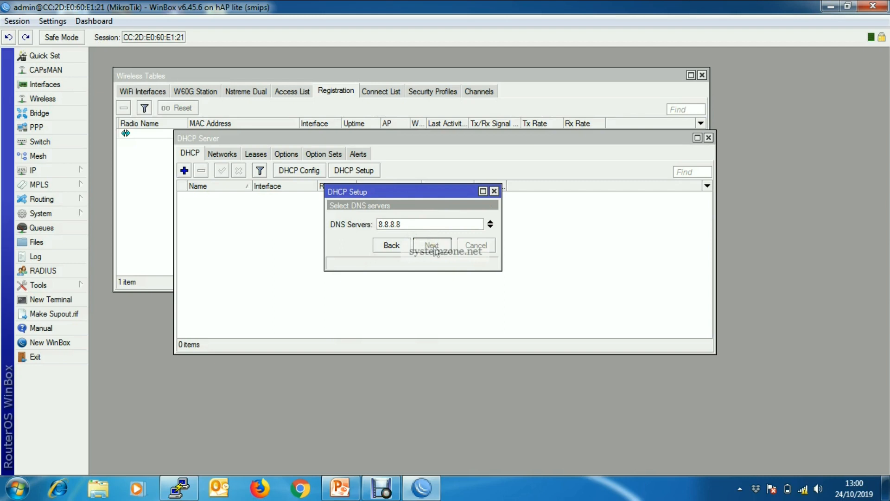
left_click(431, 245)
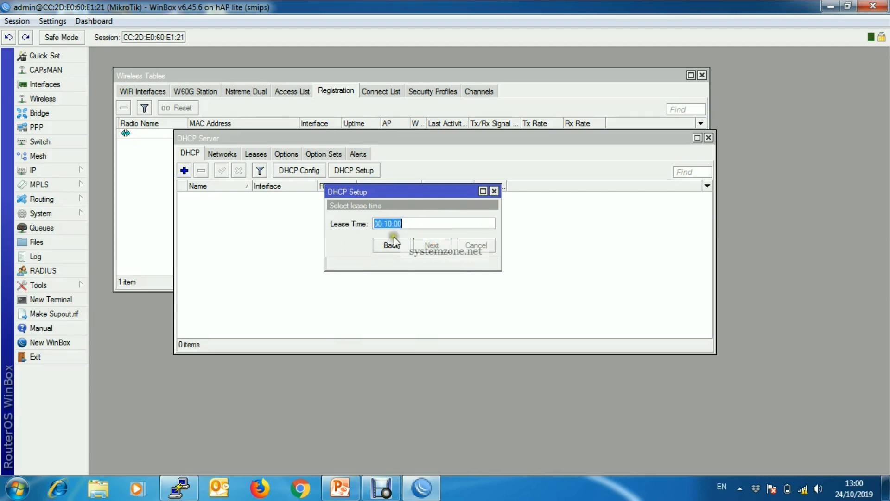
left_click(423, 223)
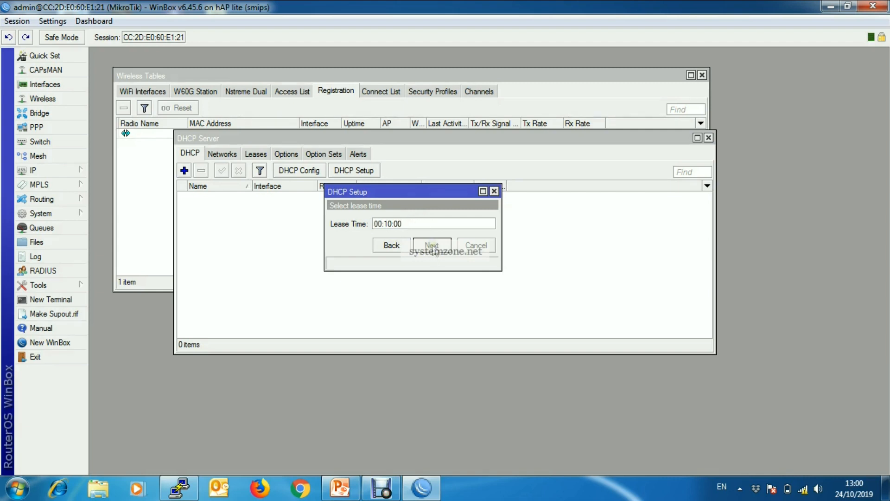
left_click(432, 245)
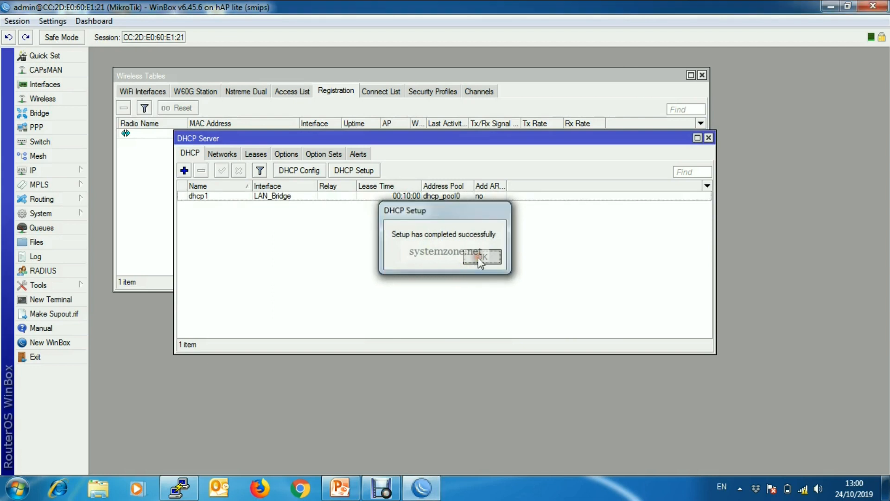
left_click(483, 257)
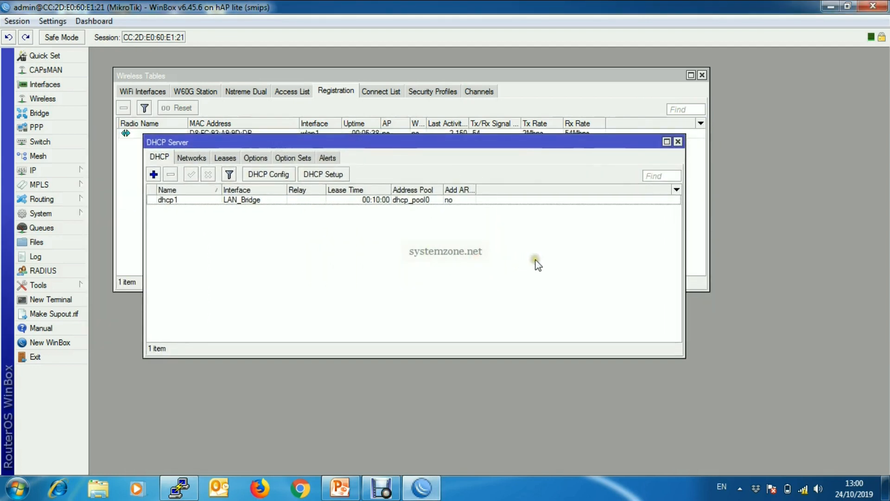
Step: Close the DHCP server window, check the laptop's Wi-Fi, and reconnect WinBox
left_click(677, 141)
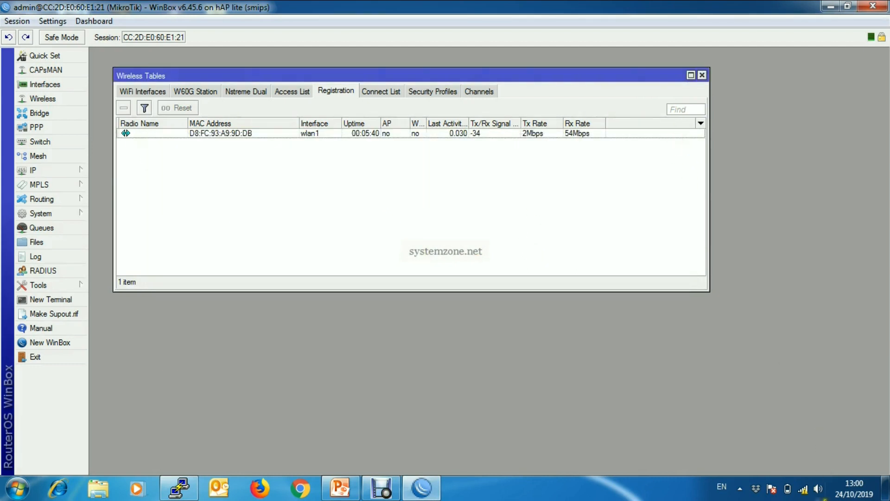
left_click(803, 488)
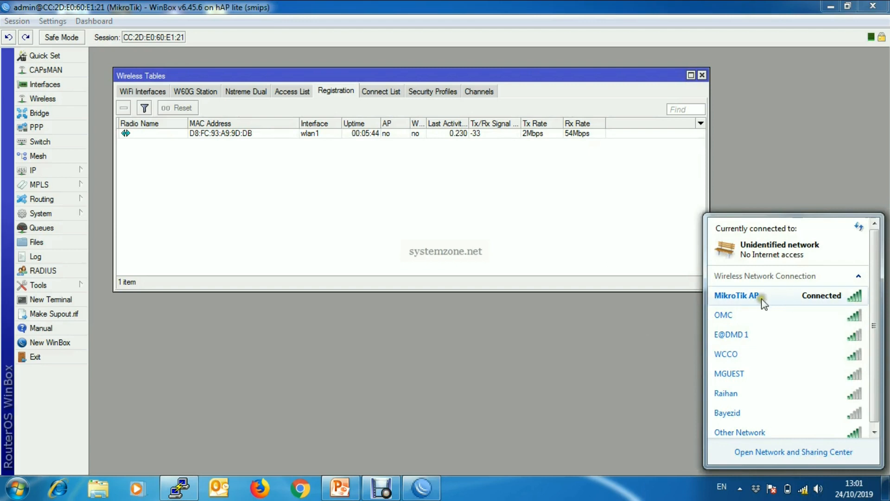
mouse_move(736, 295)
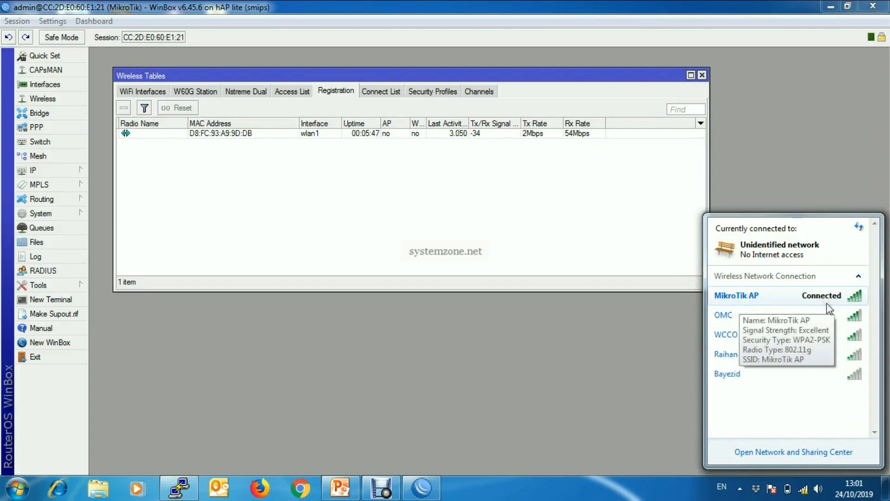
left_click(580, 371)
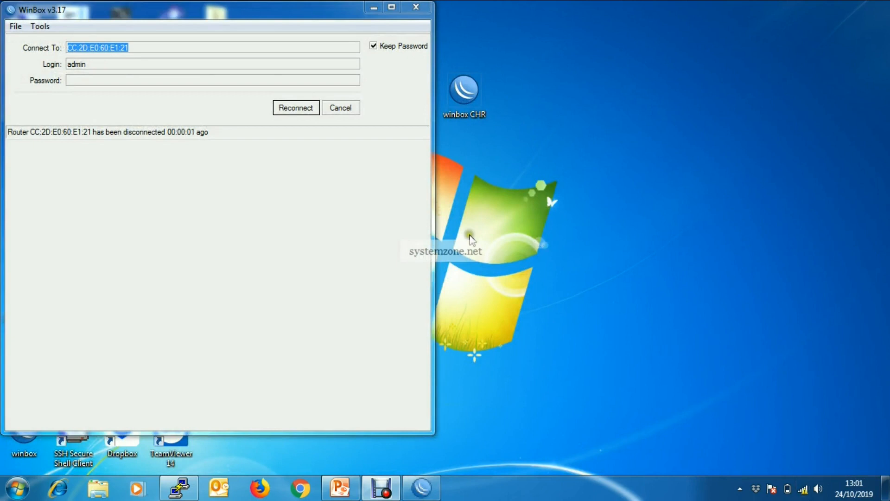
left_click(295, 107)
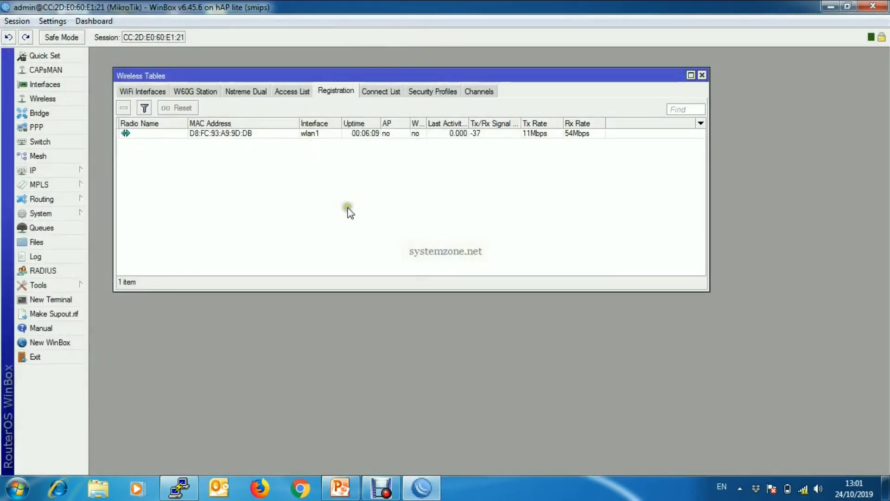
Step: Check MikroTik AP connection status (no internet), then disconnect the laptop from it
left_click(804, 488)
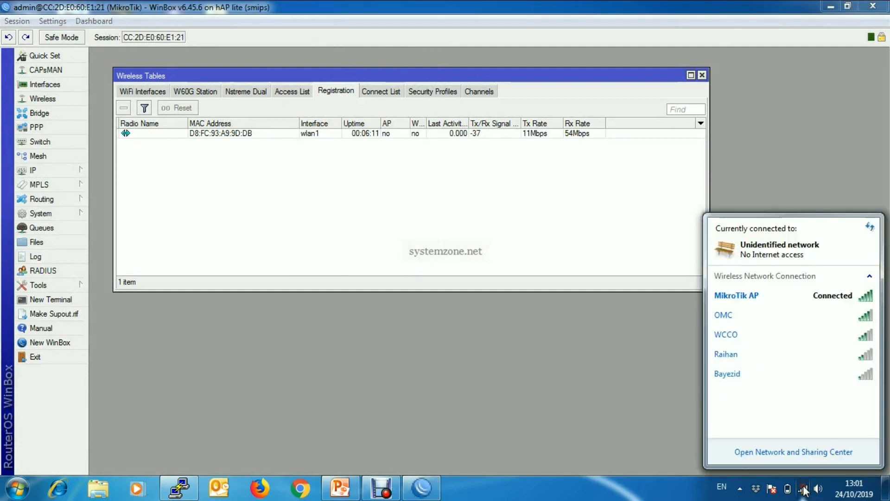
right_click(735, 295)
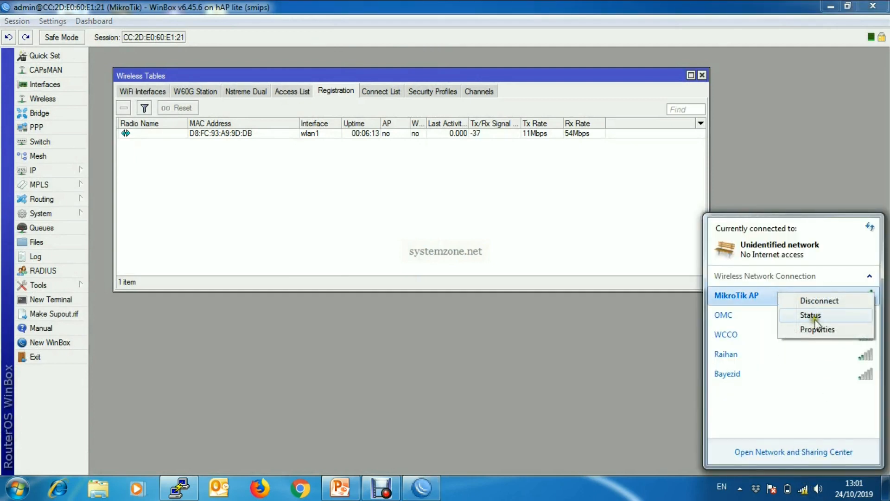
left_click(809, 315)
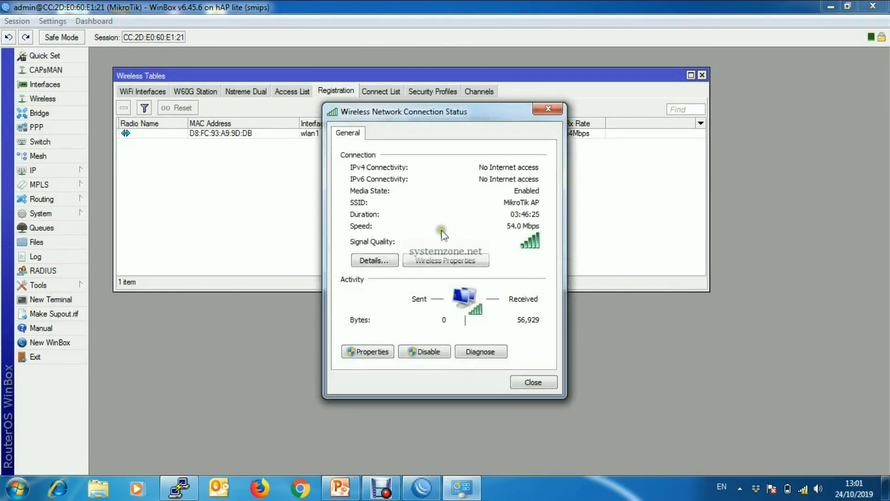
left_click(373, 260)
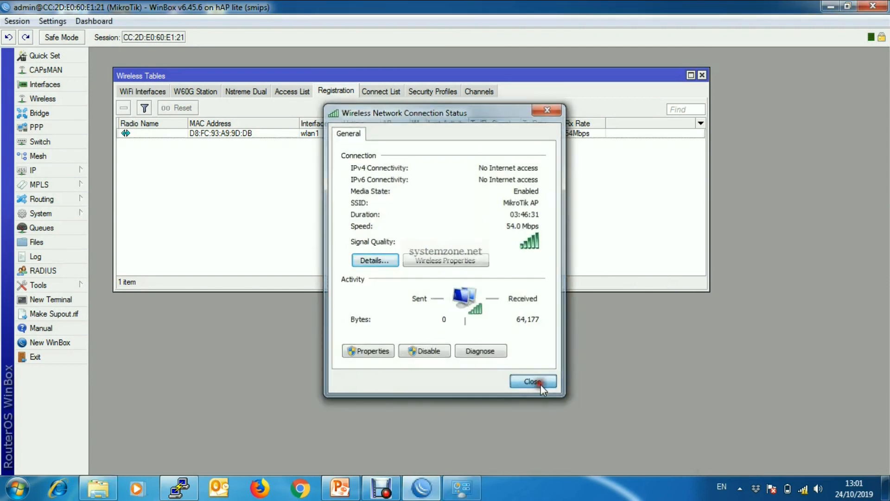
left_click(532, 381)
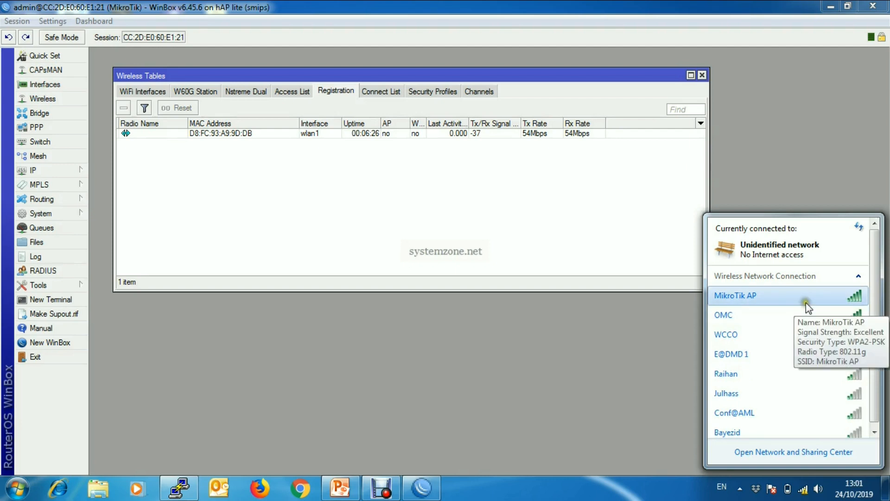
left_click(735, 295)
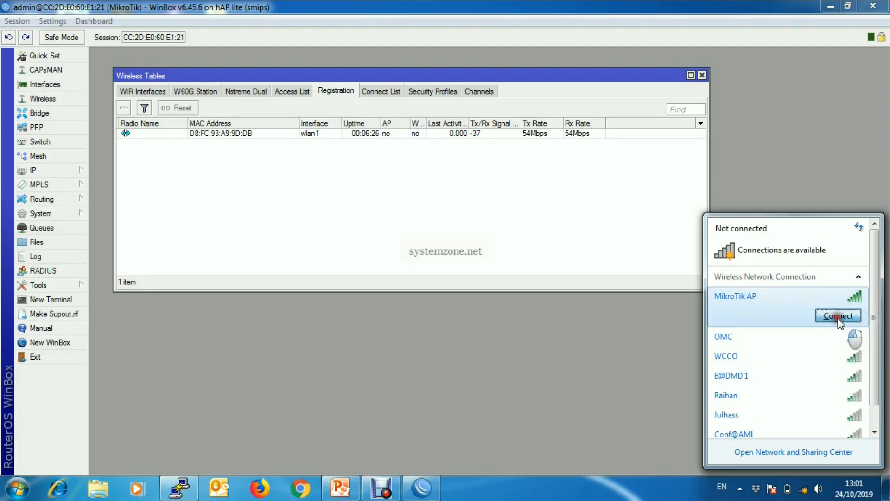
Step: Rejoin MikroTik AP, reconnect WinBox, and bring up the AP connection options
left_click(838, 316)
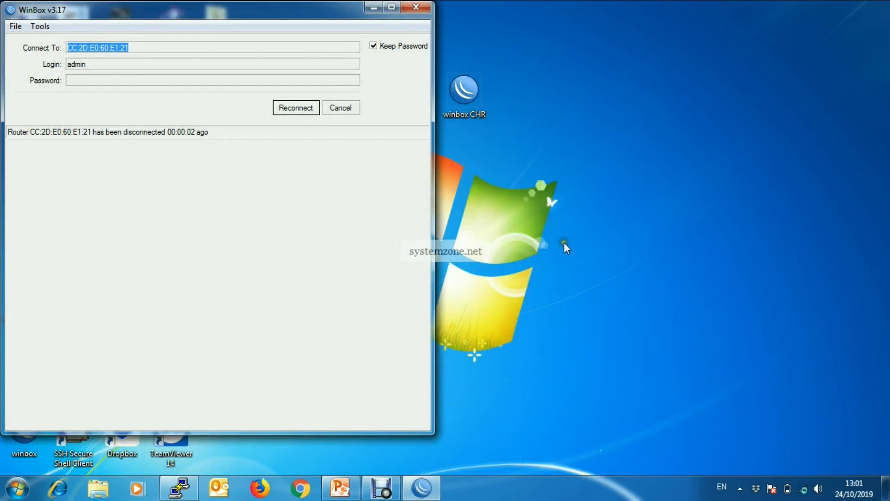
mouse_move(818, 480)
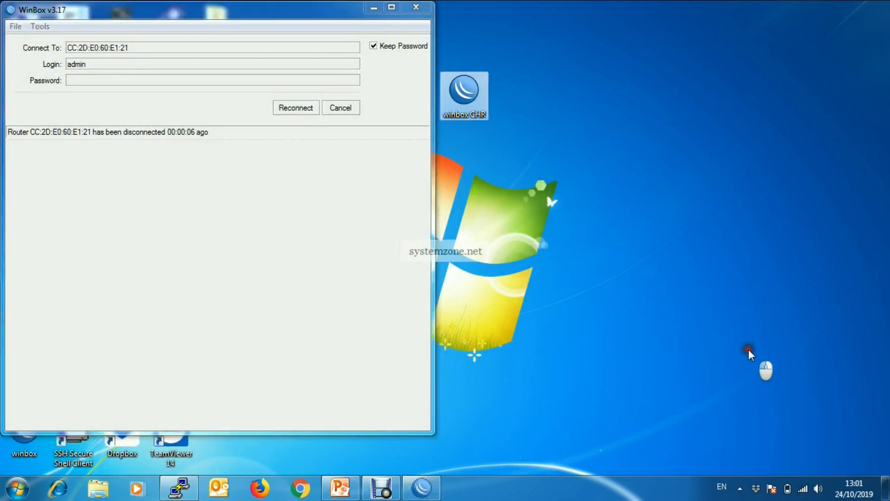
left_click(296, 107)
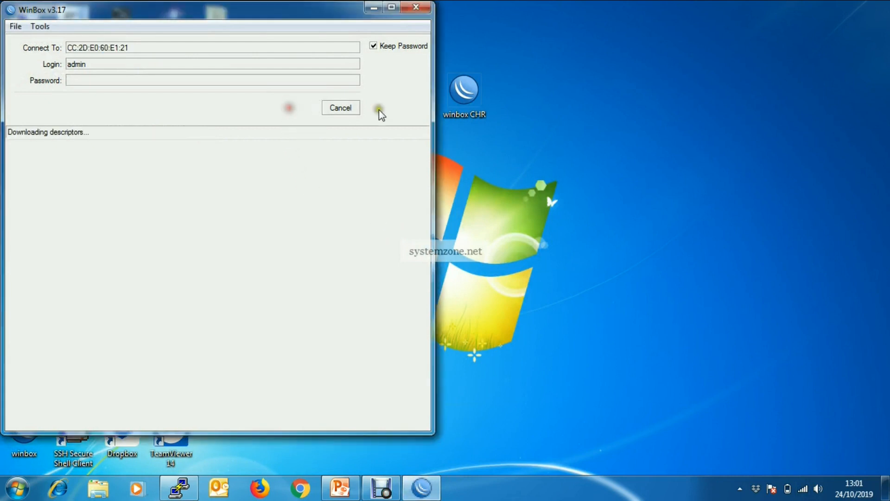
left_click(379, 107)
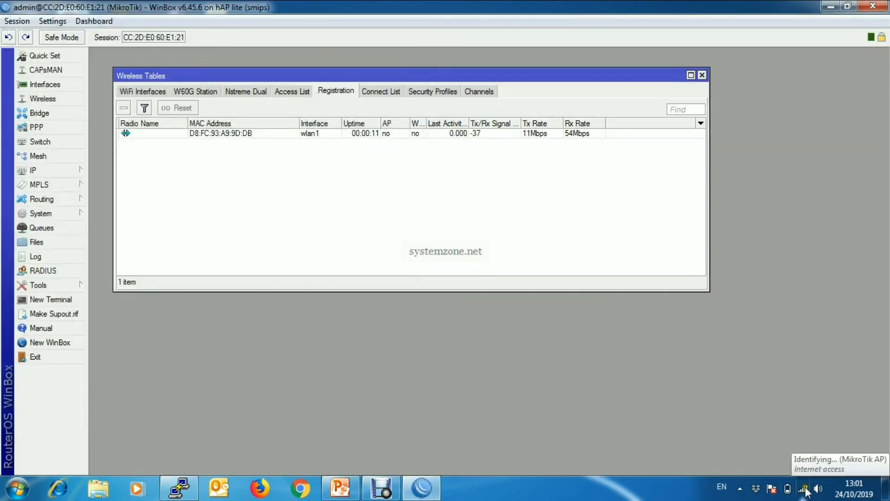
right_click(736, 296)
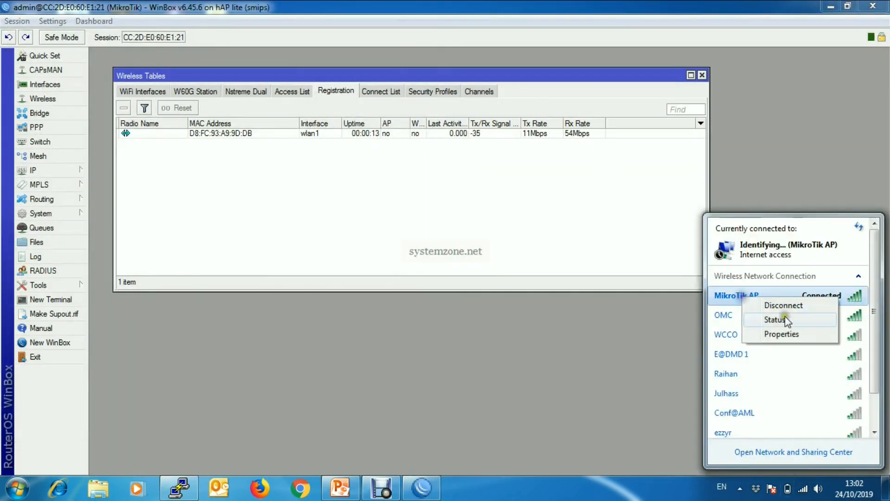
Step: Check the Wi-Fi connection details showing lease 10.10.70.254, gateway 10.10.70.1, DNS 8.8.8.8
left_click(775, 319)
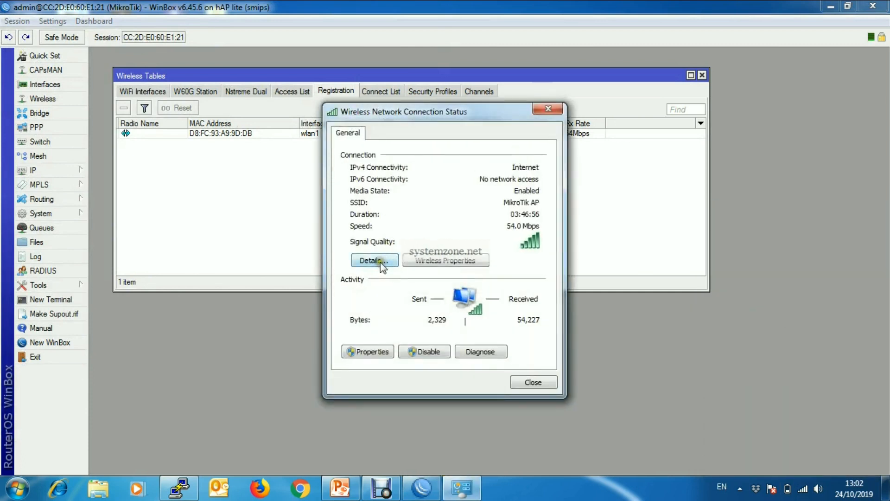
left_click(373, 260)
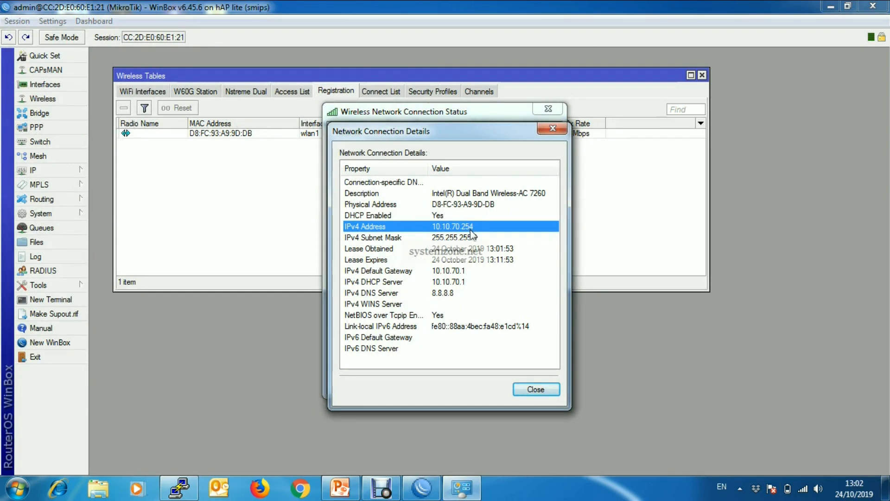
left_click(552, 128)
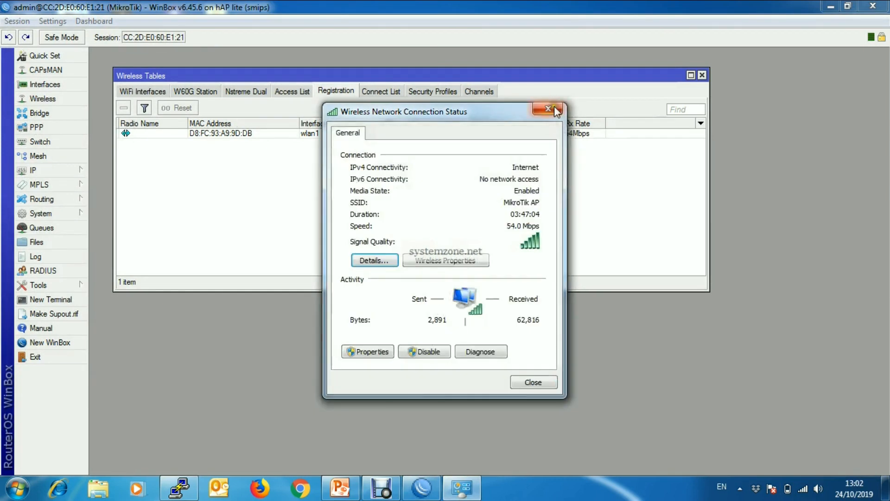
left_click(546, 108)
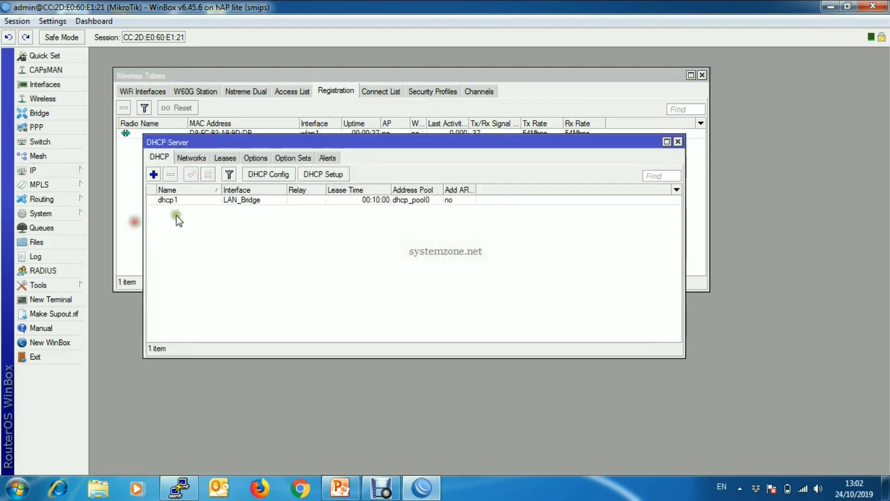
Step: Inspect the bound IT-PC lease for 10.10.70.254 under Leases, then close the DHCP Server window
left_click(224, 157)
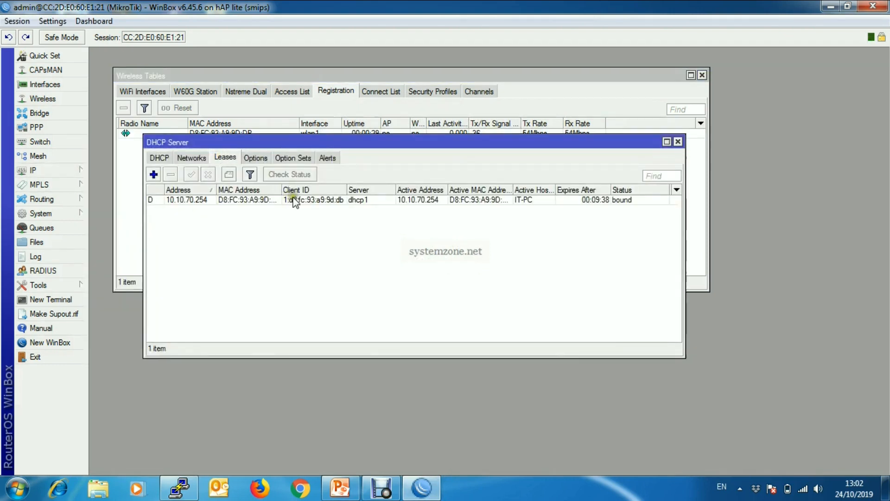
left_click(312, 199)
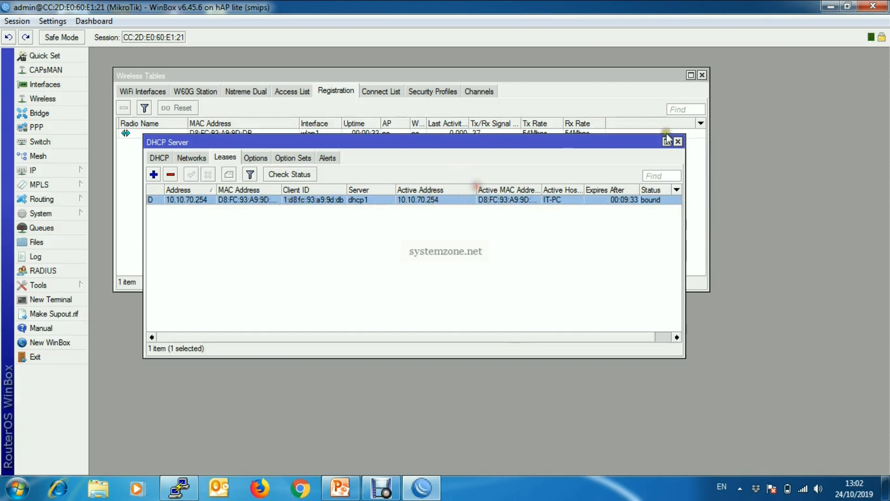
left_click(678, 141)
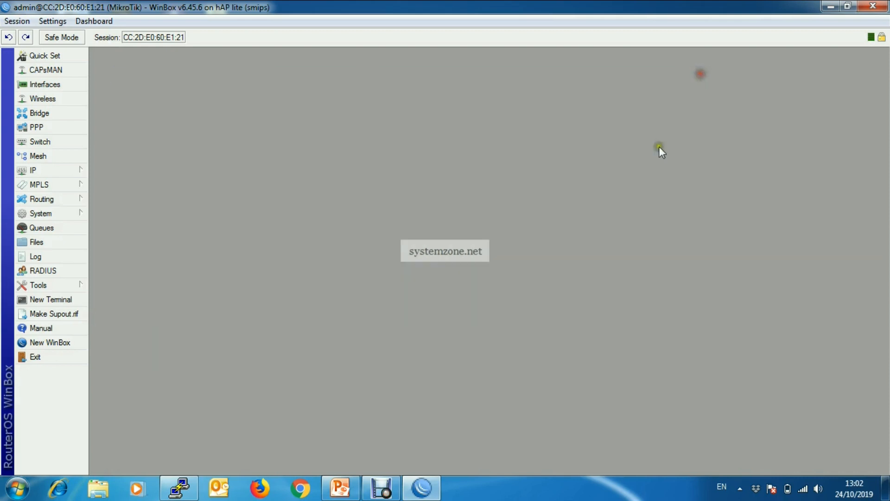
Step: Minimize WinBox to reveal the Windows desktop
left_click(300, 487)
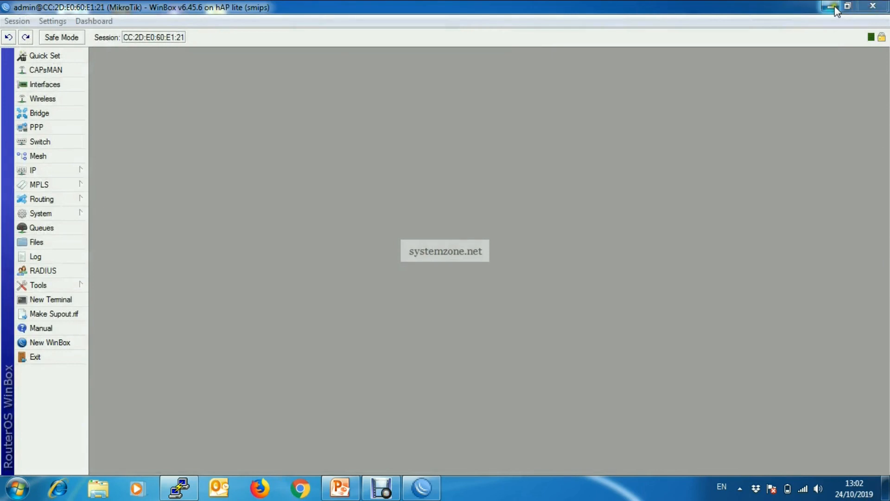
left_click(830, 6)
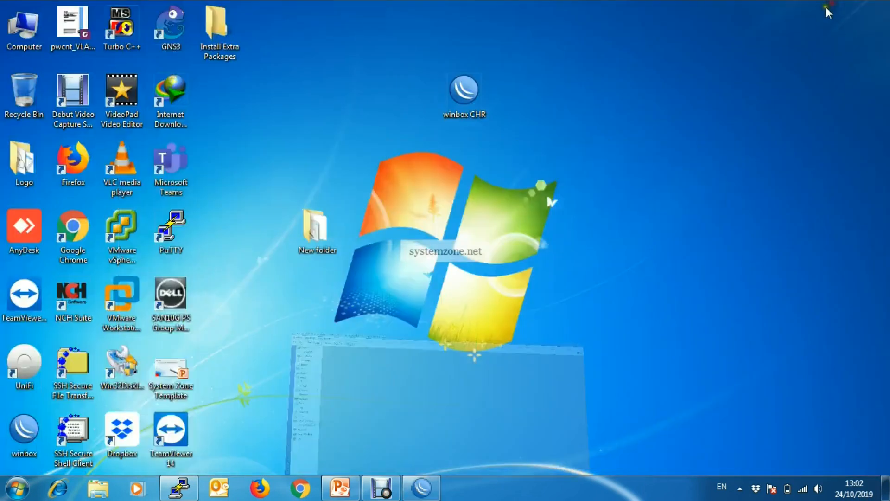